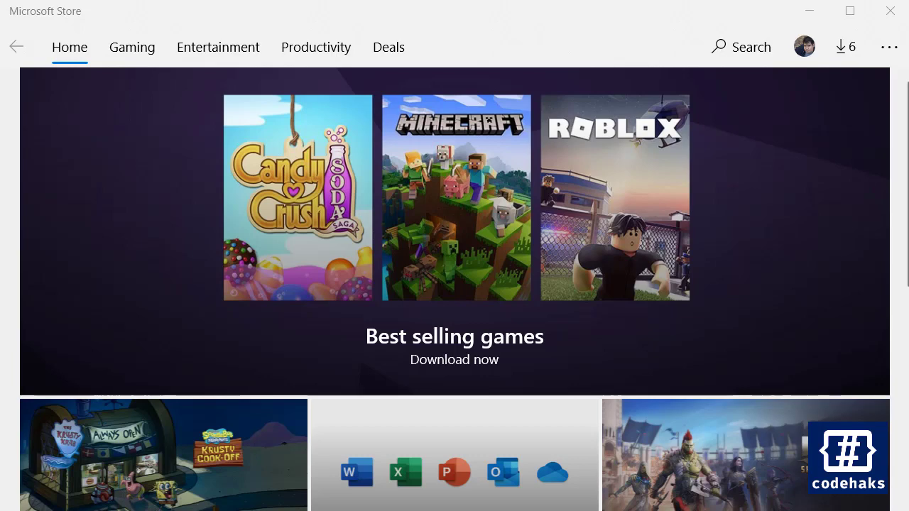
Step: Search the Store for 'ubuntu' and bring the Ubuntu app results into view
click(741, 47)
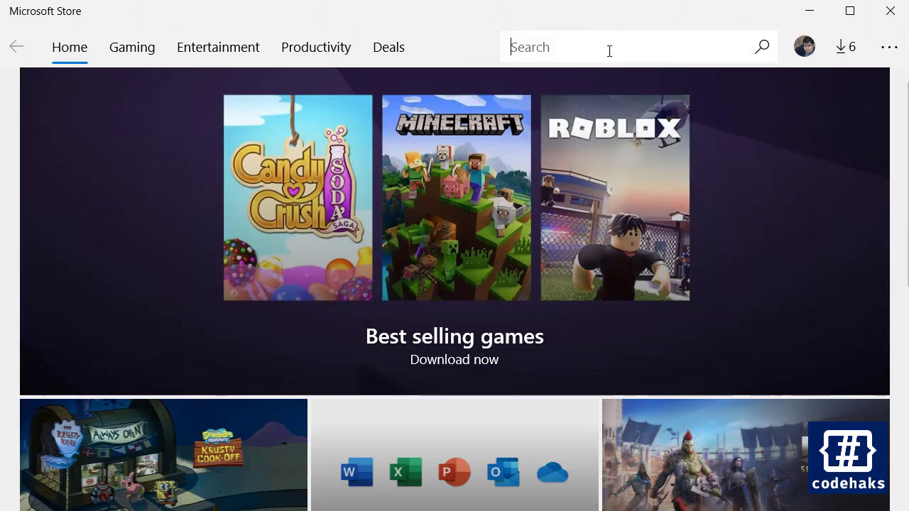
text(ubun)
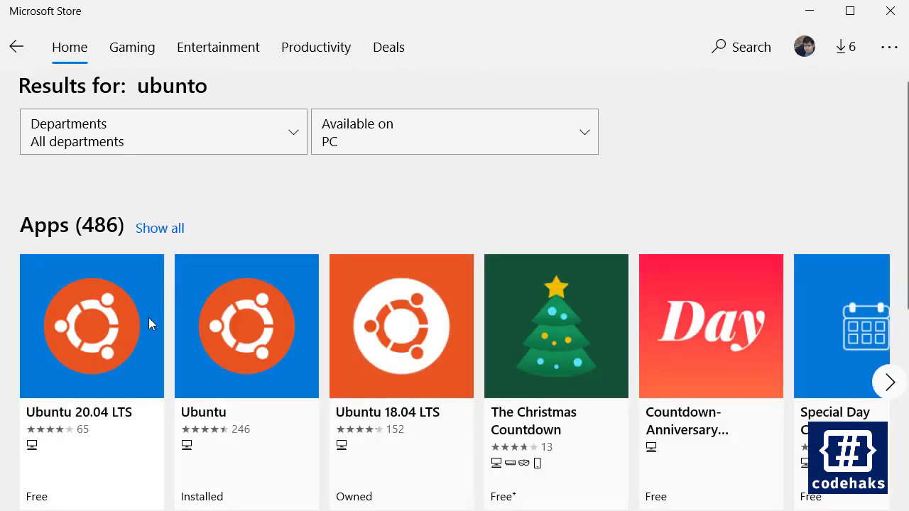
scroll(down, 3)
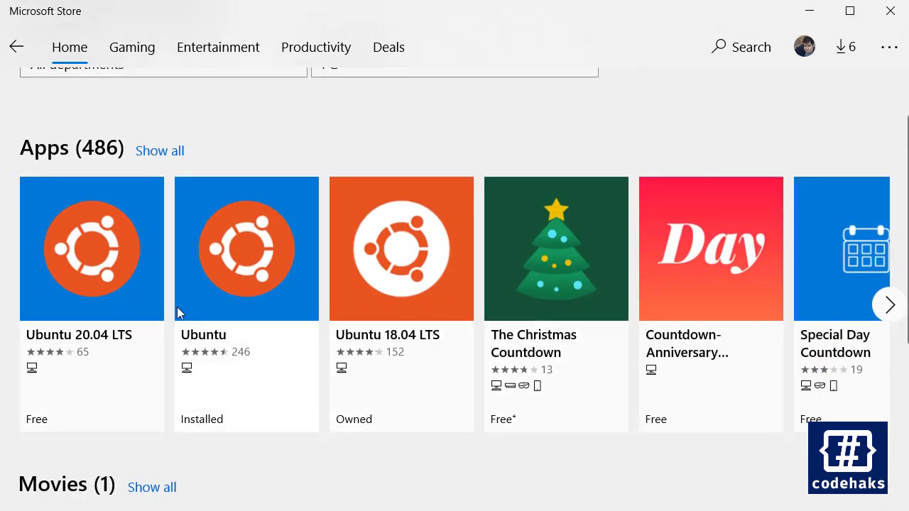
mouse_move(236, 332)
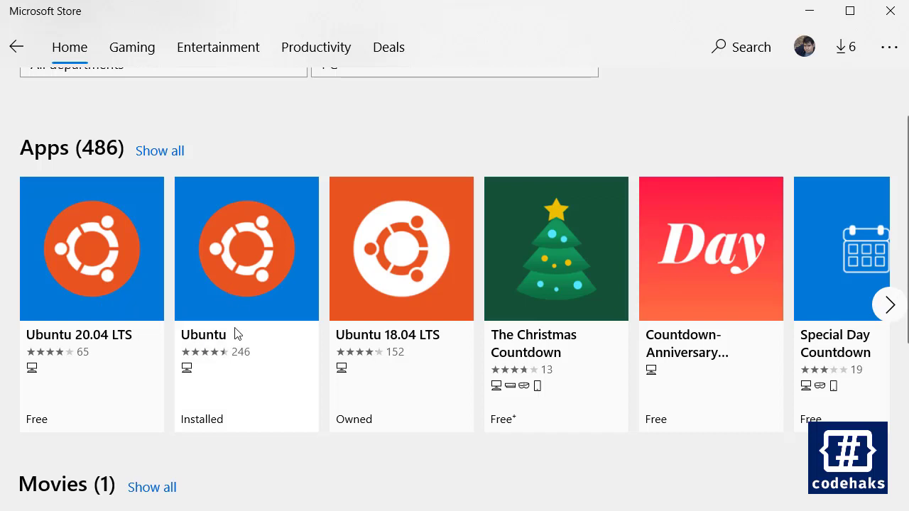
Step: Launch the installed Ubuntu app from its Store product page
click(400, 248)
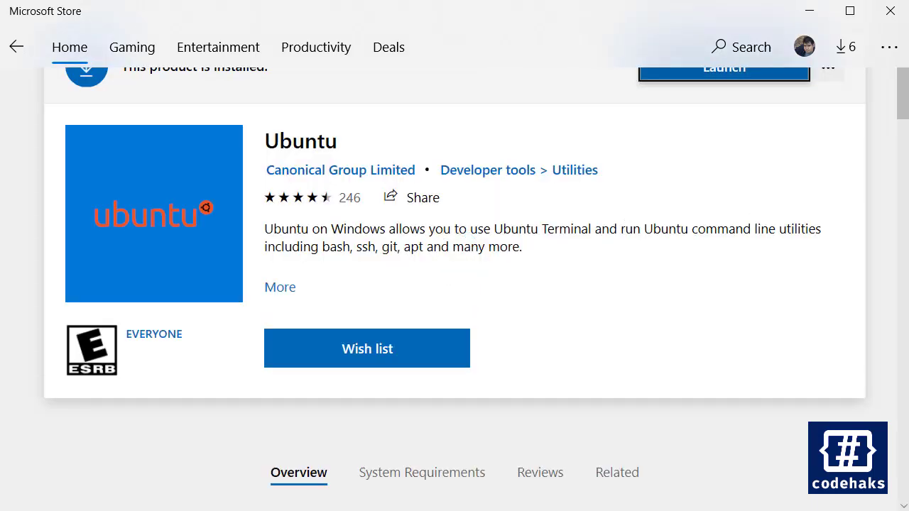
mouse_move(346, 247)
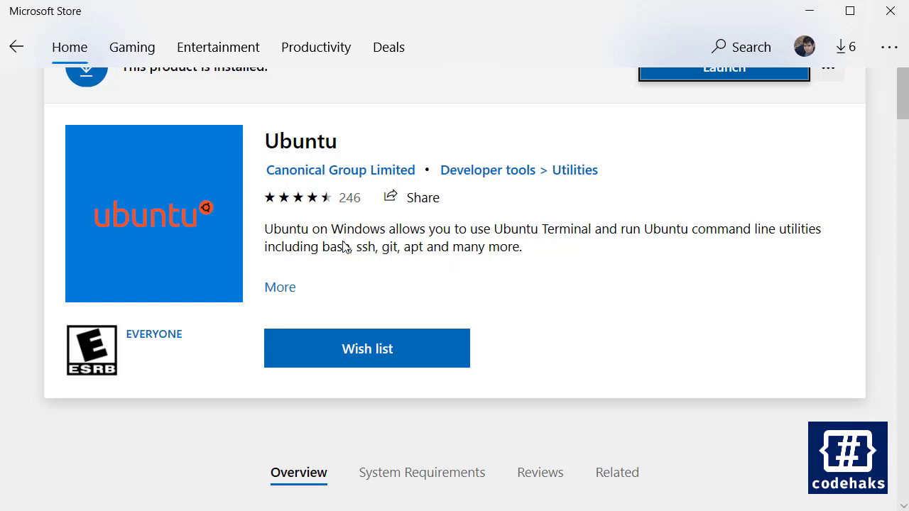
mouse_move(642, 224)
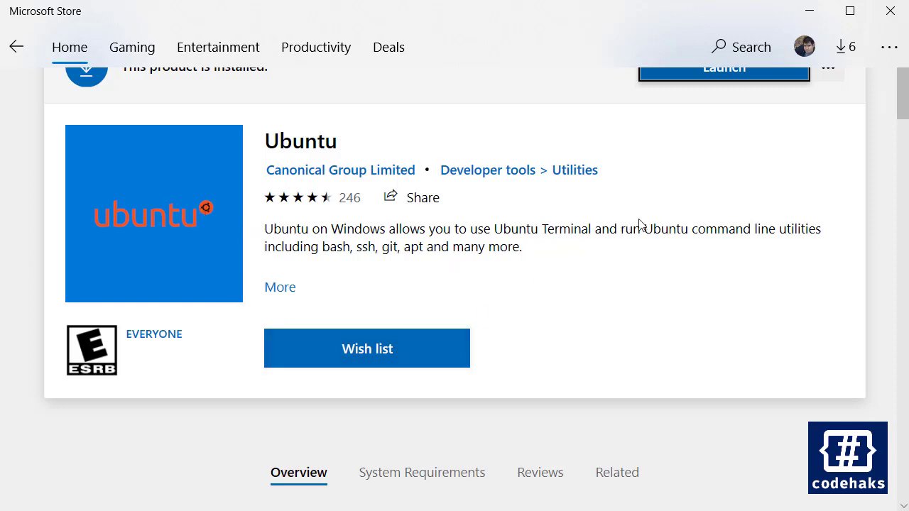
mouse_move(678, 80)
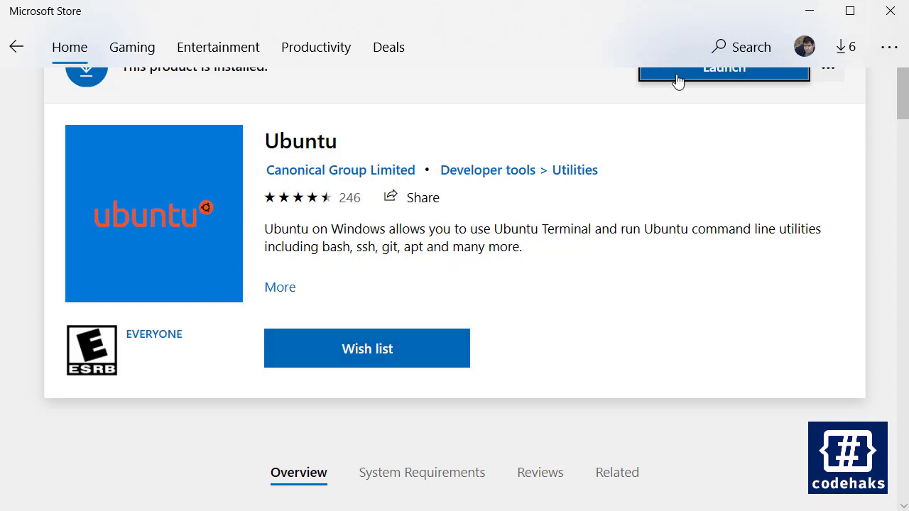
click(722, 68)
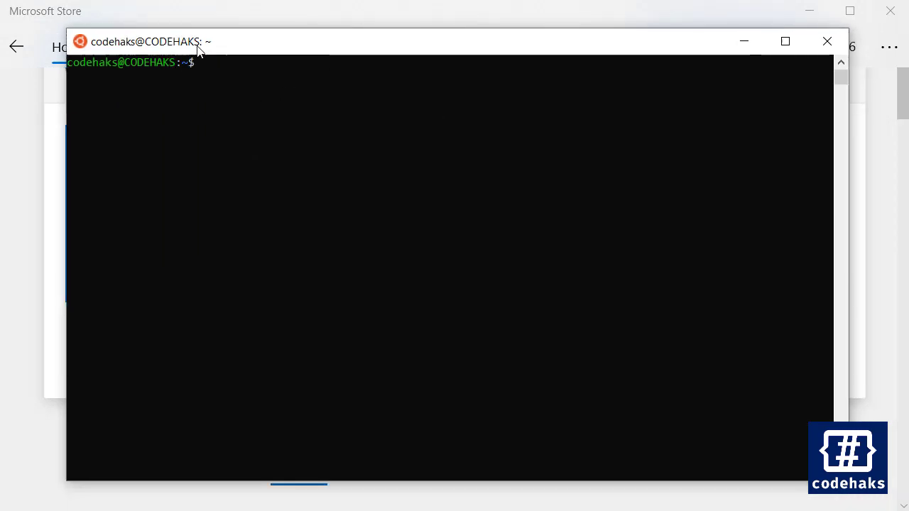
mouse_move(334, 141)
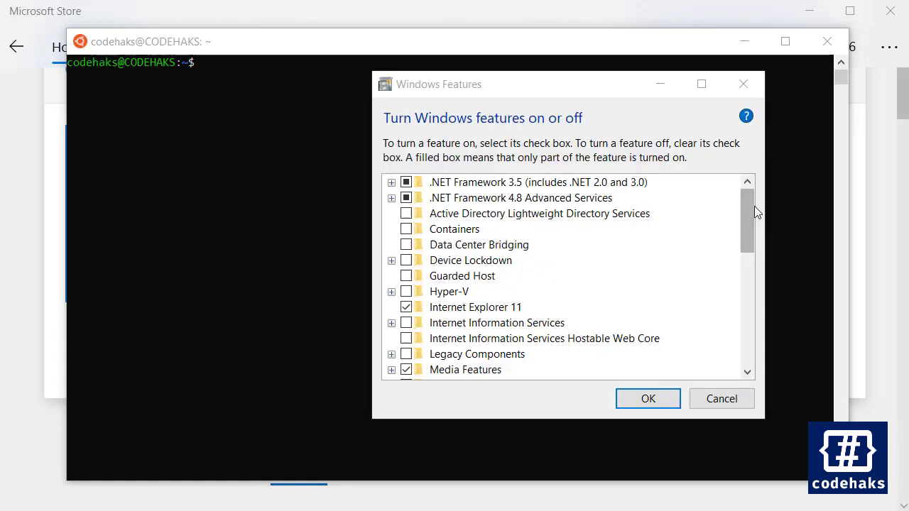
mouse_move(504, 144)
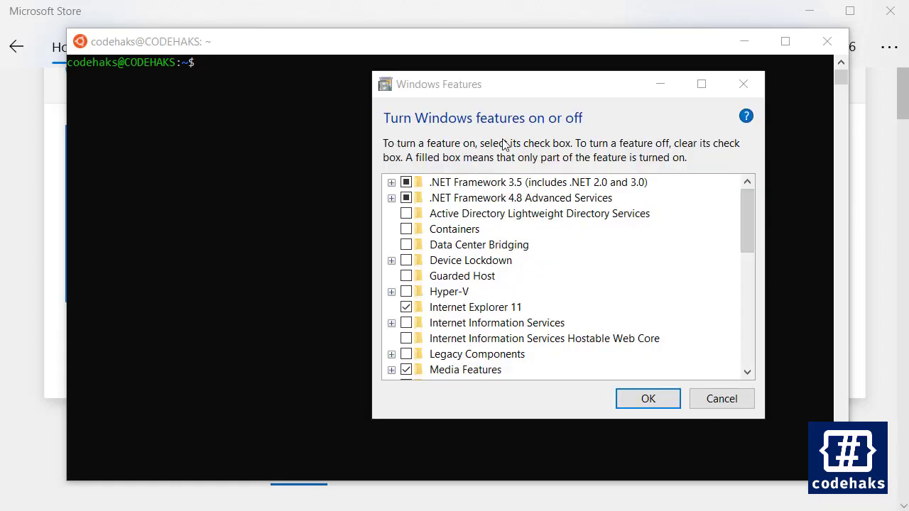
Step: Verify Windows Subsystem for Linux and Virtual Machine Platform are both checked
scroll(down, 3)
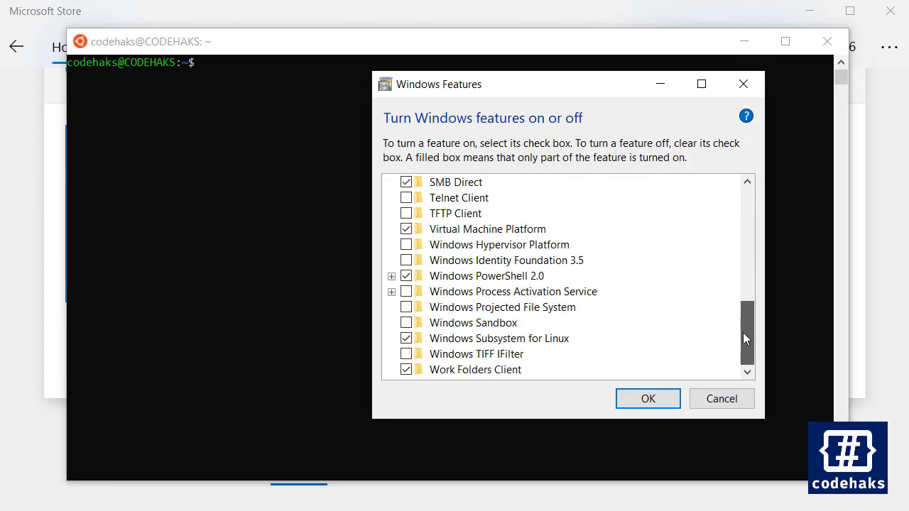
mouse_move(460, 338)
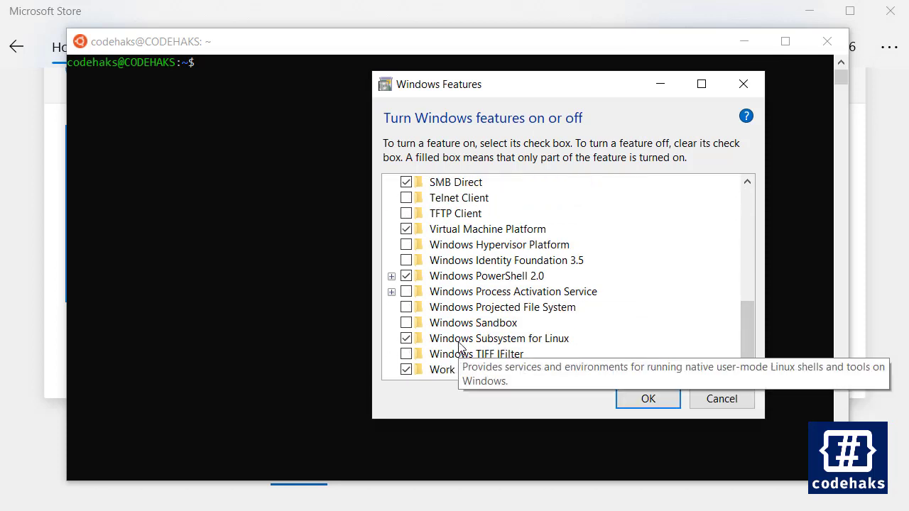
click(498, 338)
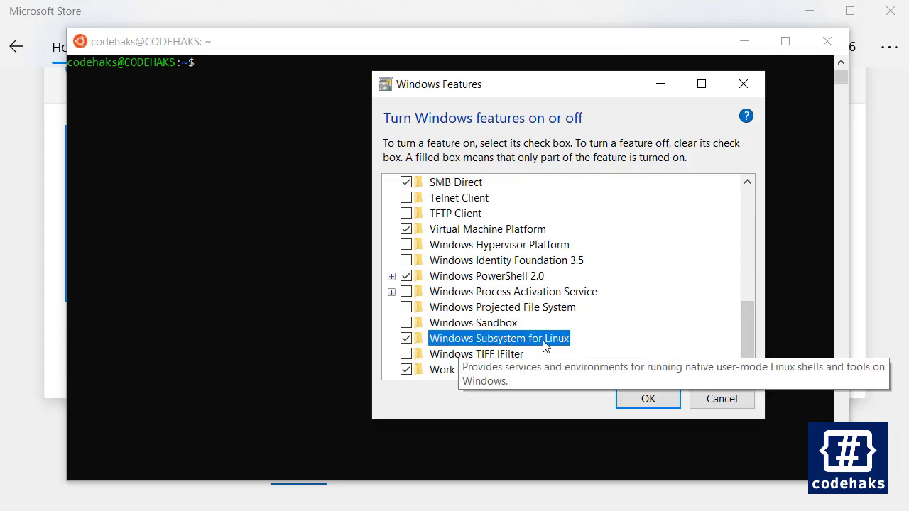
mouse_move(460, 269)
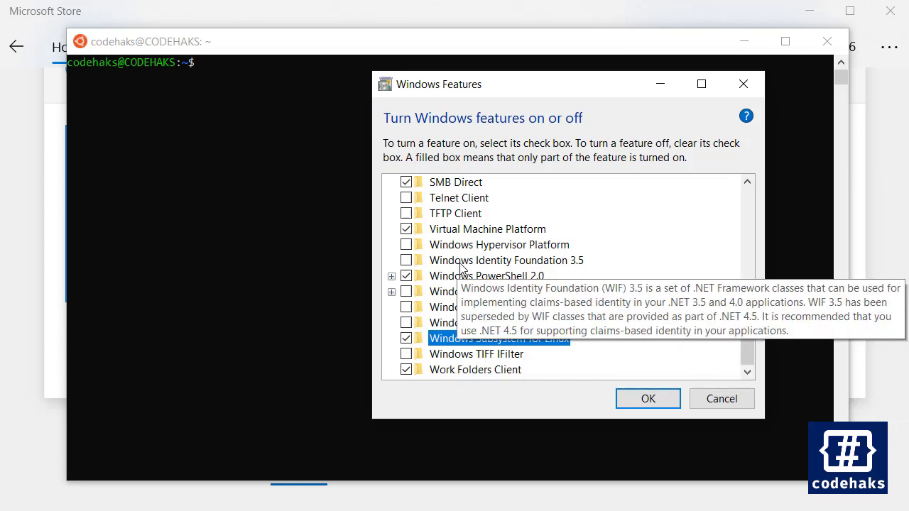
click(487, 228)
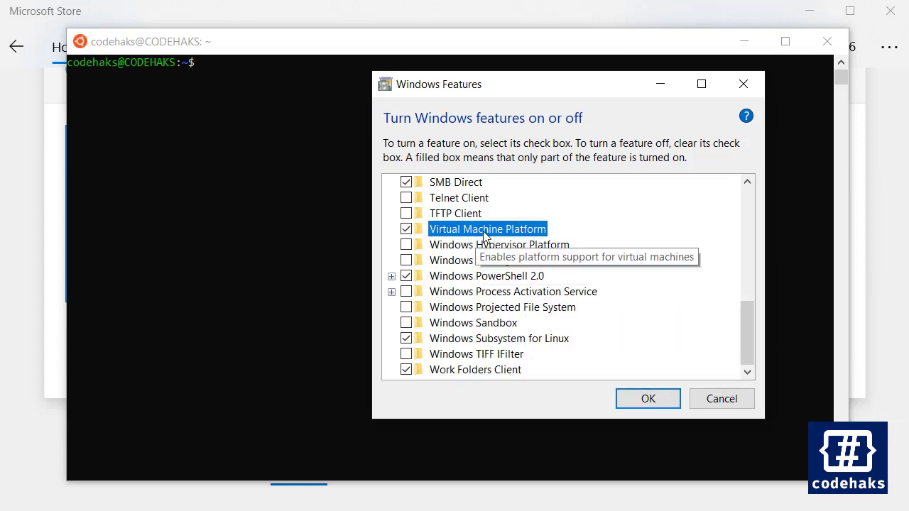
mouse_move(455, 338)
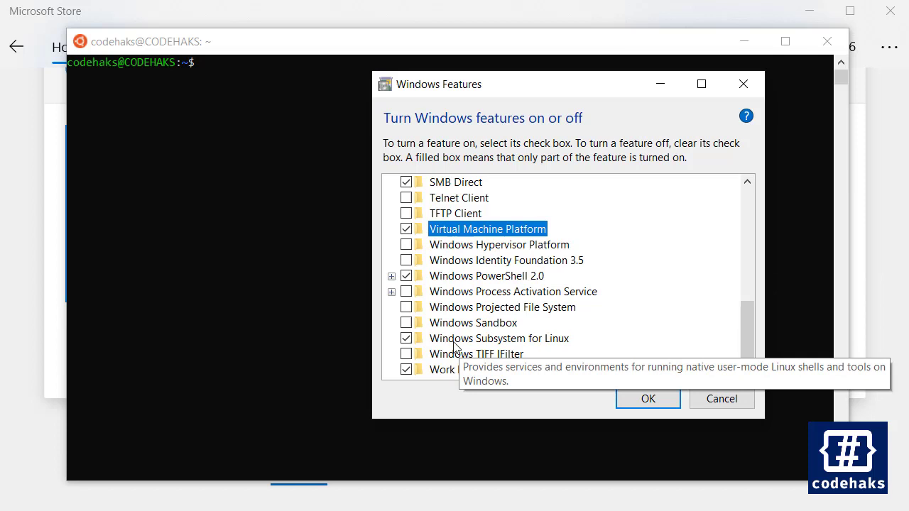
mouse_move(257, 87)
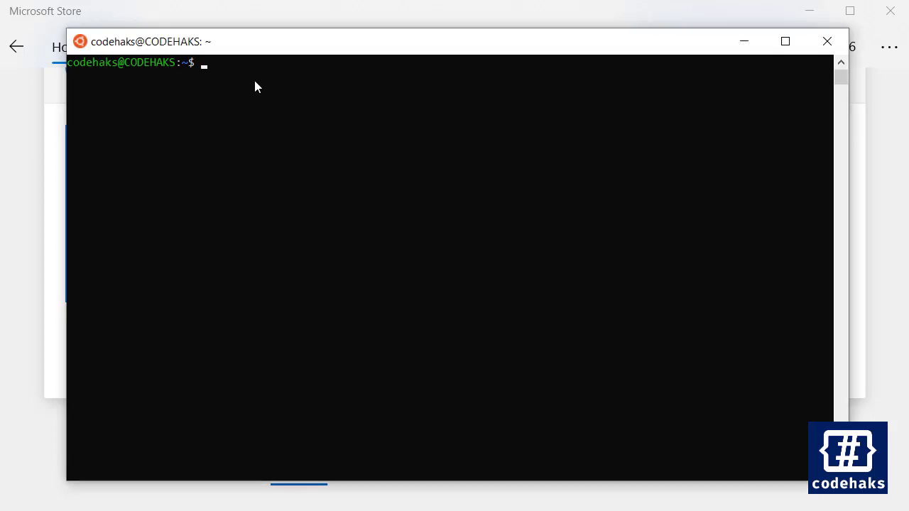
mouse_move(264, 96)
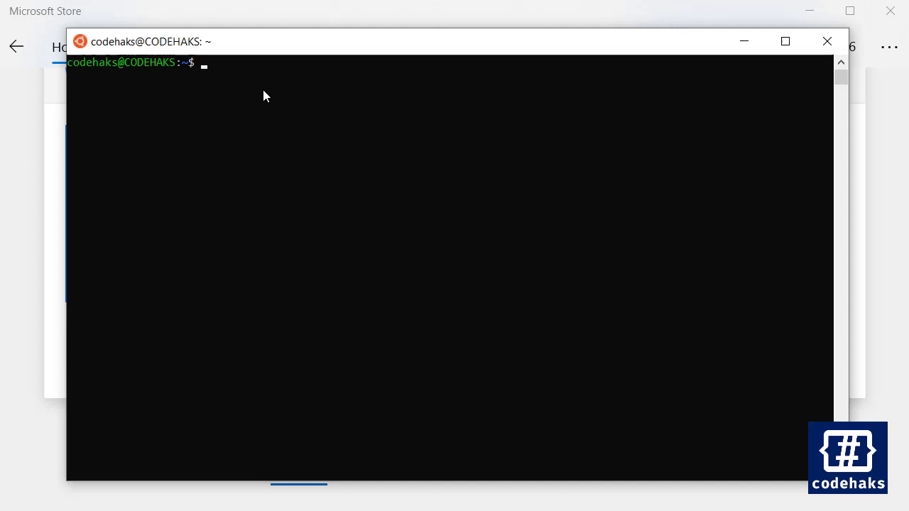
mouse_move(406, 130)
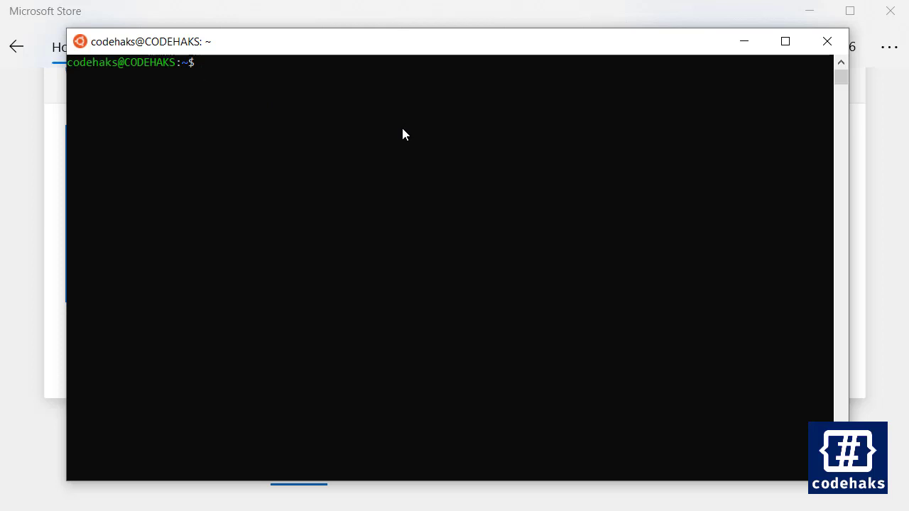
mouse_move(385, 136)
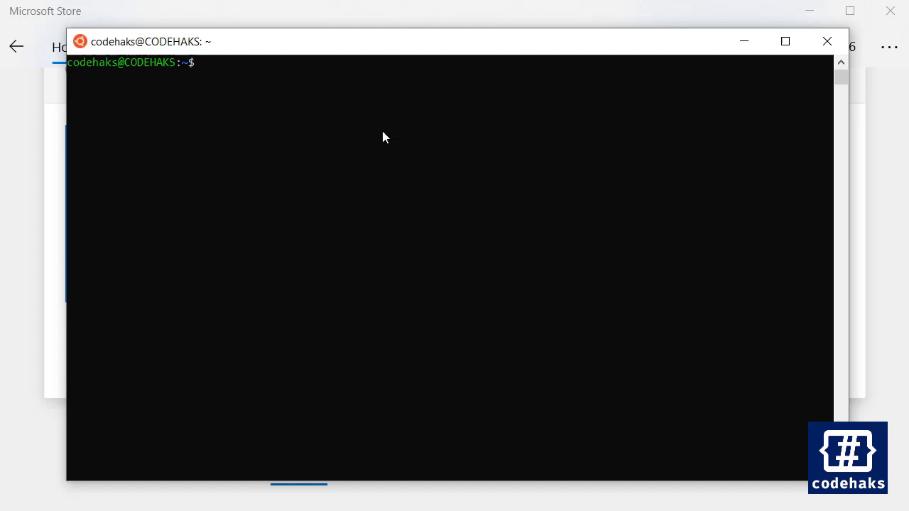
mouse_move(281, 48)
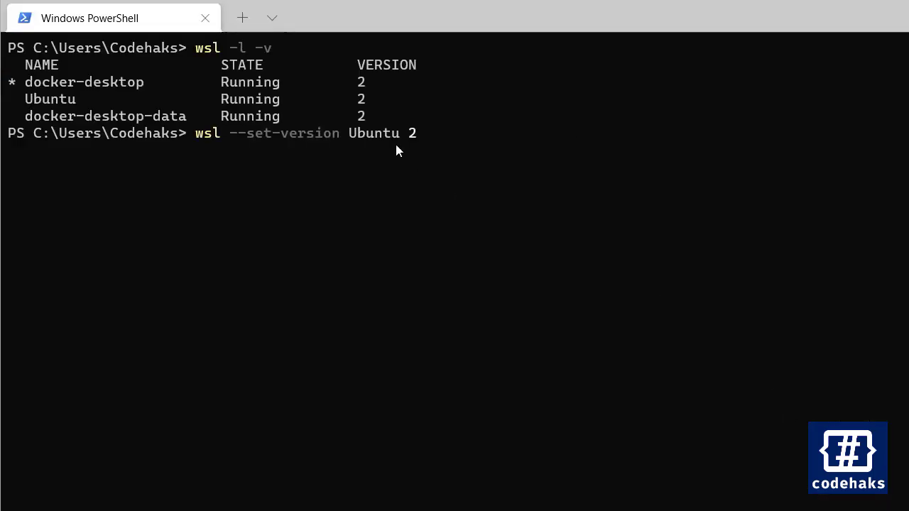
mouse_move(220, 60)
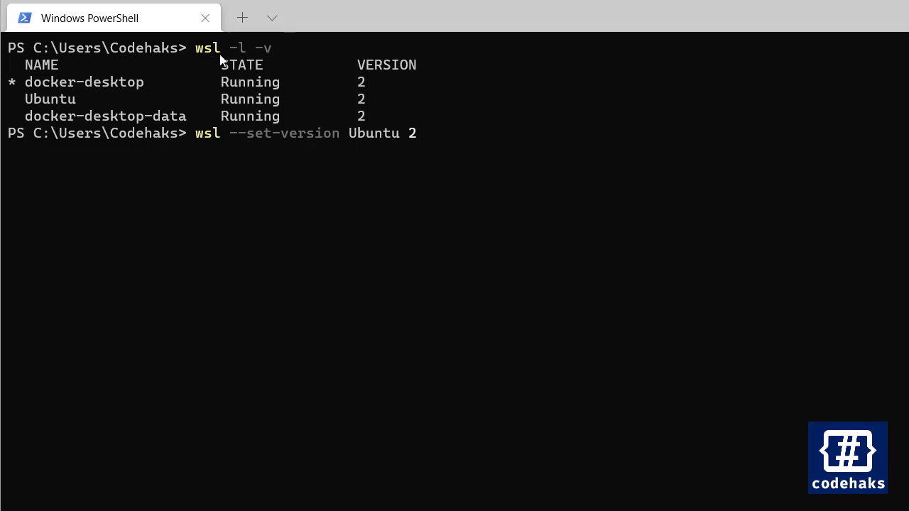
mouse_move(275, 60)
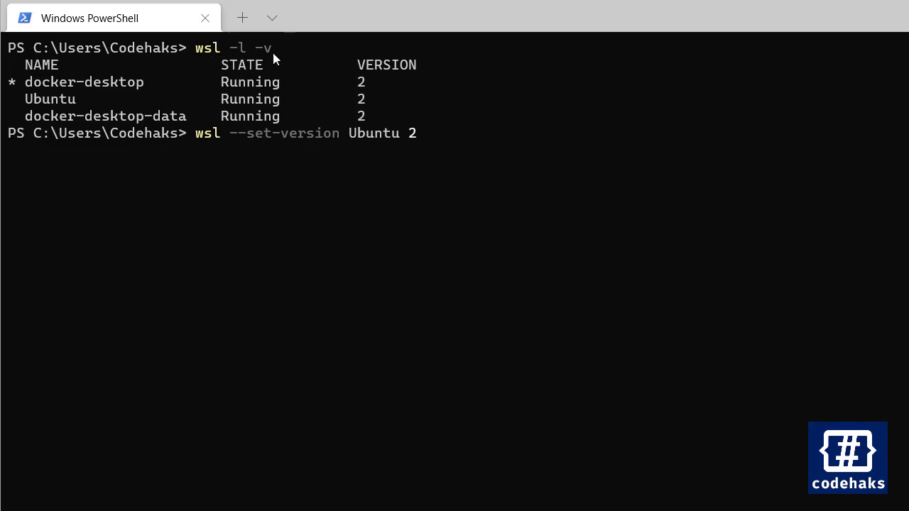
mouse_move(262, 64)
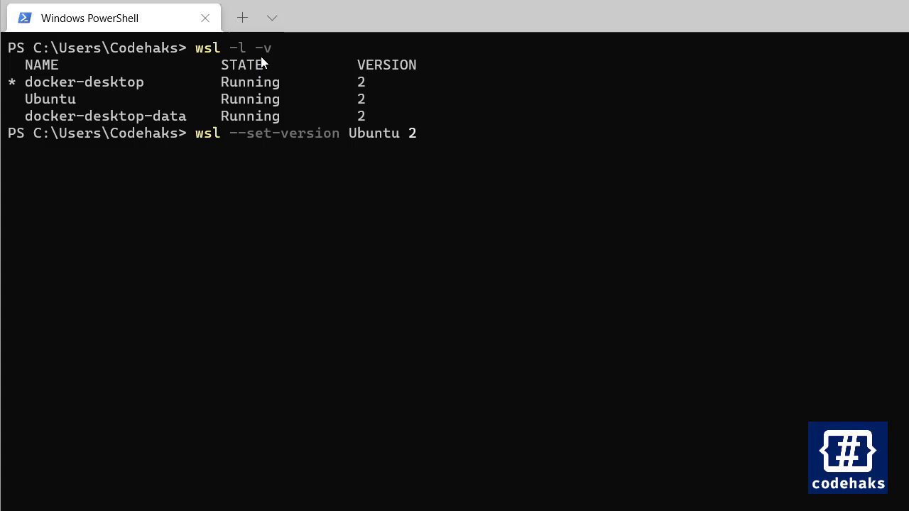
mouse_move(258, 74)
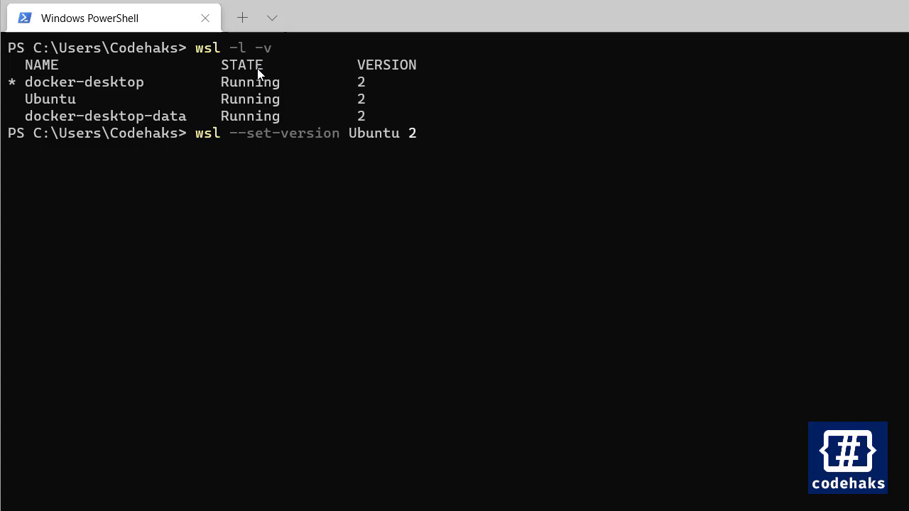
mouse_move(105, 106)
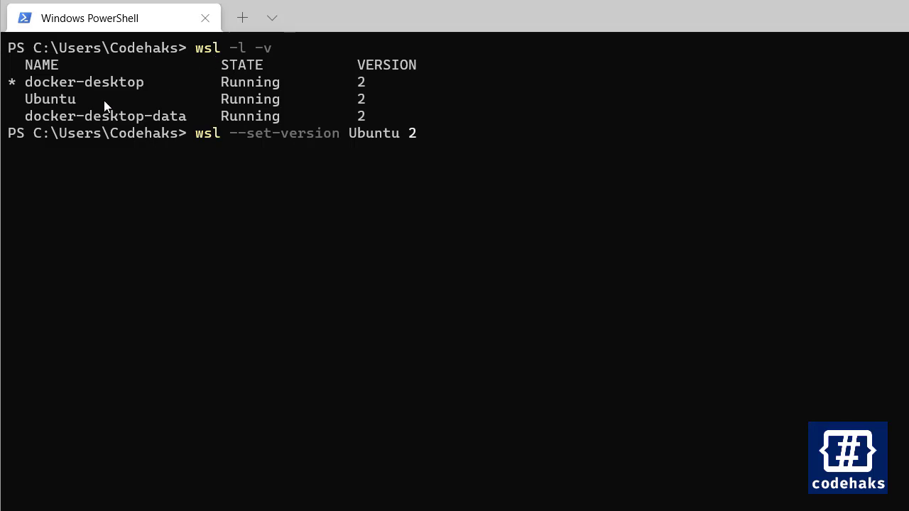
mouse_move(279, 90)
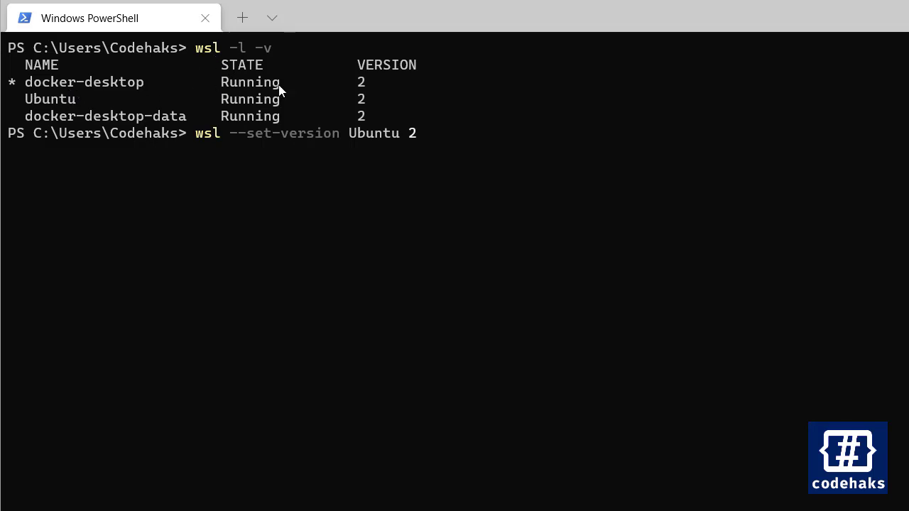
mouse_move(366, 85)
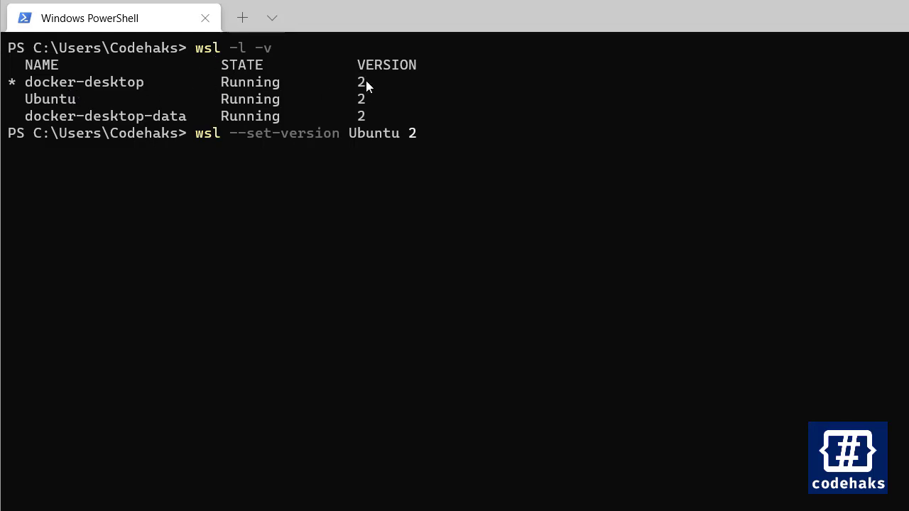
mouse_move(277, 98)
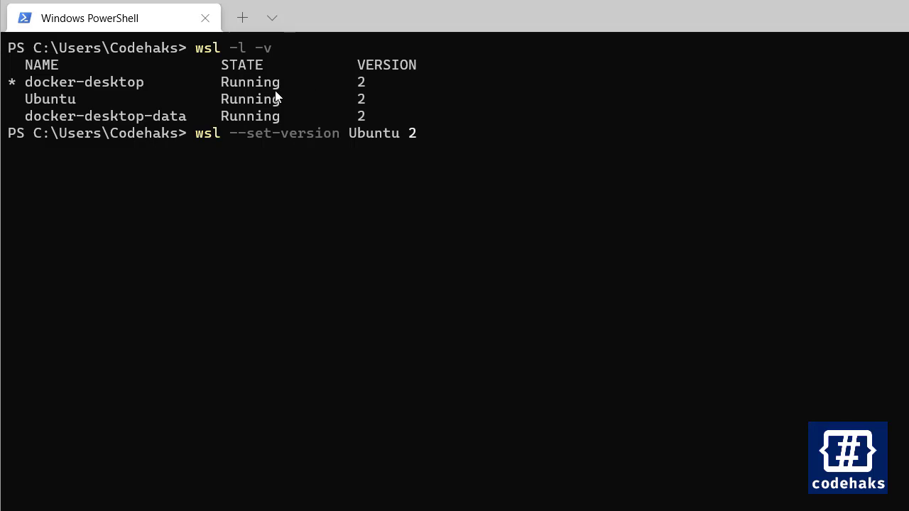
mouse_move(236, 97)
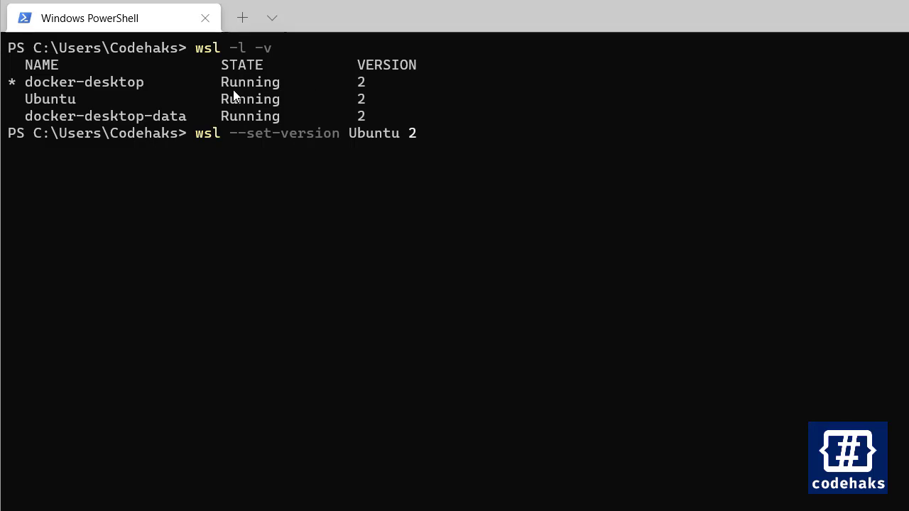
mouse_move(49, 111)
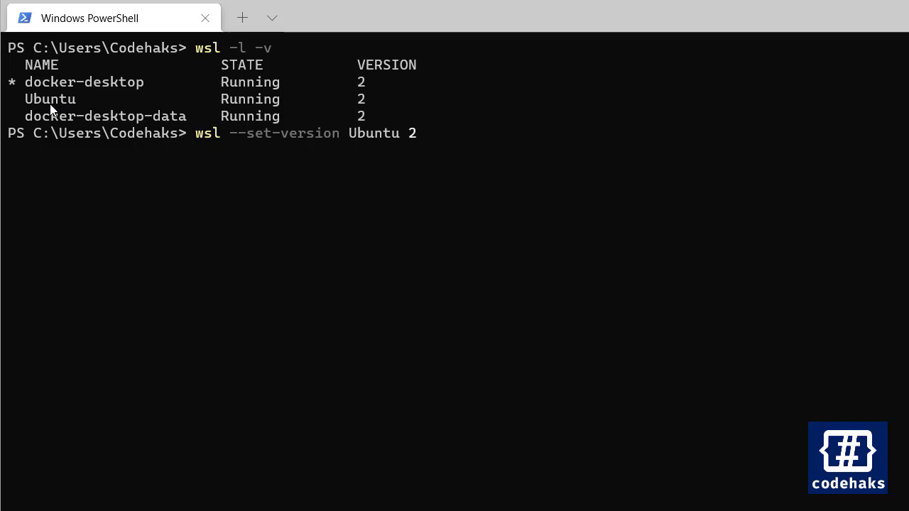
mouse_move(71, 110)
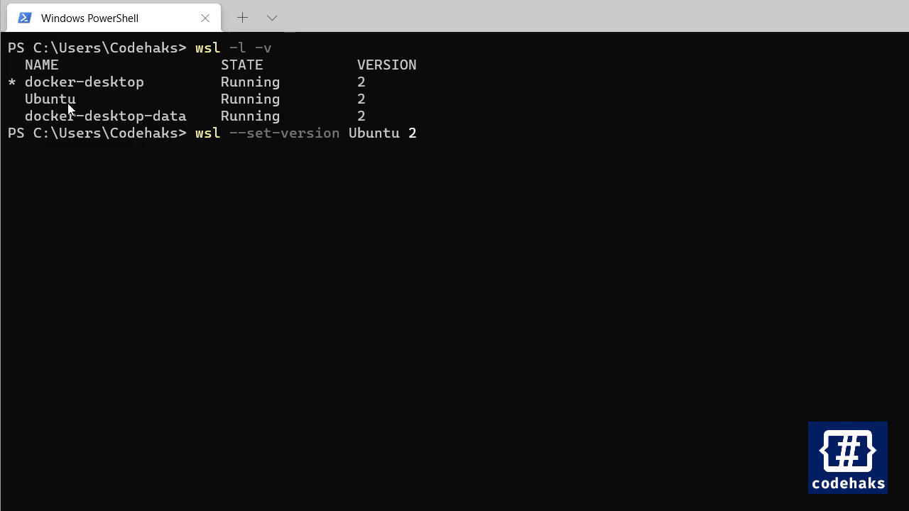
mouse_move(244, 97)
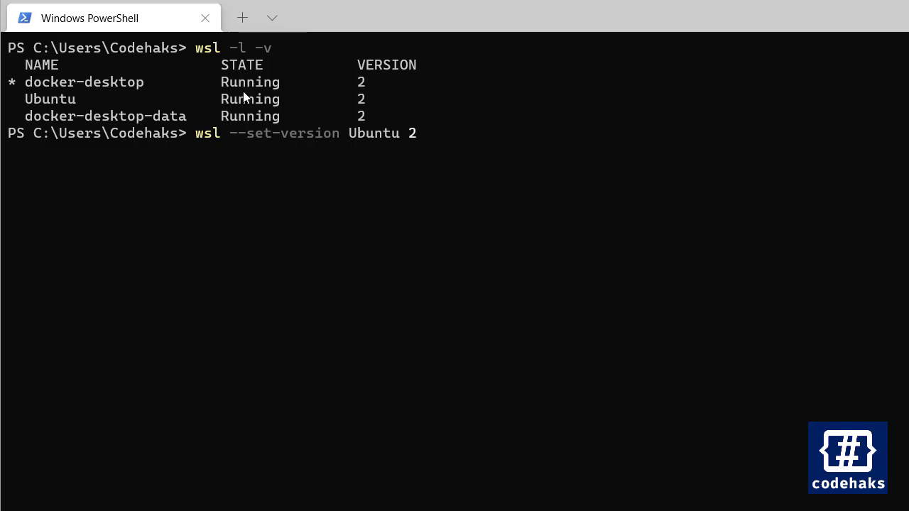
mouse_move(366, 109)
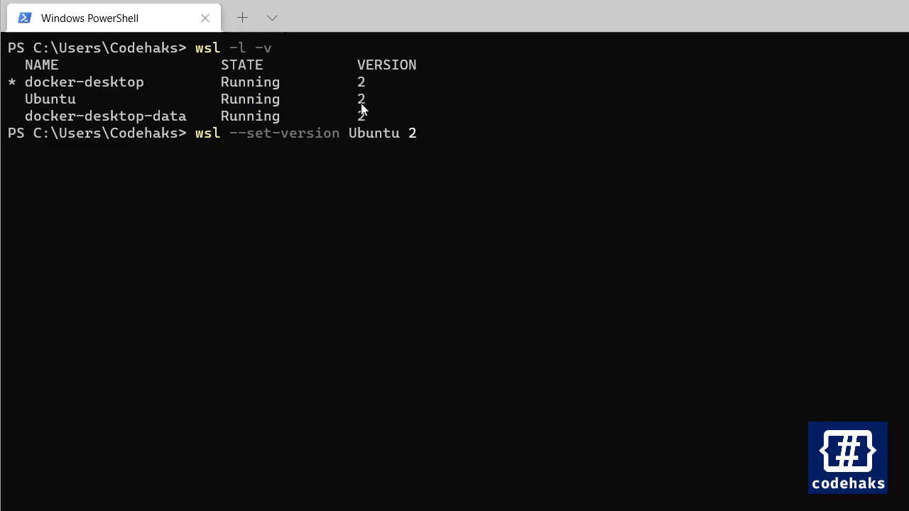
mouse_move(384, 100)
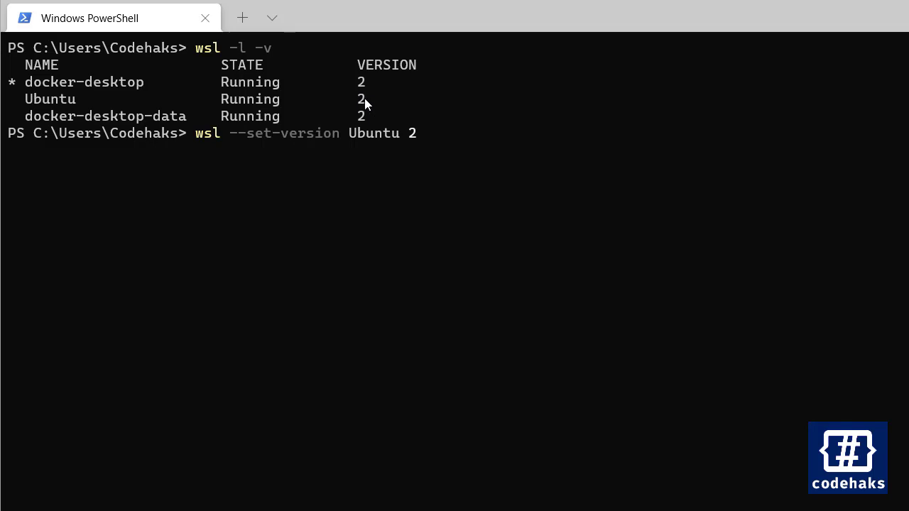
mouse_move(216, 149)
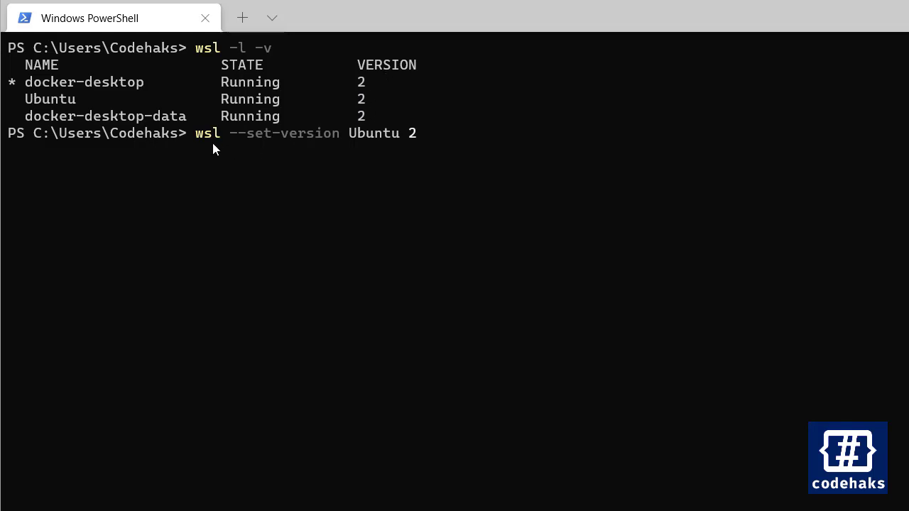
mouse_move(258, 150)
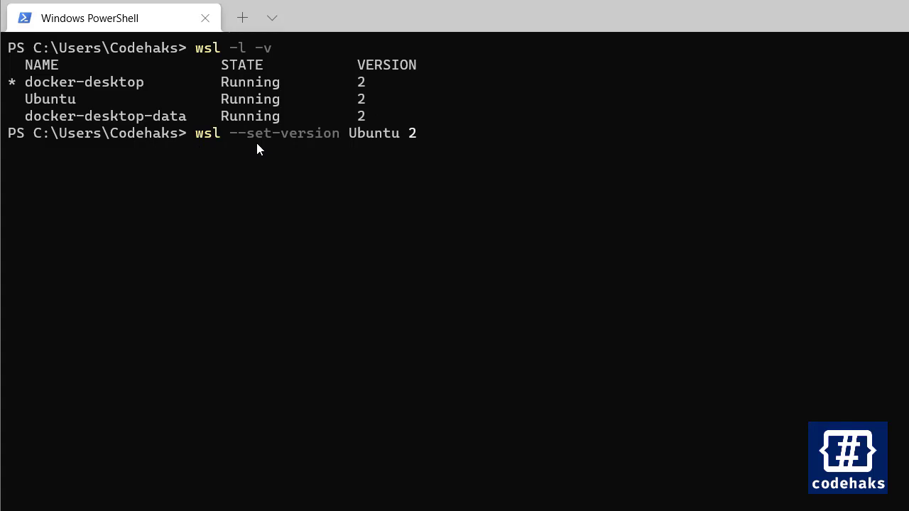
mouse_move(352, 145)
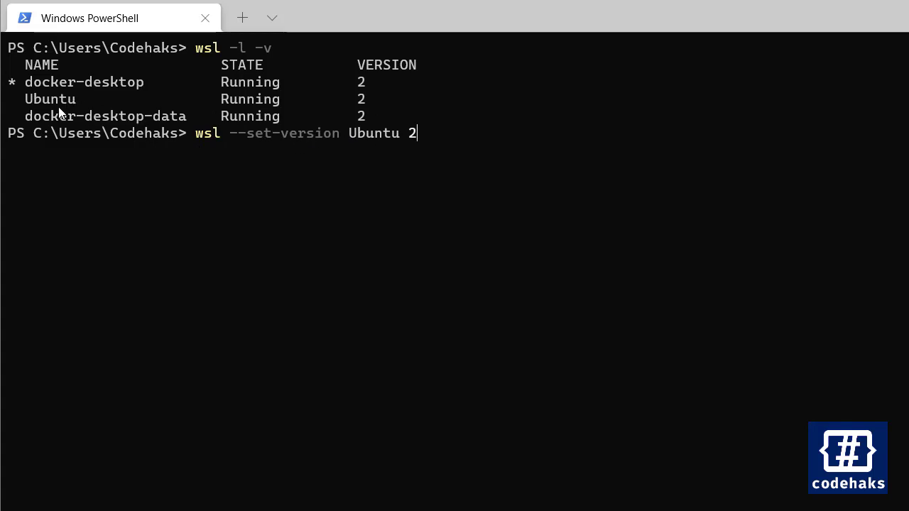
mouse_move(429, 137)
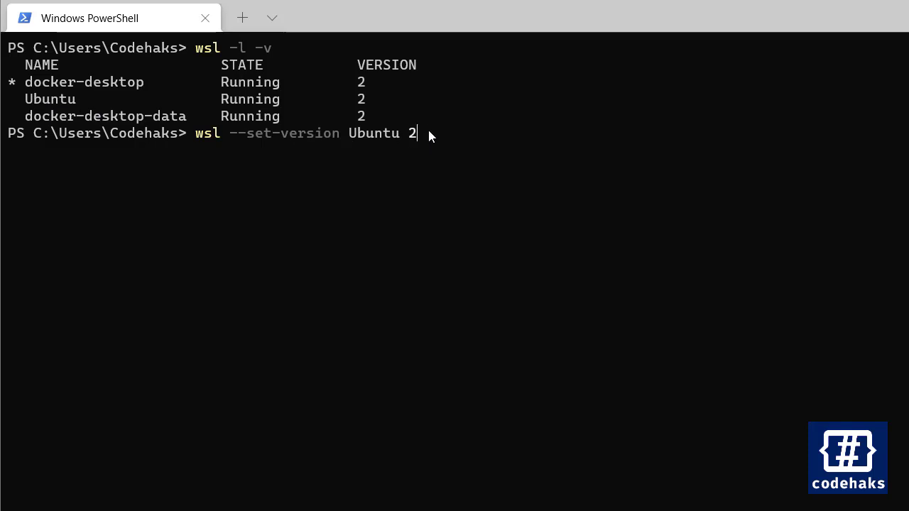
mouse_move(497, 127)
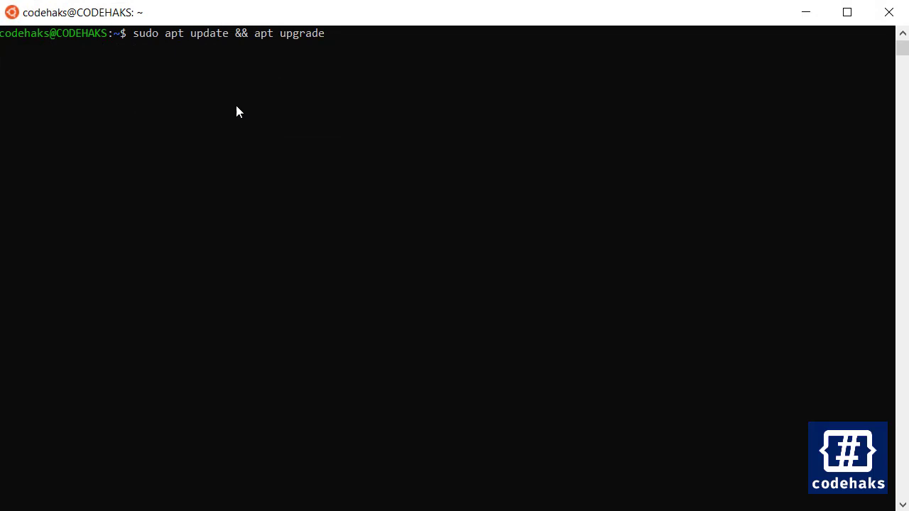
mouse_move(230, 94)
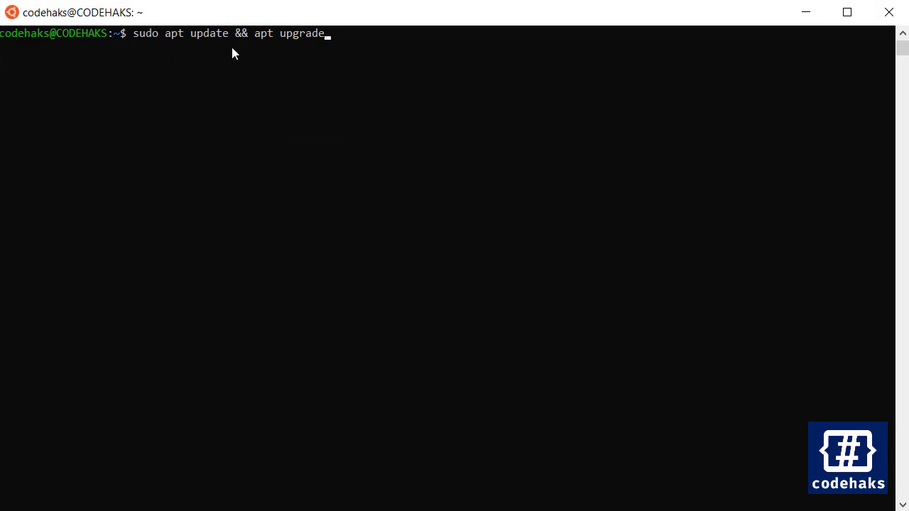
mouse_move(398, 69)
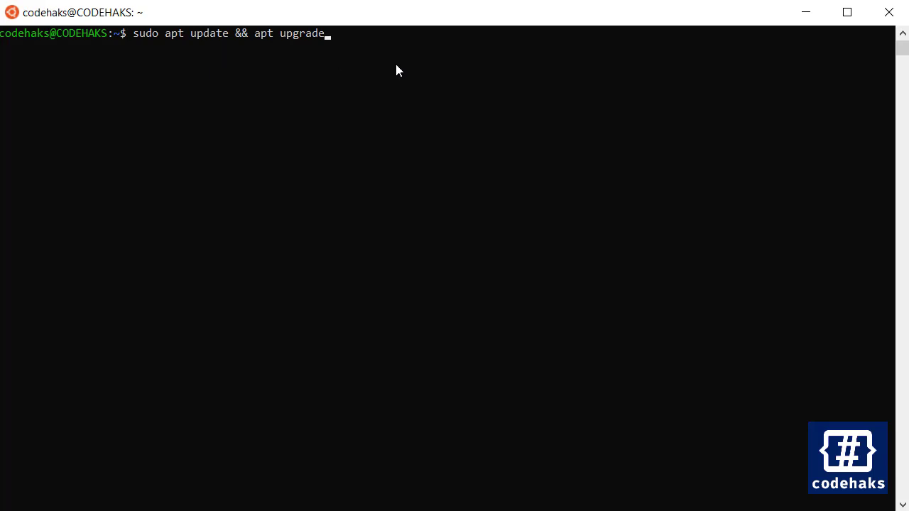
Step: Run sudo apt update && apt upgrade, then sudo apt install redis-server (already newest)
key(Return)
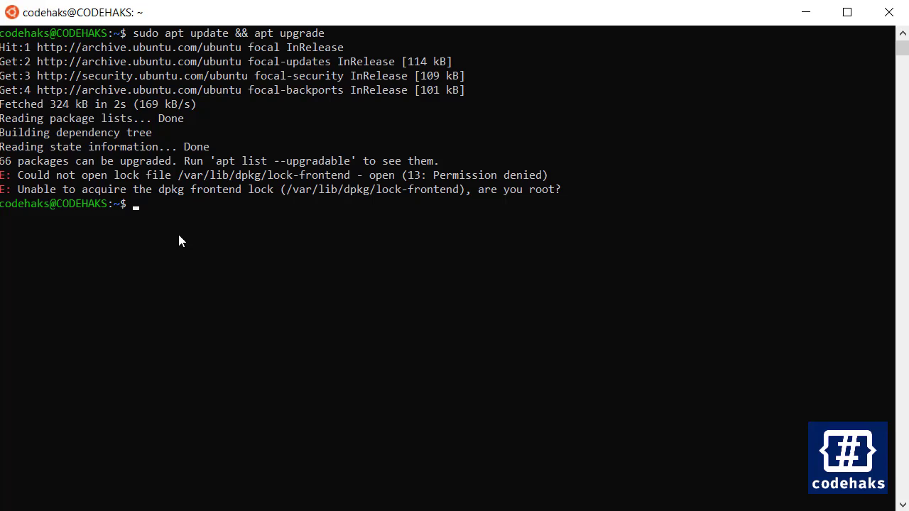
text(sudo apt install redis-server)
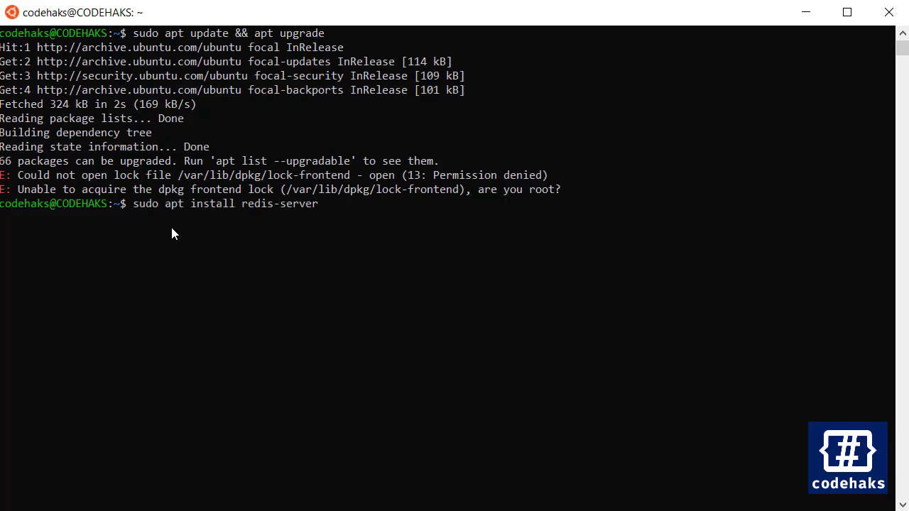
mouse_move(406, 235)
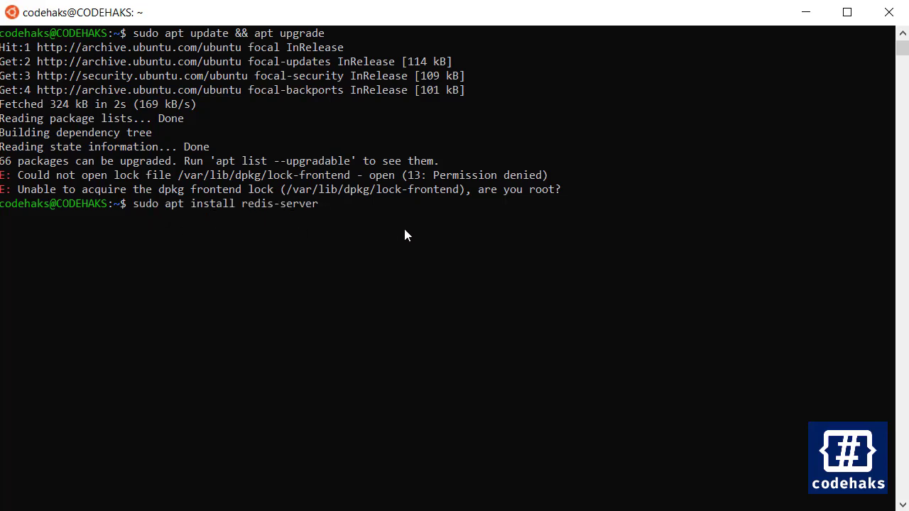
key(Return)
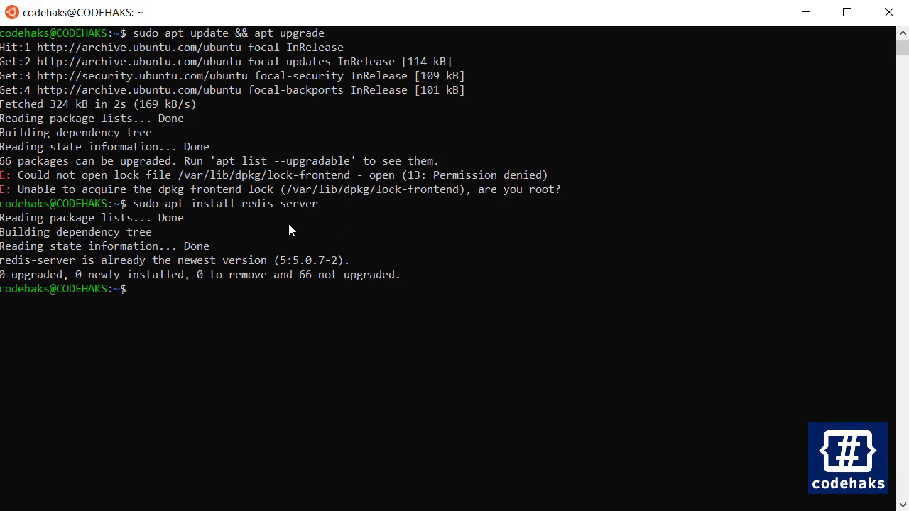
mouse_move(171, 230)
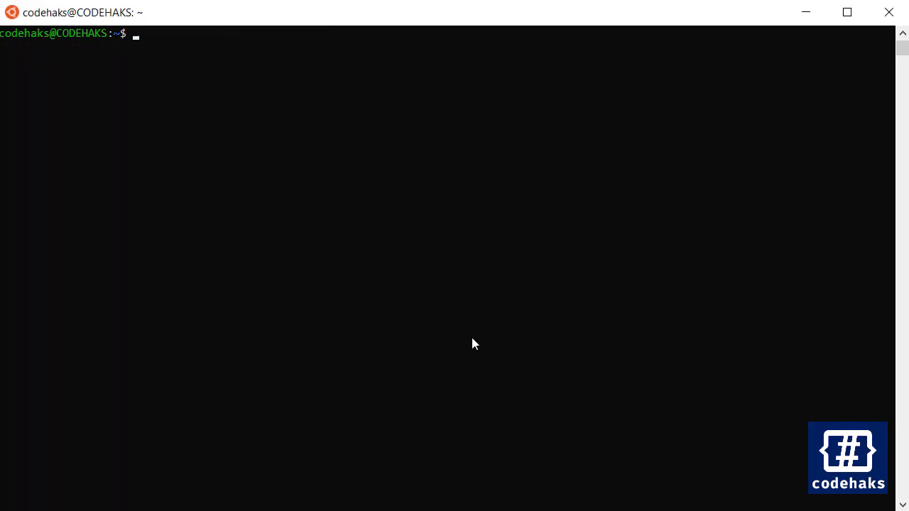
Step: Run redis-server to start Redis 5.0.7 standalone on port 6379 and review its startup log
text(red)
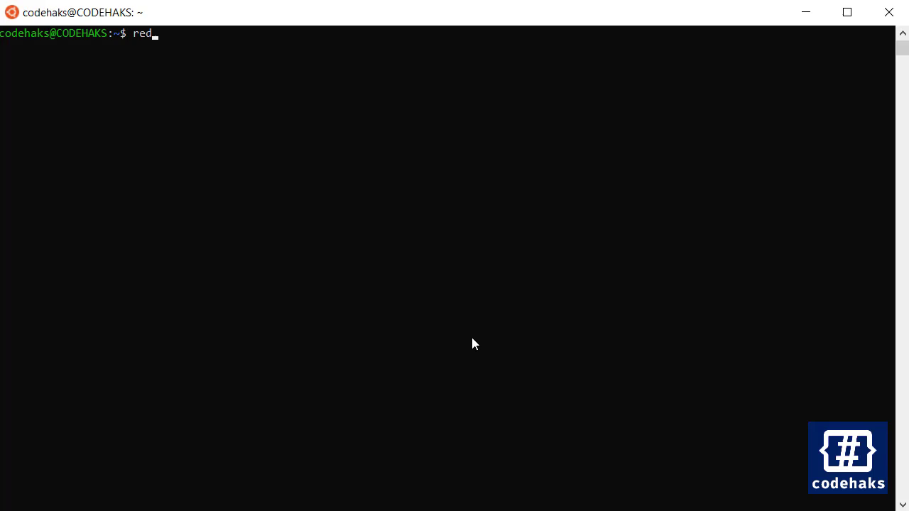
text(is-)
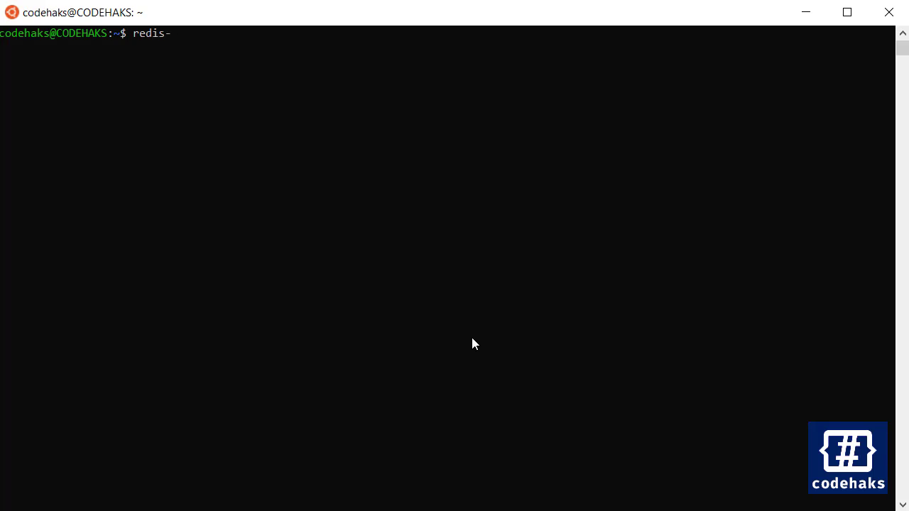
text(server)
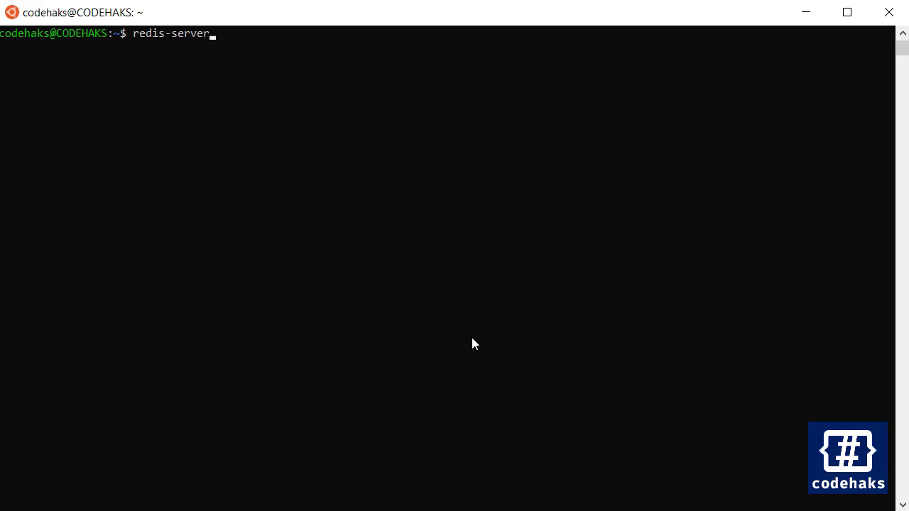
key(Return)
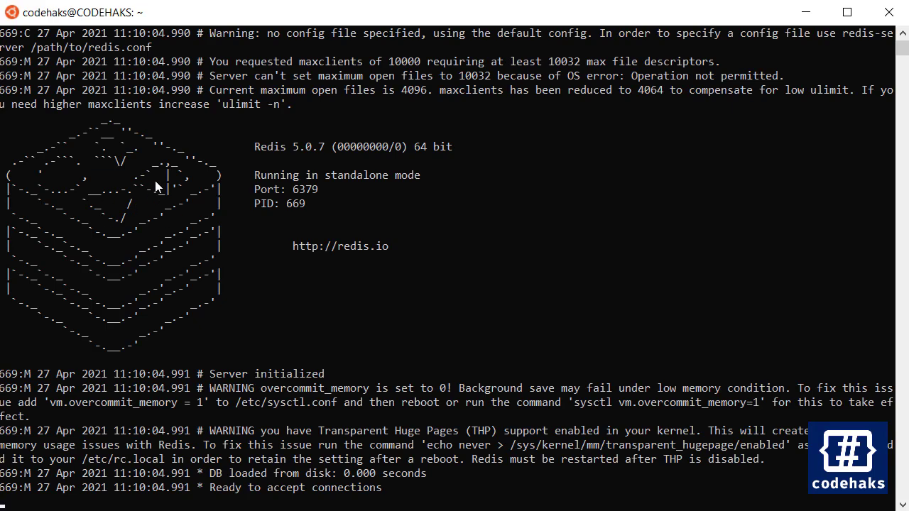
mouse_move(205, 190)
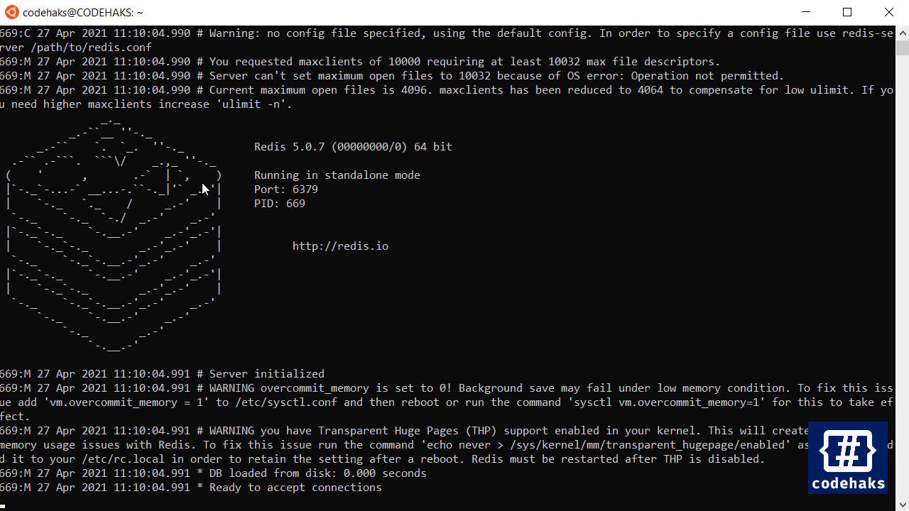
mouse_move(383, 254)
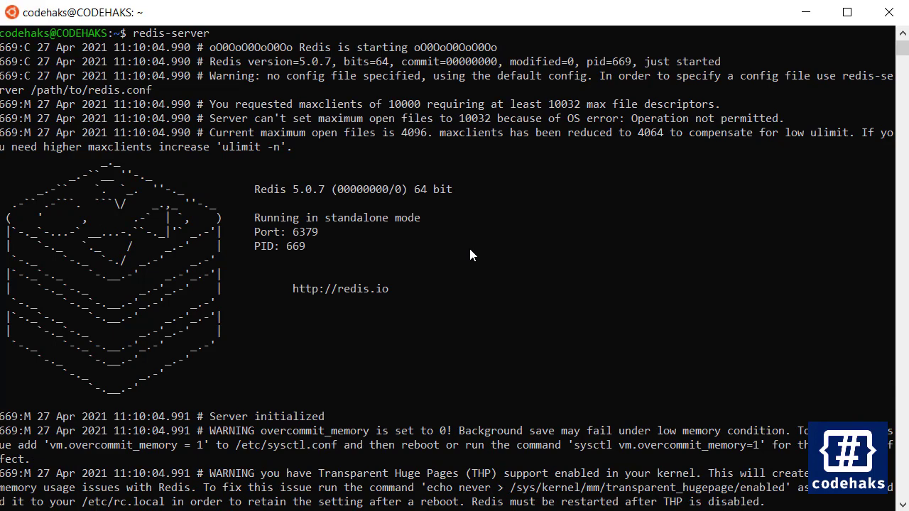
scroll(down, 3)
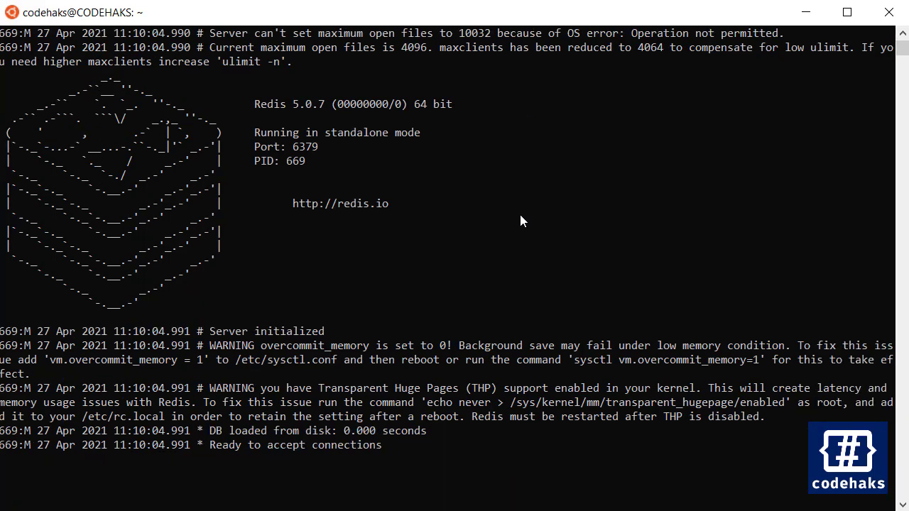
mouse_move(428, 228)
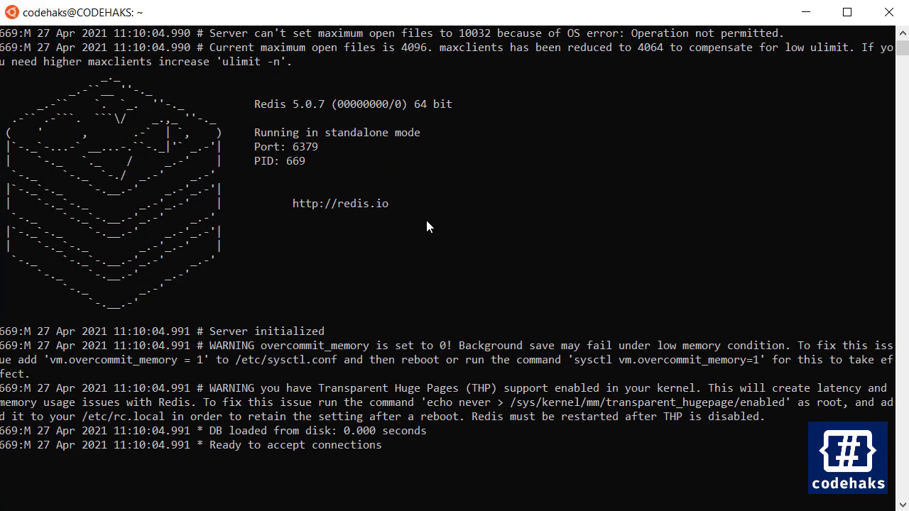
mouse_move(486, 220)
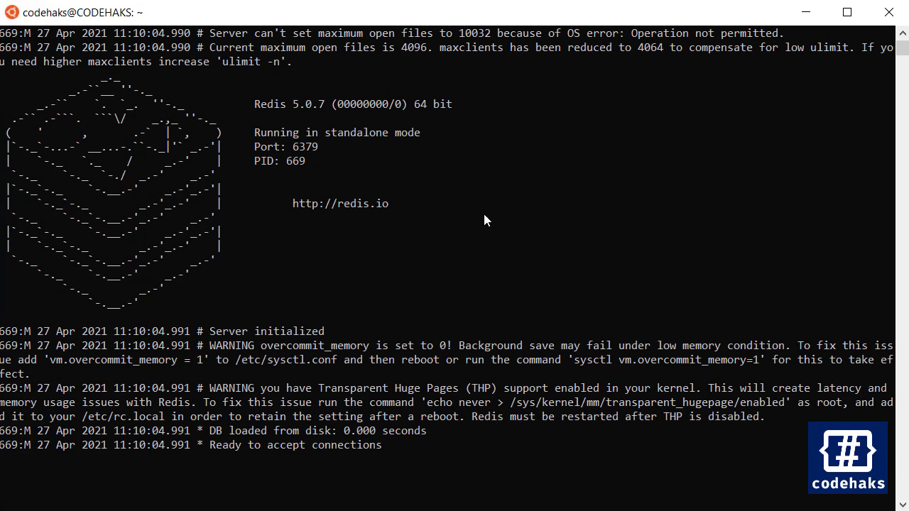
mouse_move(446, 232)
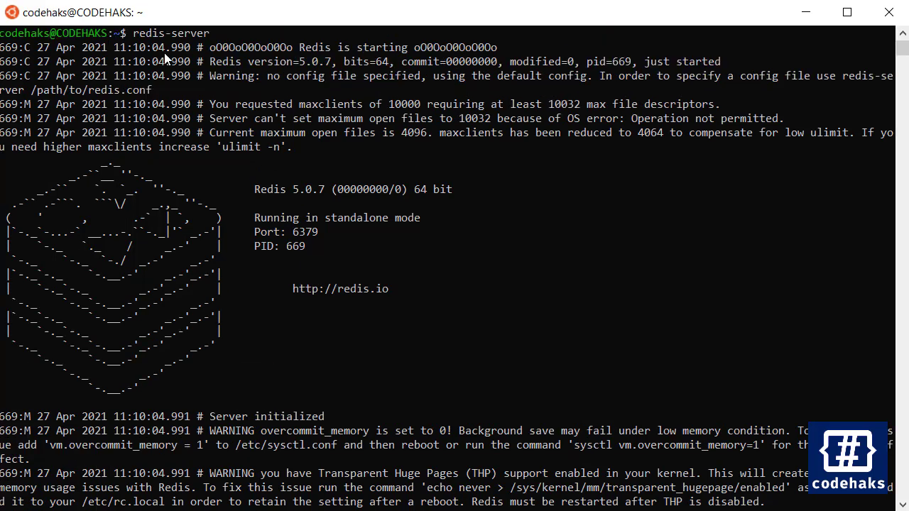
mouse_move(276, 74)
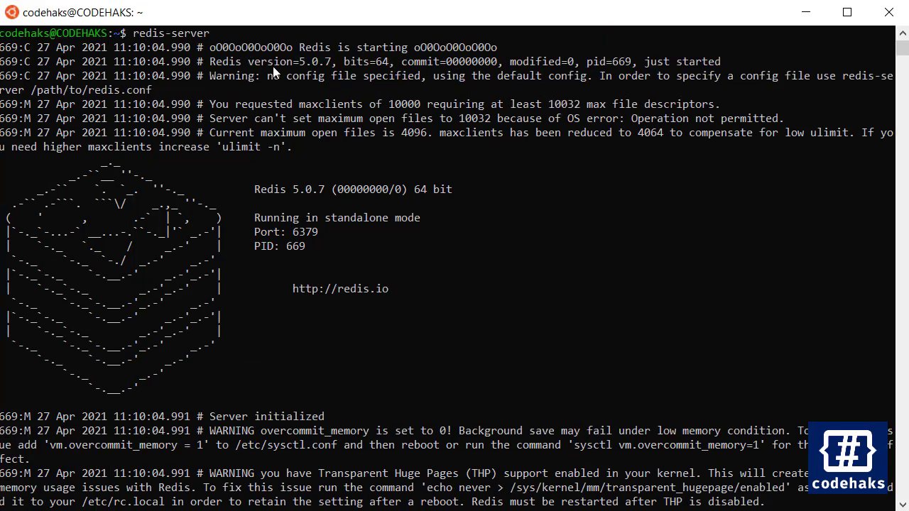
mouse_move(818, 145)
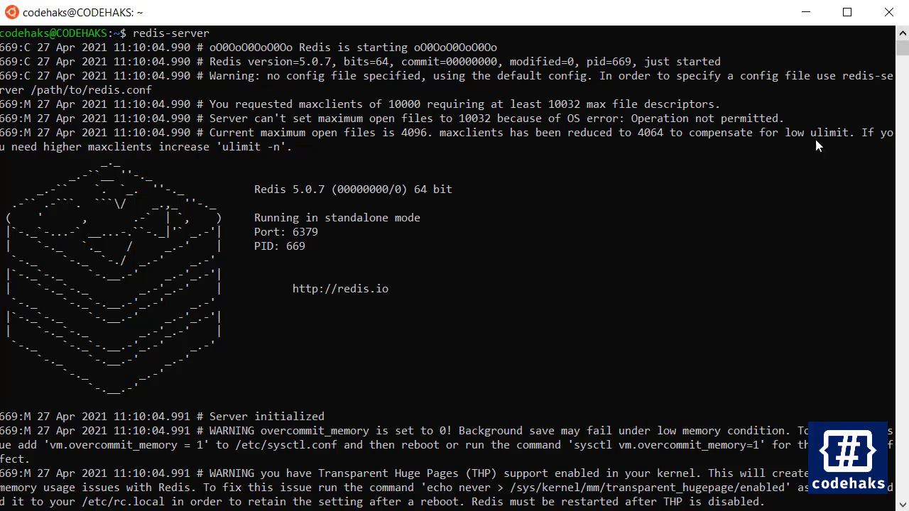
scroll(down, 3)
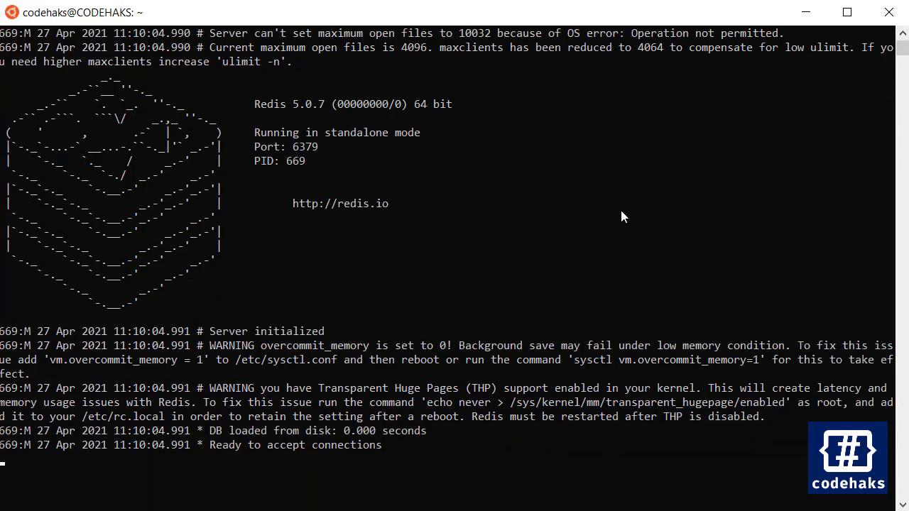
mouse_move(46, 41)
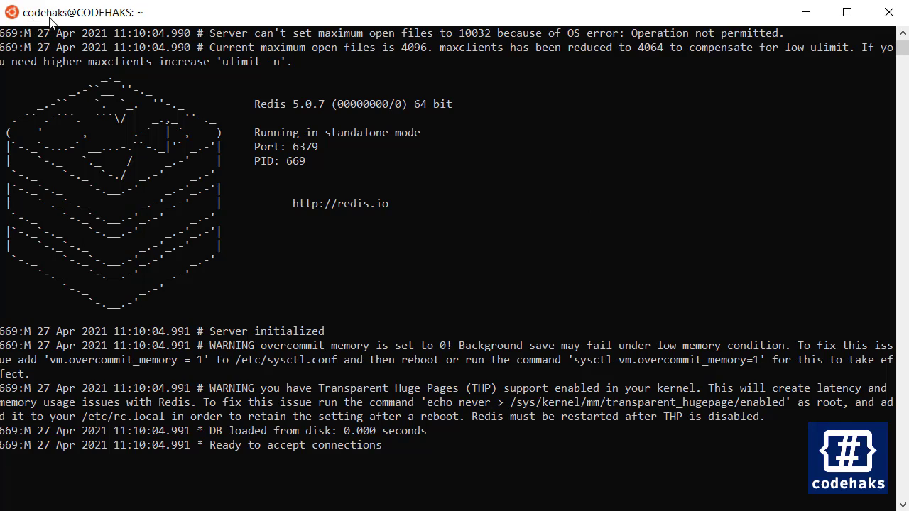
mouse_move(139, 23)
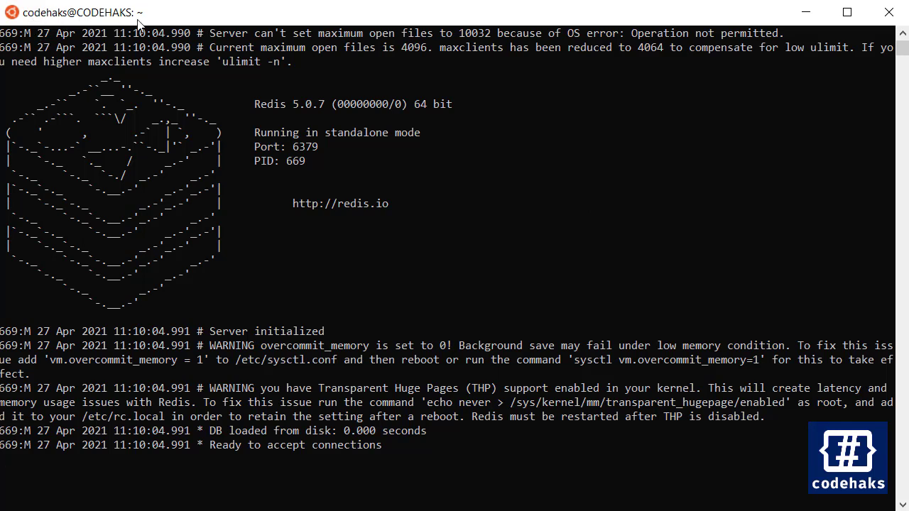
mouse_move(307, 149)
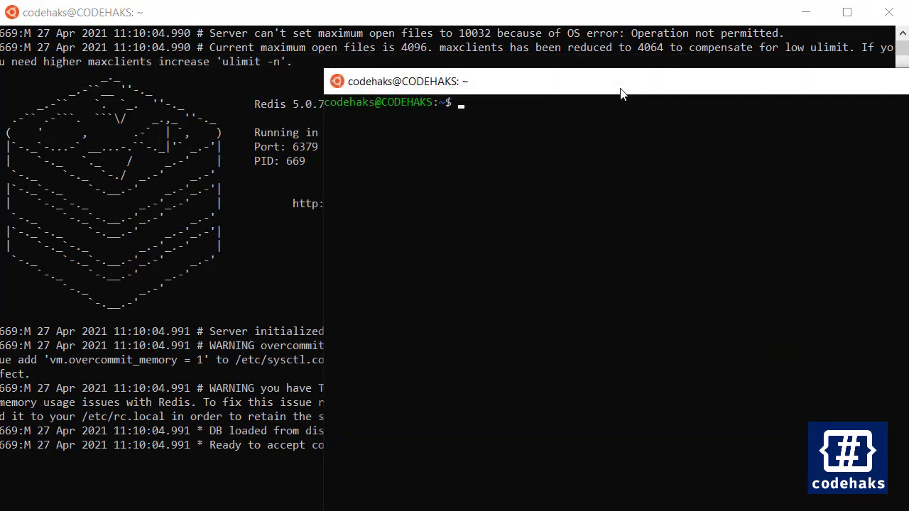
Step: Start redis-cli in the second terminal to connect to the running server
text(re)
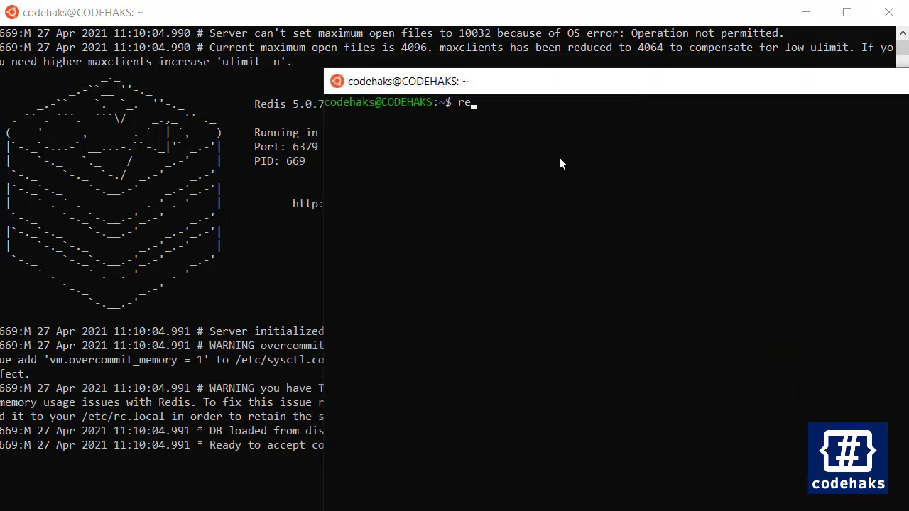
text(dis-)
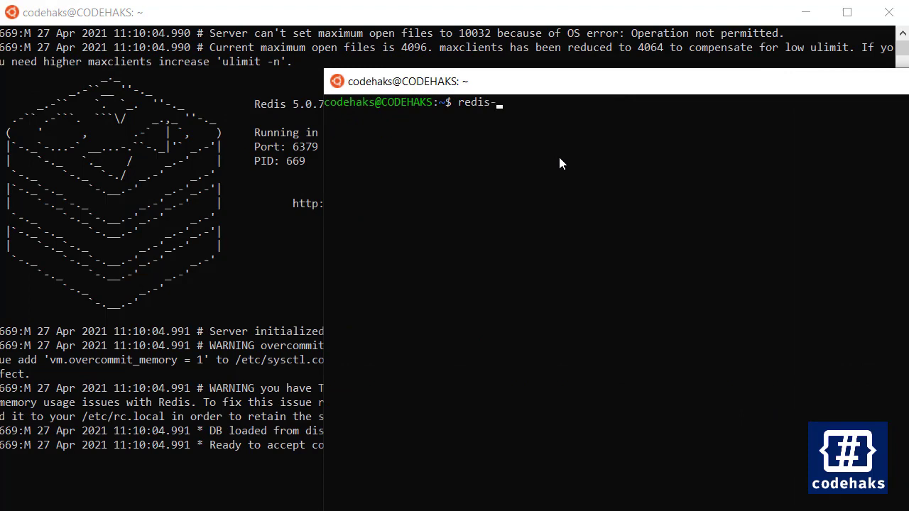
key(Return)
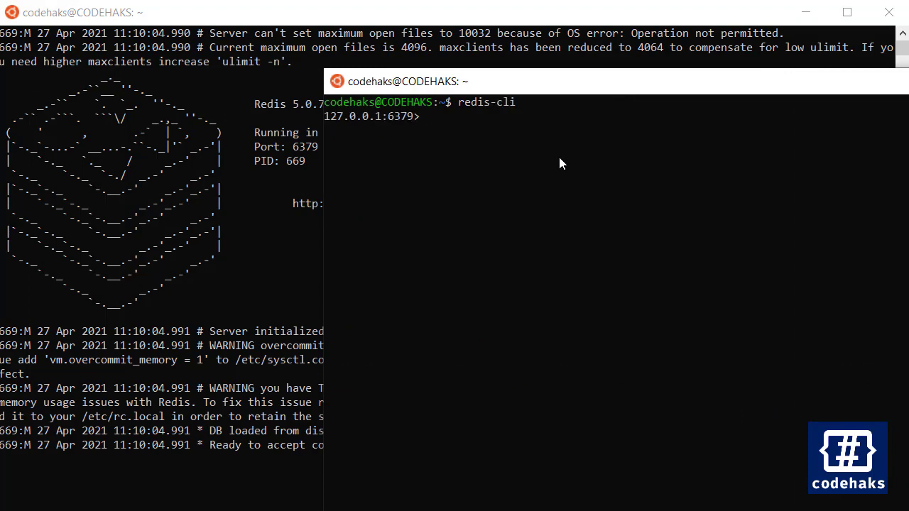
Step: Store codehaks under key name with 'set name codehaks' and read it back with 'get name'
text(set)
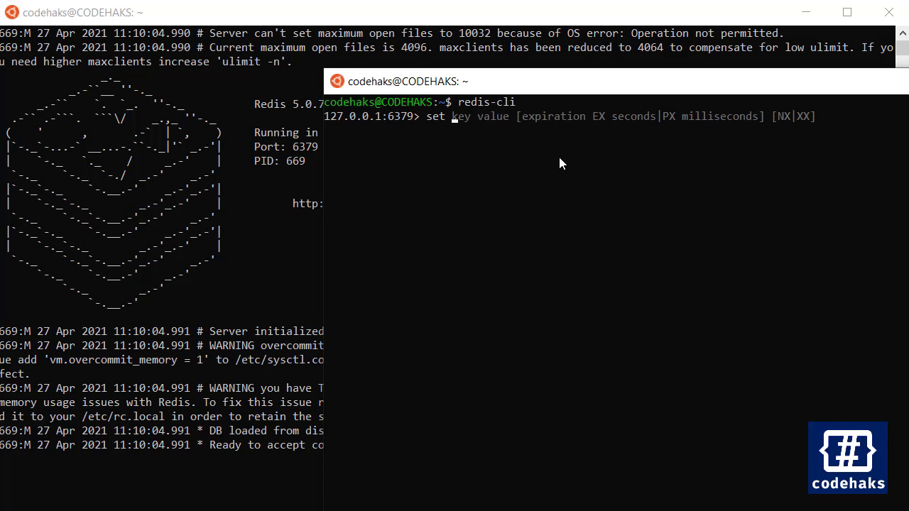
text(name)
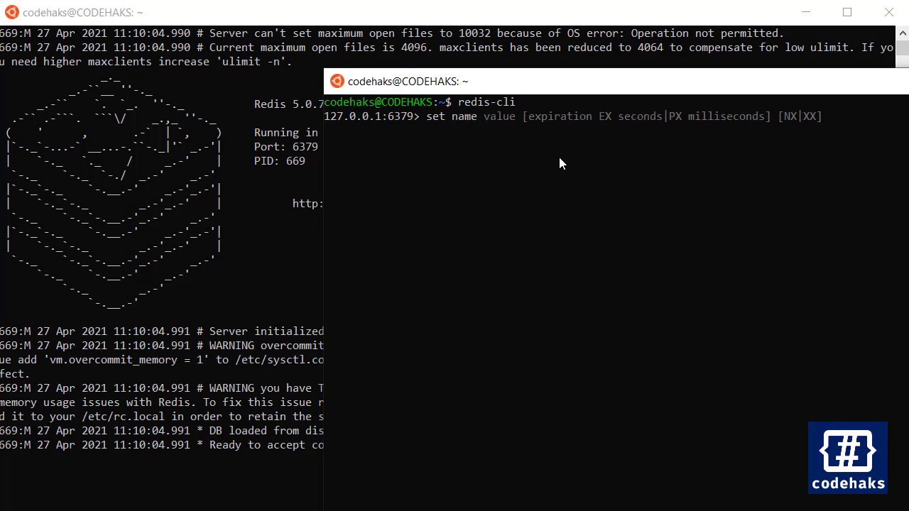
text(c)
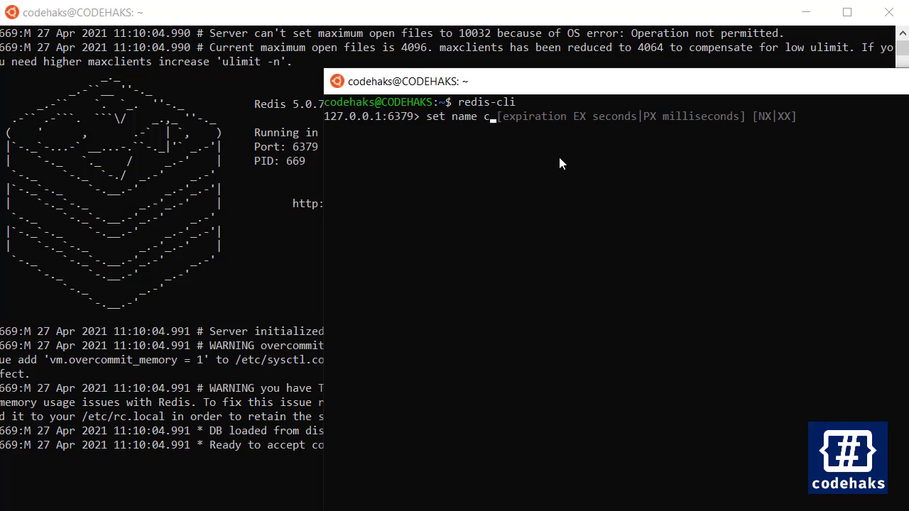
text(odehaks)
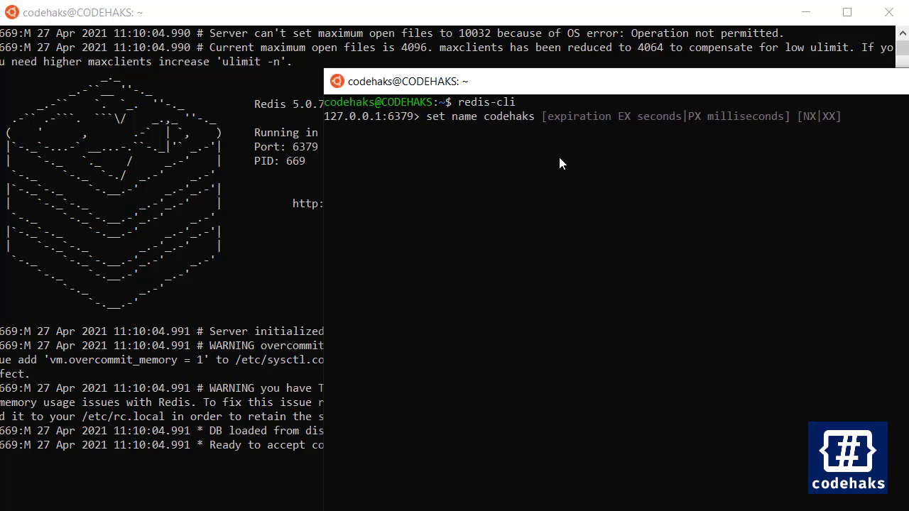
key(Return)
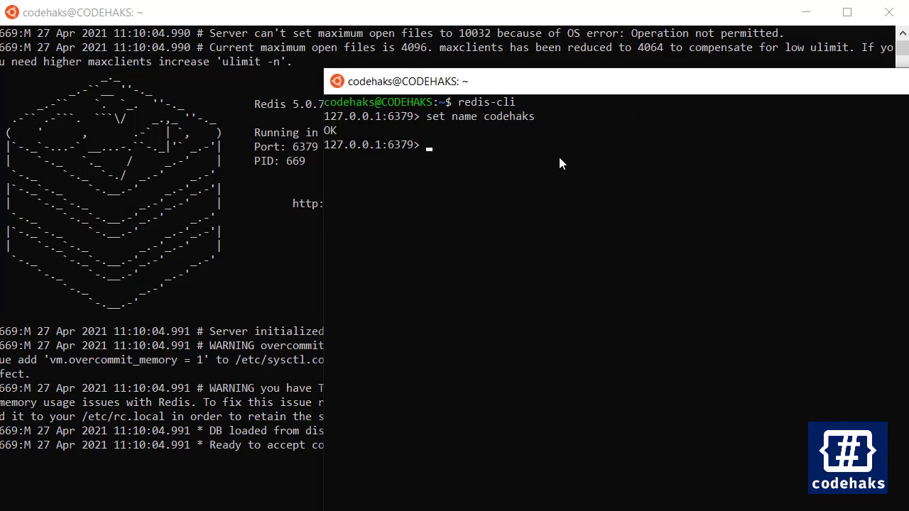
mouse_move(491, 132)
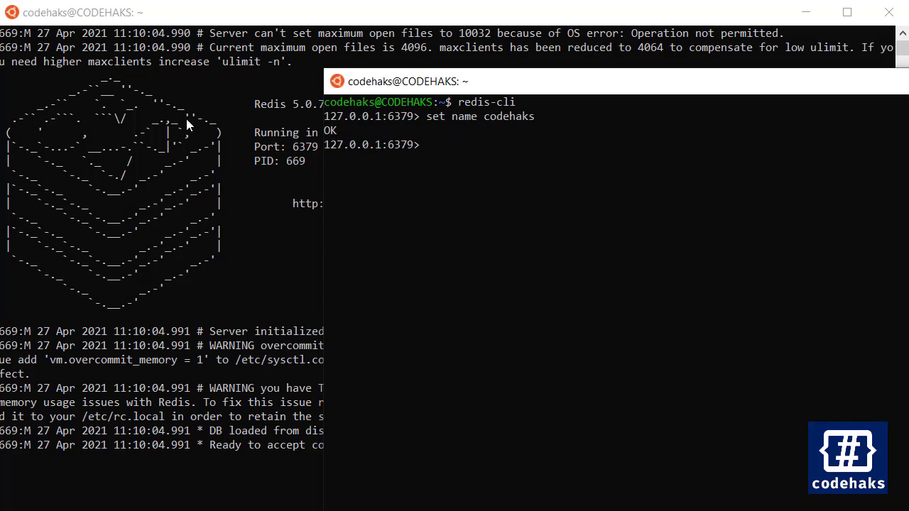
mouse_move(467, 179)
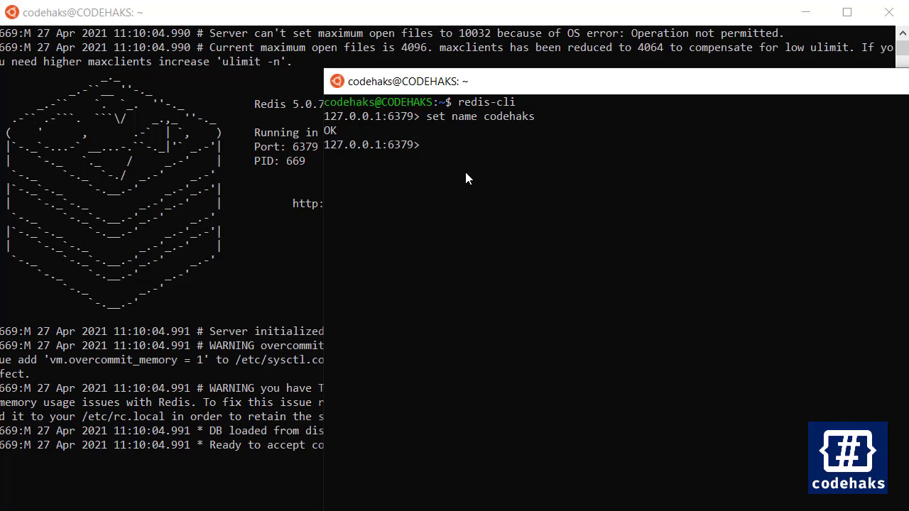
text(get key)
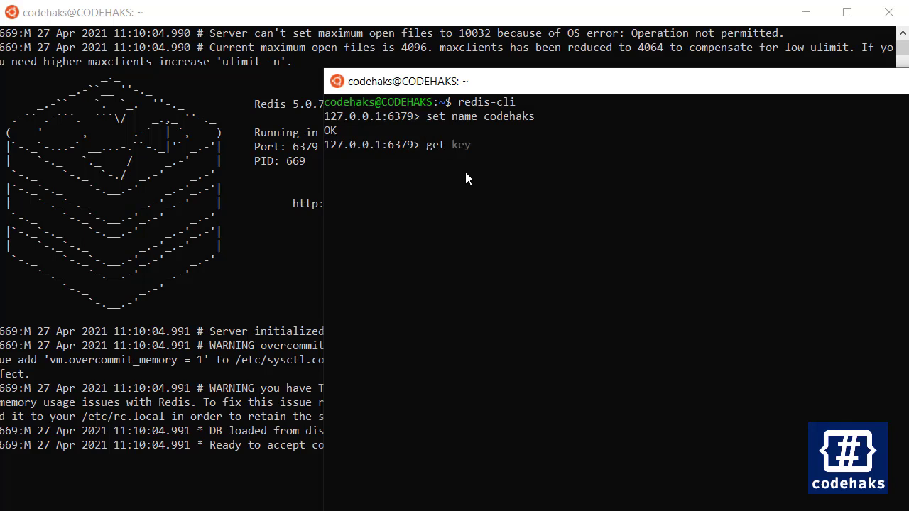
key(Return)
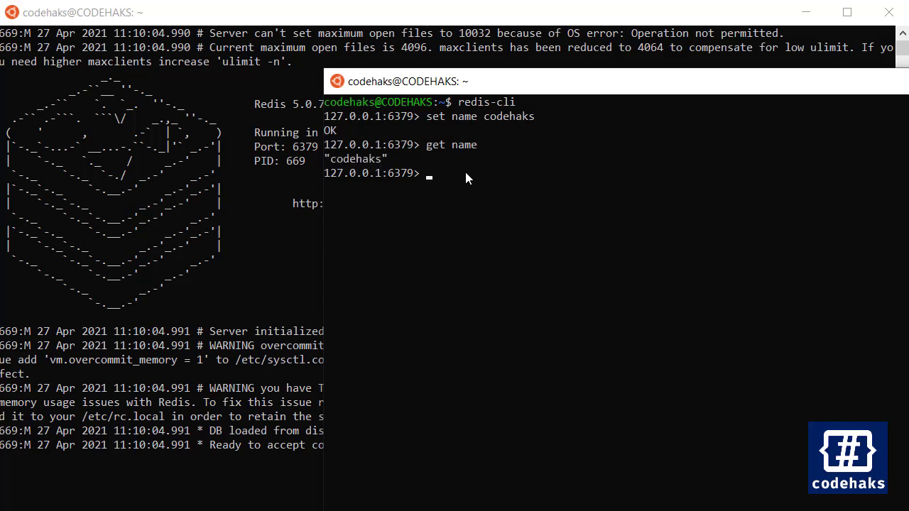
mouse_move(243, 184)
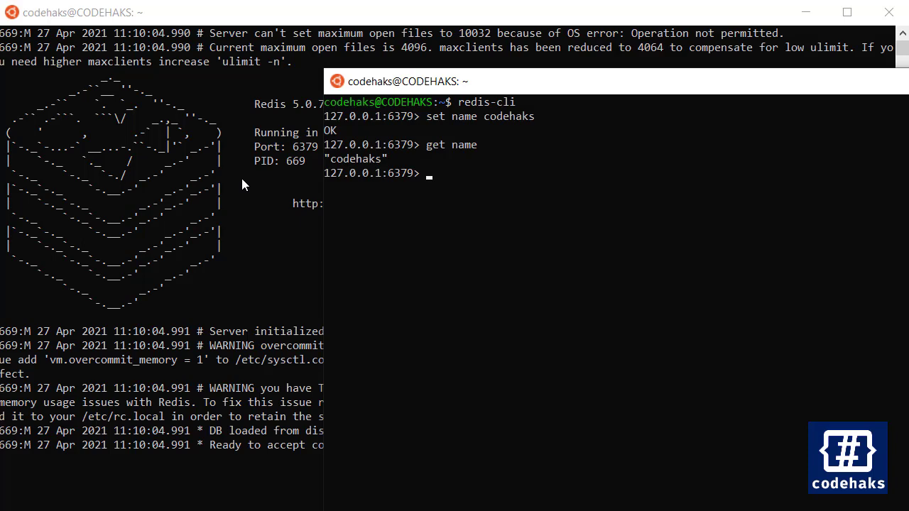
mouse_move(435, 245)
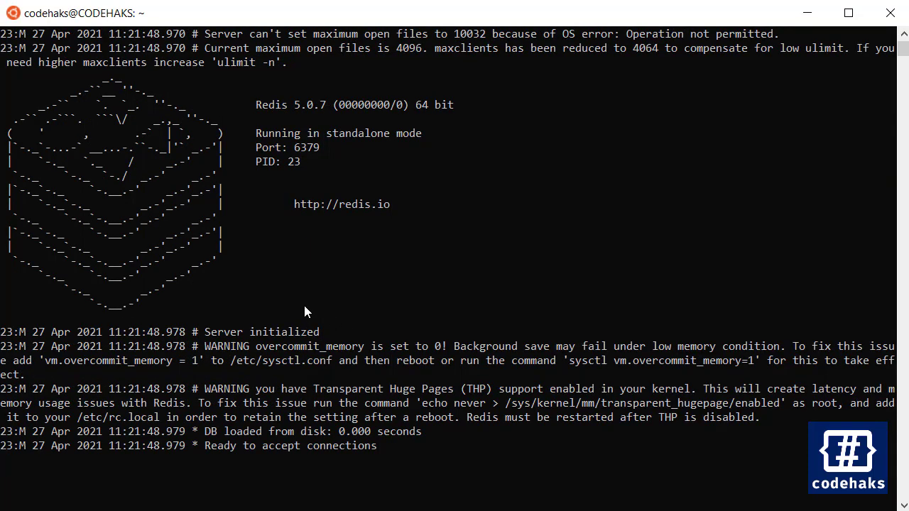
Step: Stop the standalone Redis server with Ctrl+C and see 'get name' refused in redis-cli
key(ctrl+c)
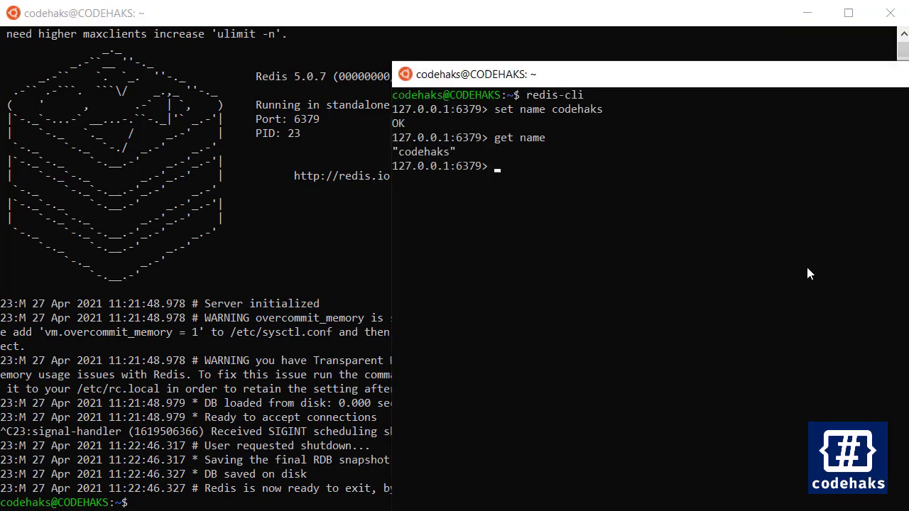
key(Return)
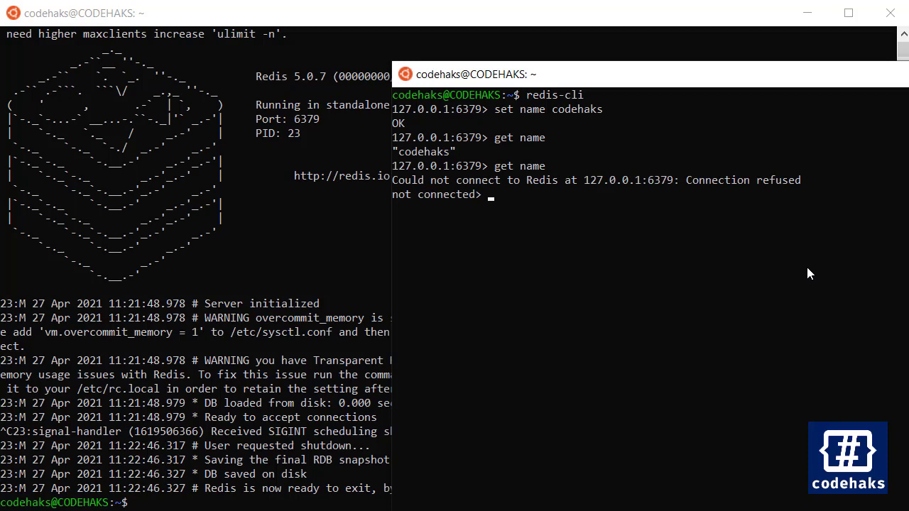
mouse_move(731, 197)
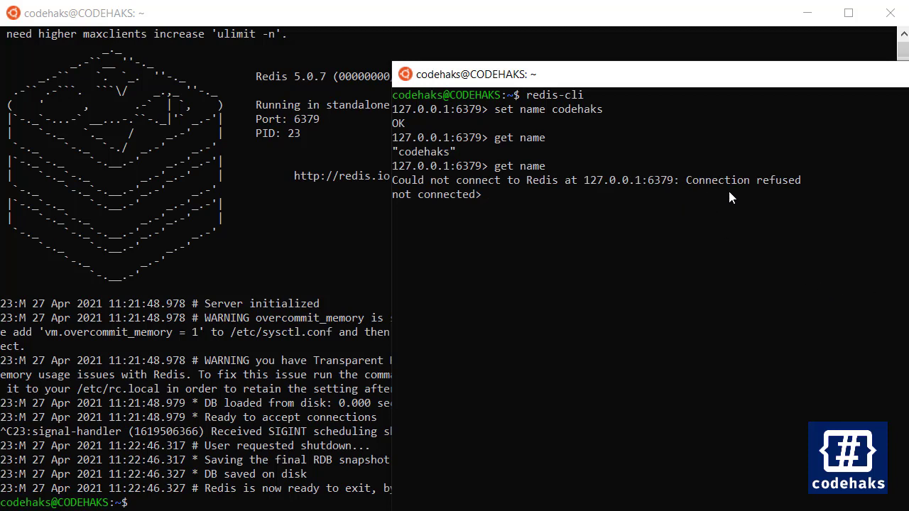
mouse_move(517, 208)
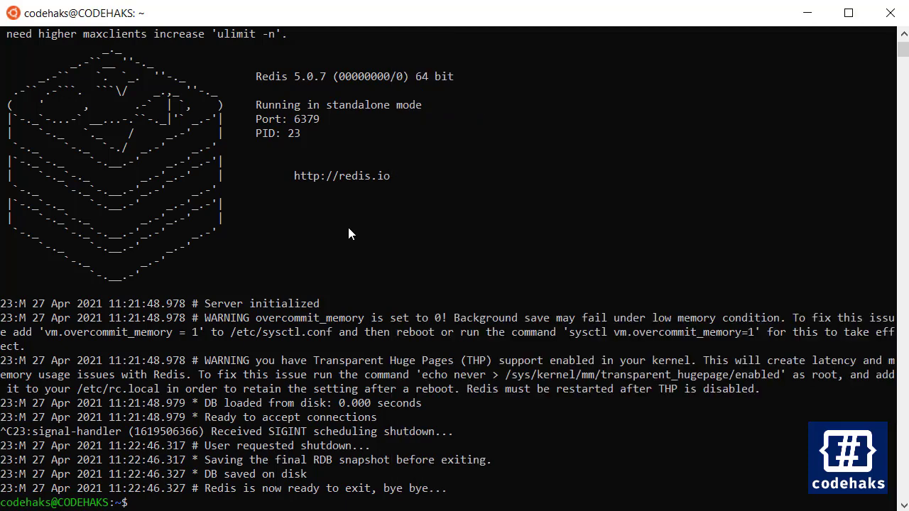
Step: Restart redis-server and confirm 'get name' again returns codehaks
text(redis-server)
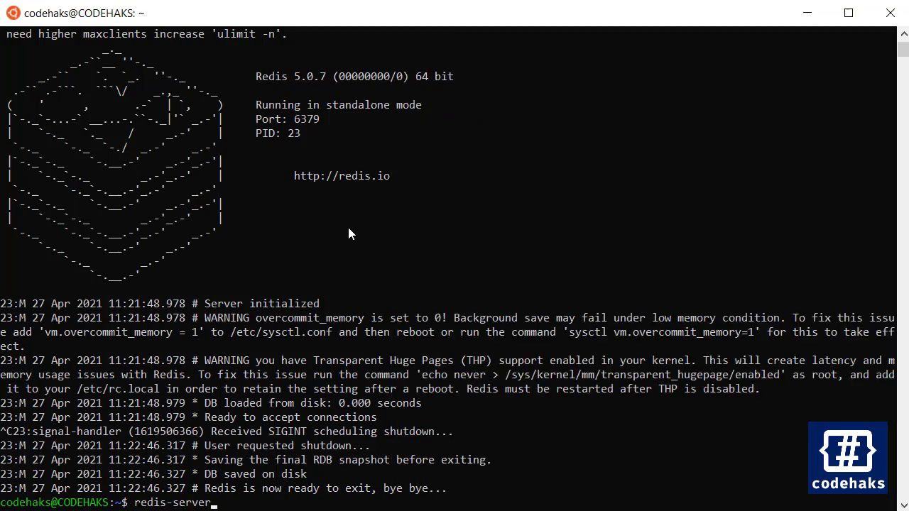
key(Return)
text(get name)
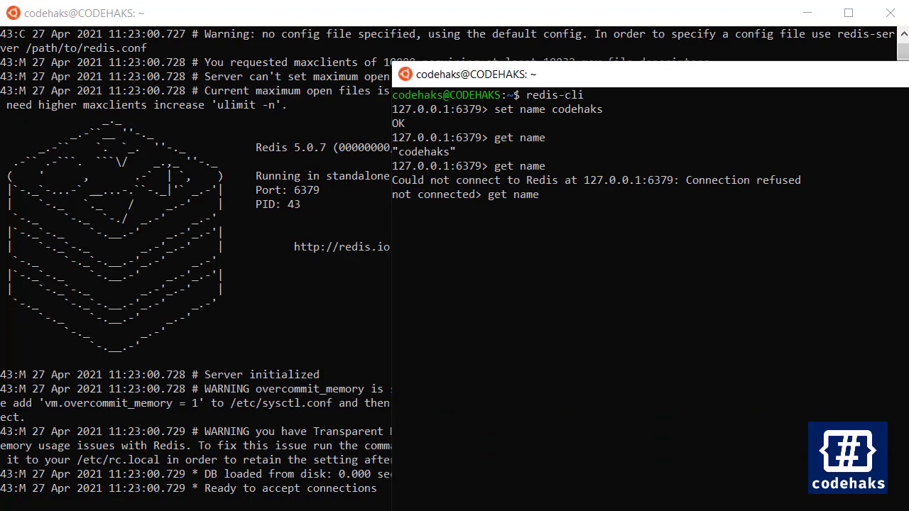
key(Return)
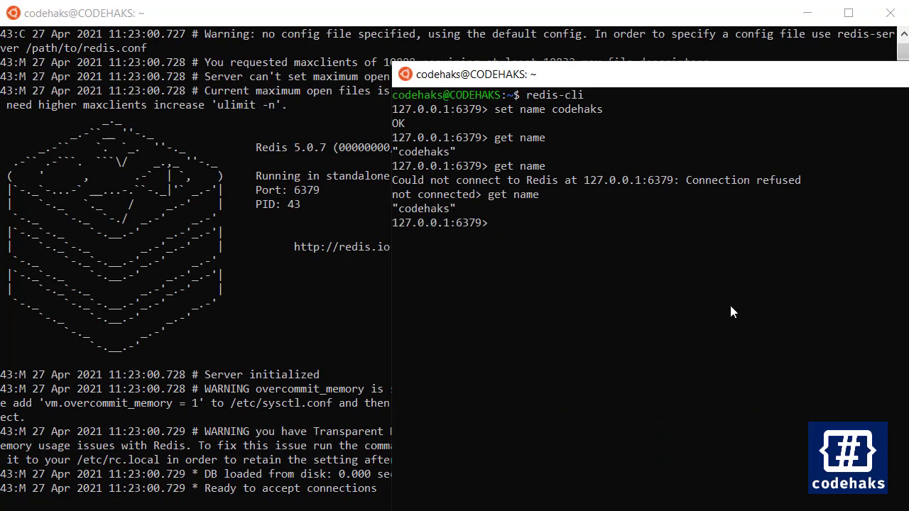
double_click(424, 207)
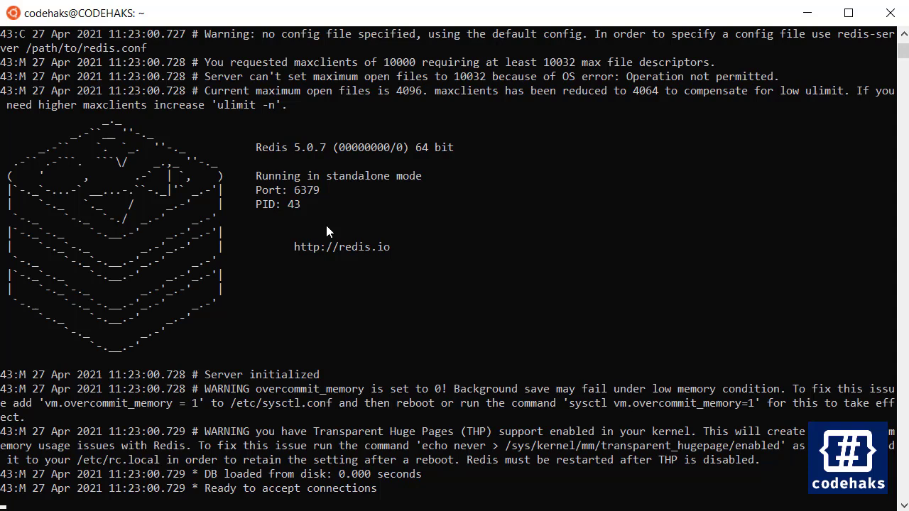
Step: Exit the redis-cli session and clear the terminal back to the shell prompt
scroll(up, 3)
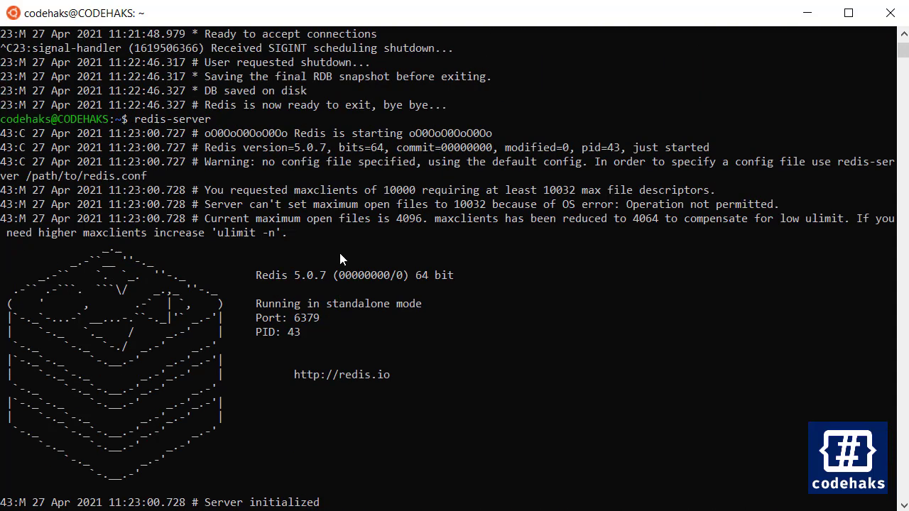
scroll(down, 3)
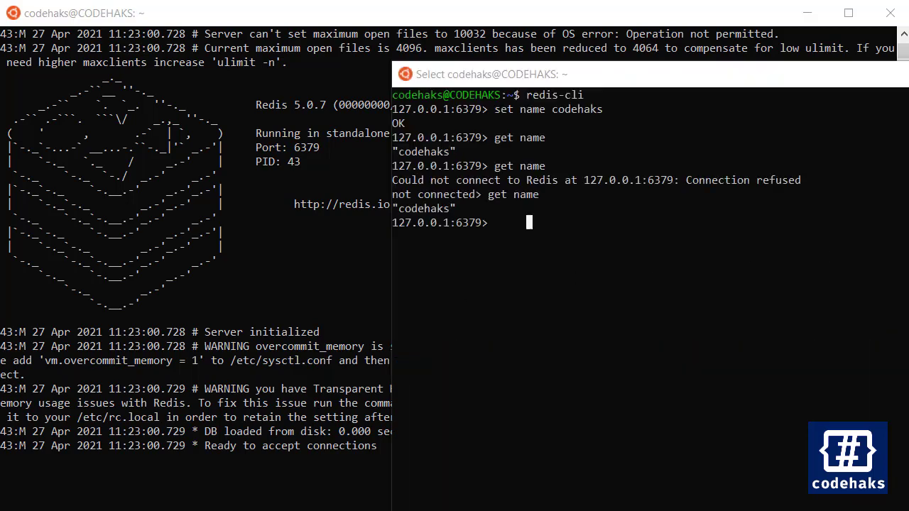
text(exit)
text(cle)
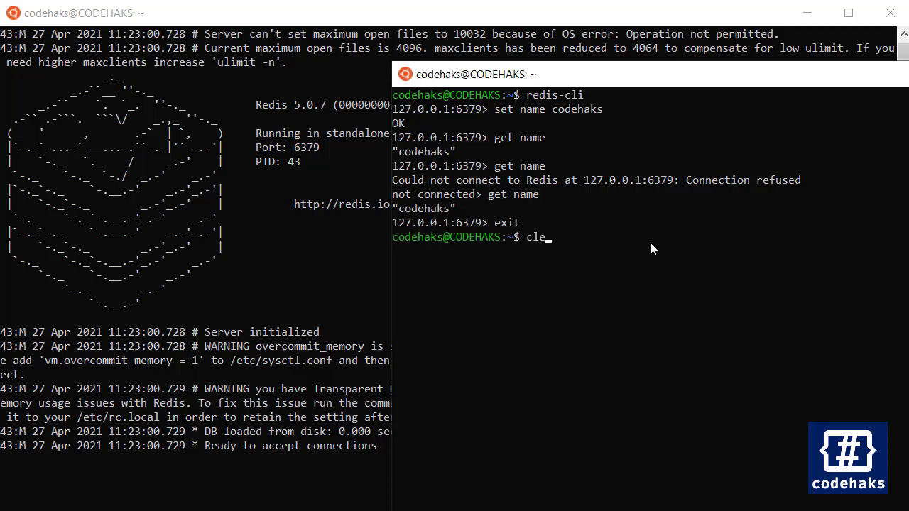
key(Return)
text(sudo nano /etc/redis/redis.conf)
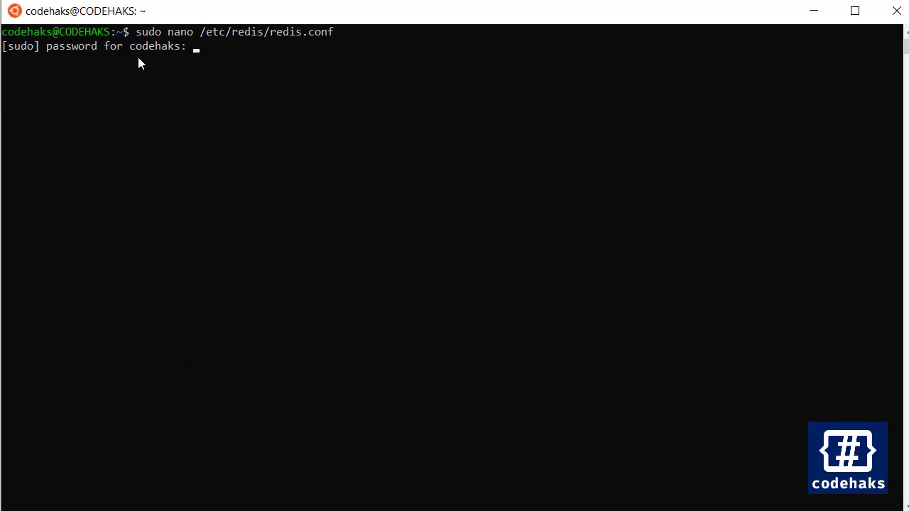
mouse_move(236, 54)
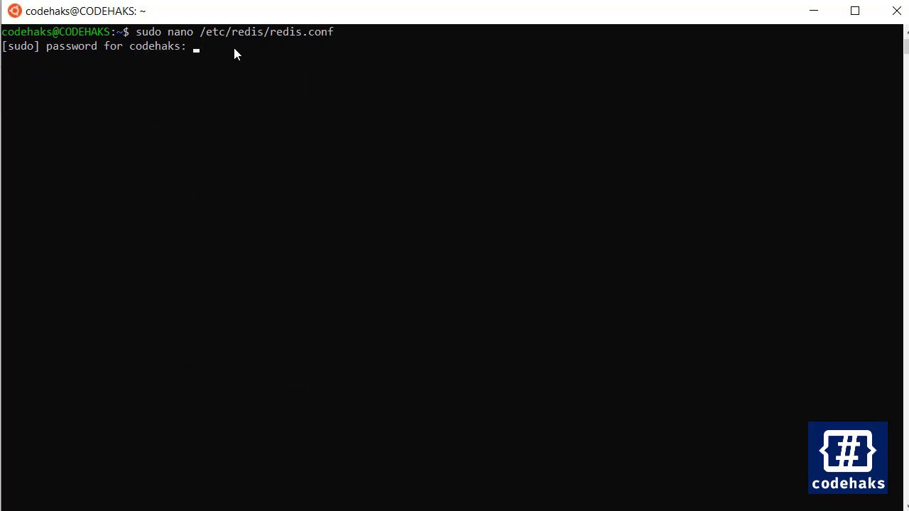
mouse_move(309, 41)
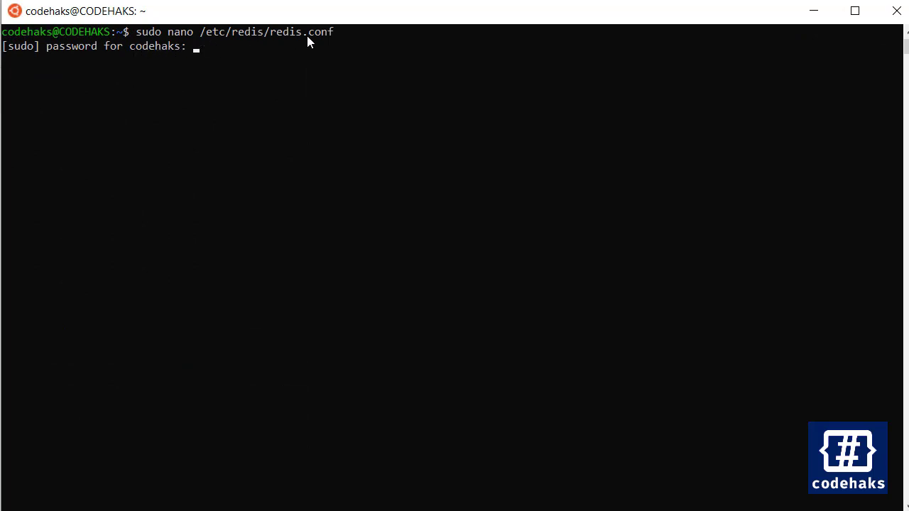
mouse_move(355, 44)
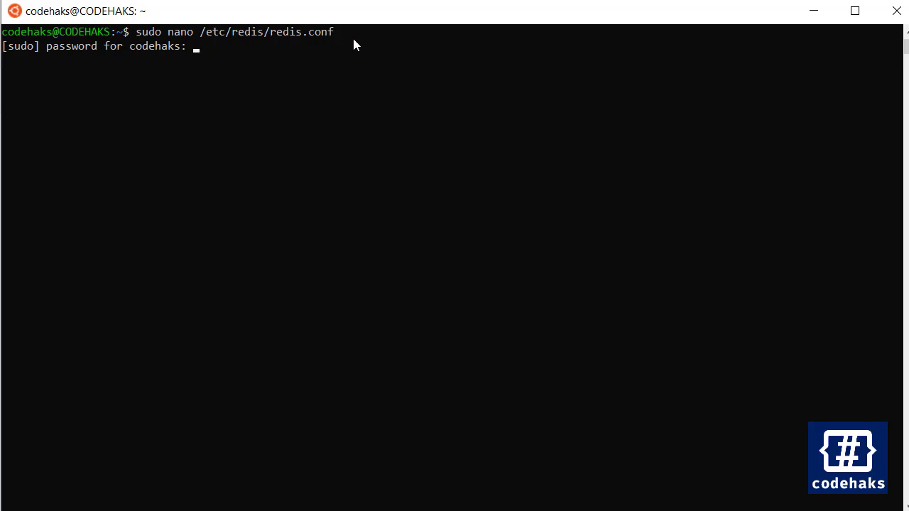
Step: Open /etc/redis/redis.conf in nano via sudo, entering the password
key(Return)
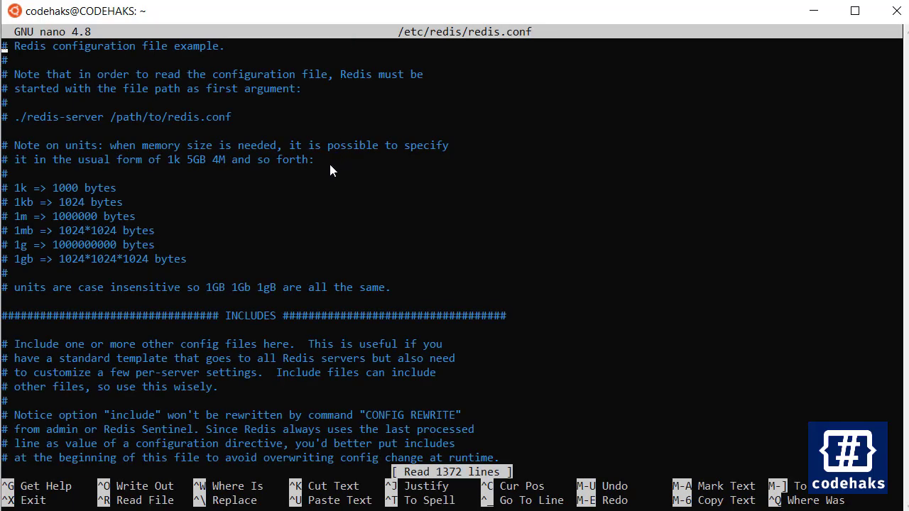
Step: Scroll redis.conf down to the SNAPSHOTTING section with save 900 1, 300 10, 60 10000
scroll(down, 3)
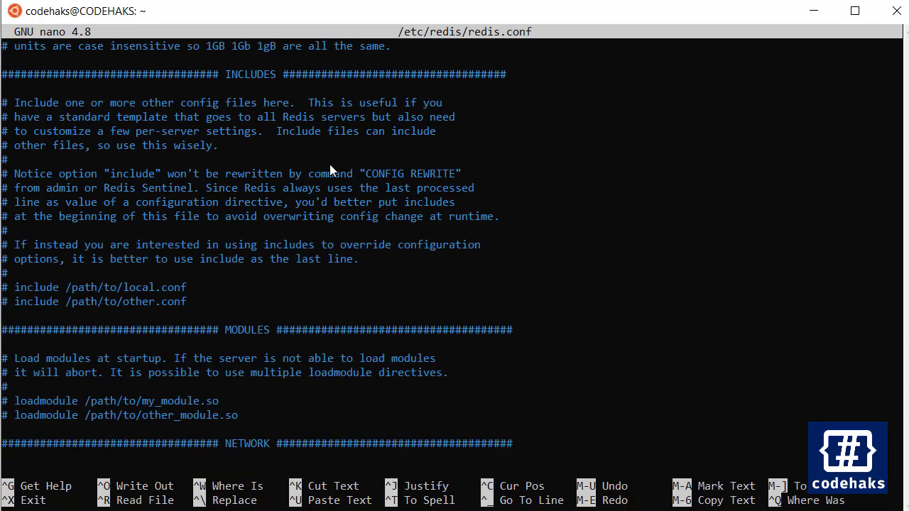
scroll(down, 3)
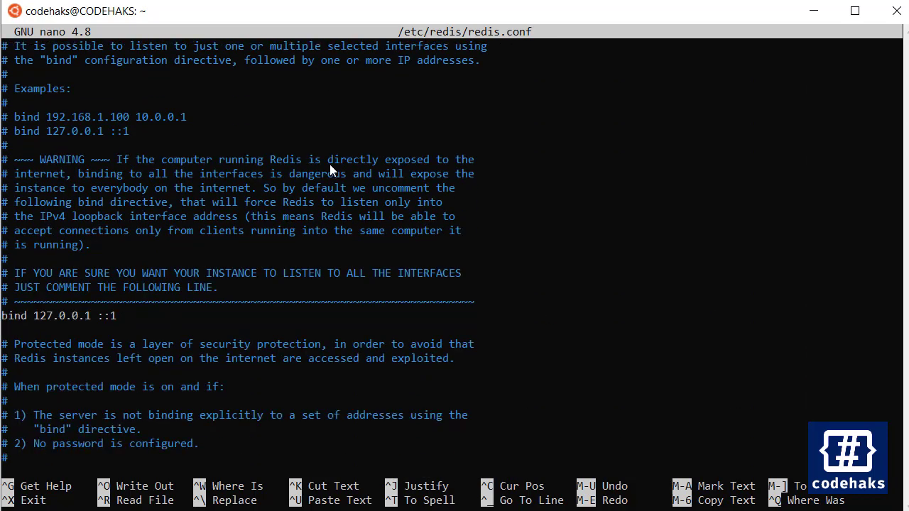
scroll(down, 3)
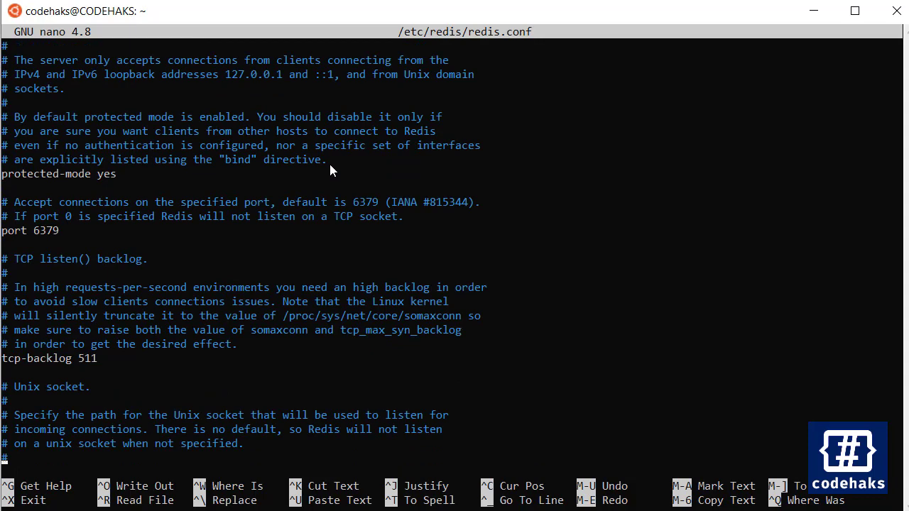
scroll(down, 3)
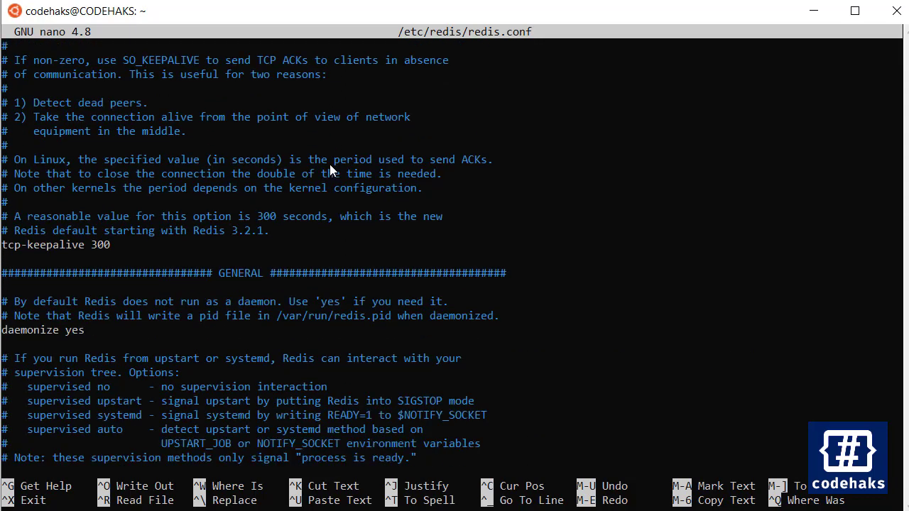
scroll(down, 3)
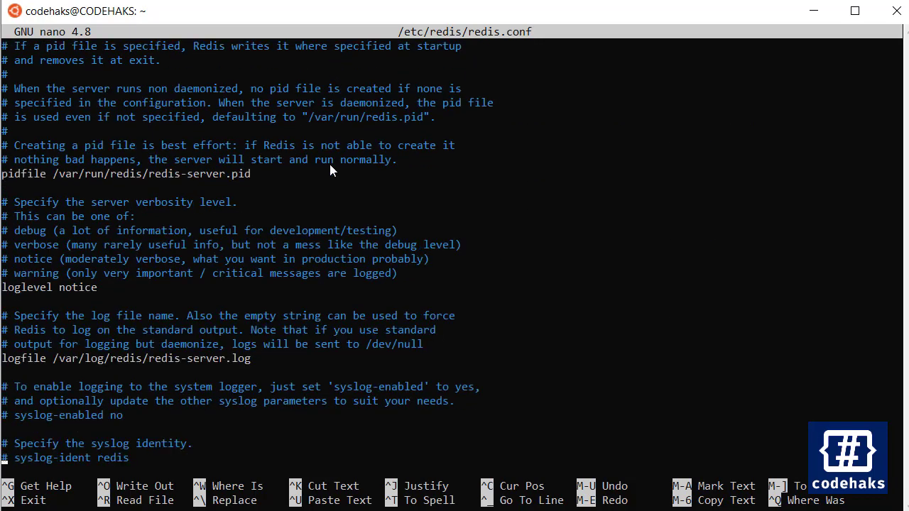
scroll(down, 3)
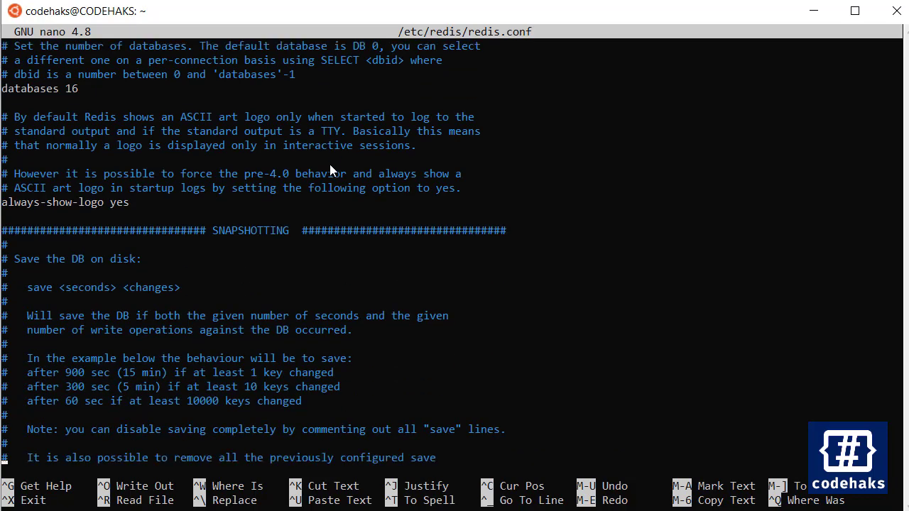
scroll(down, 3)
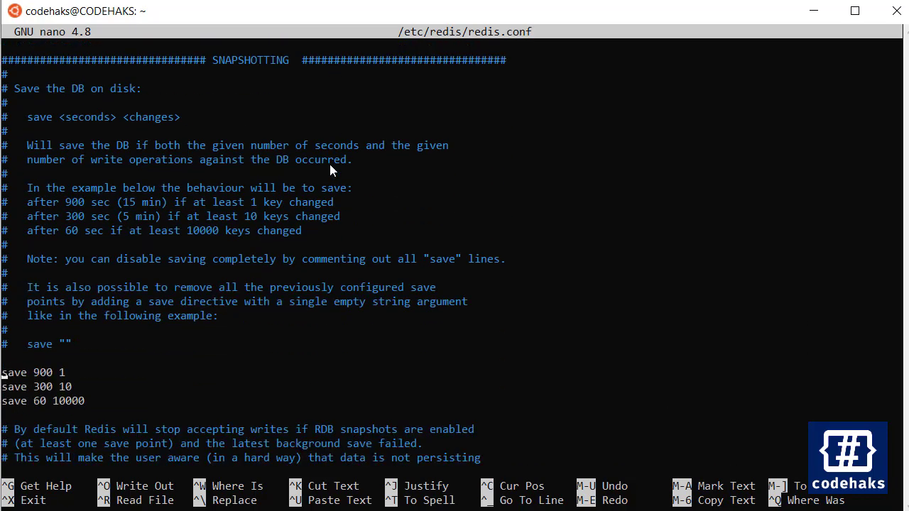
mouse_move(210, 99)
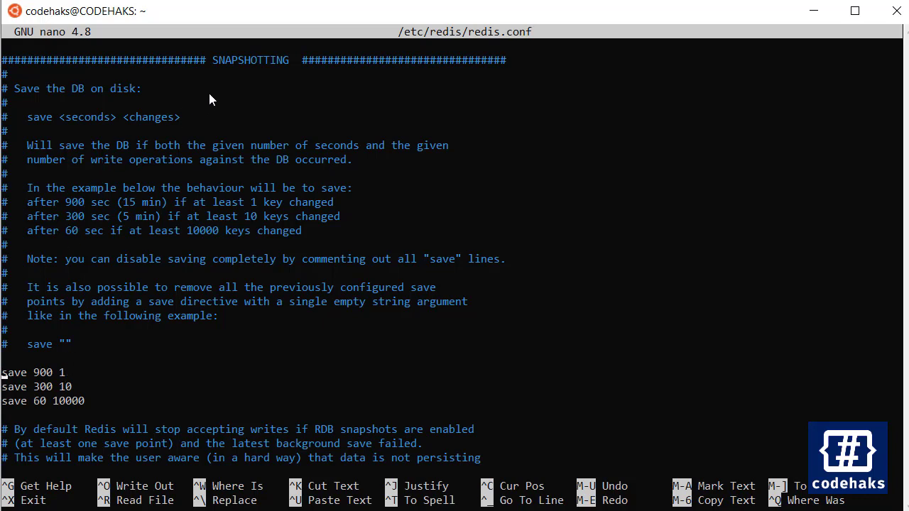
mouse_move(278, 78)
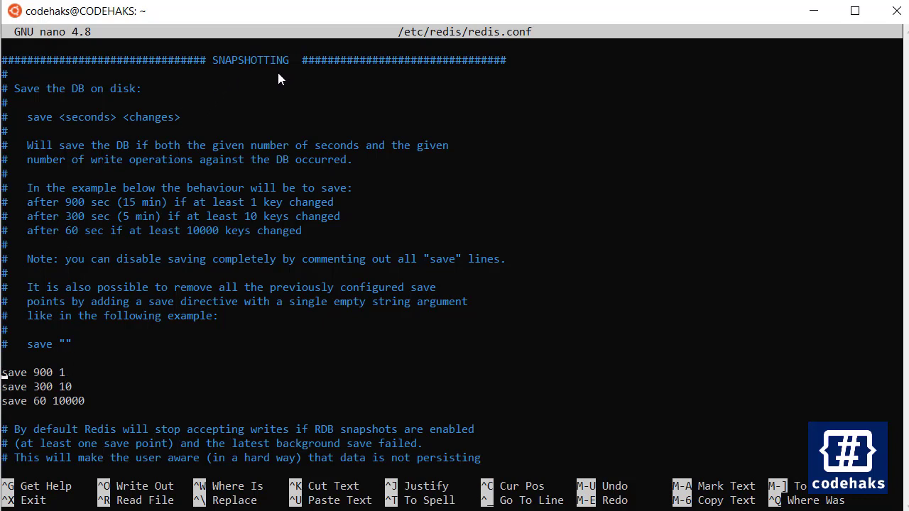
mouse_move(305, 152)
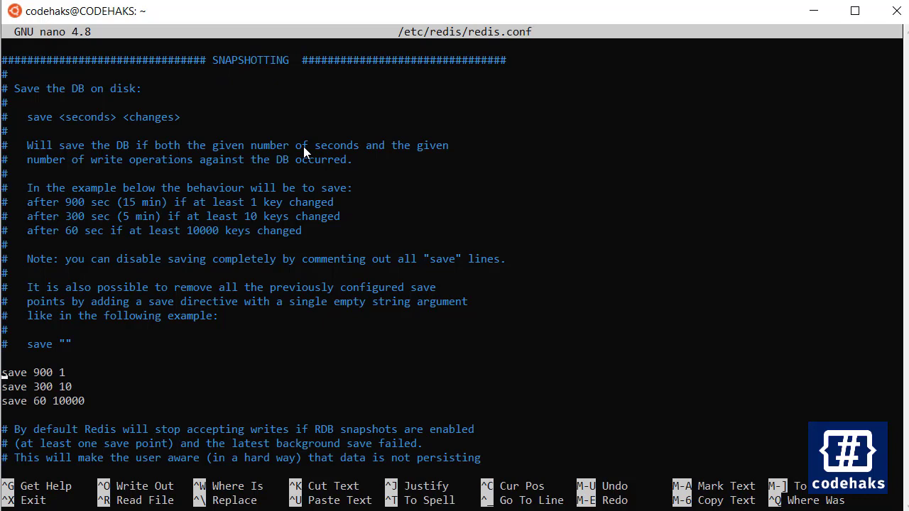
mouse_move(42, 230)
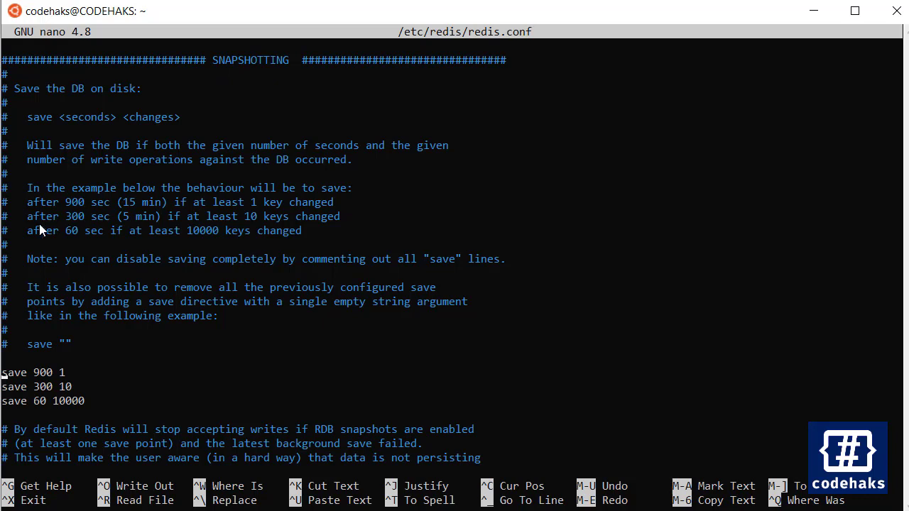
mouse_move(71, 290)
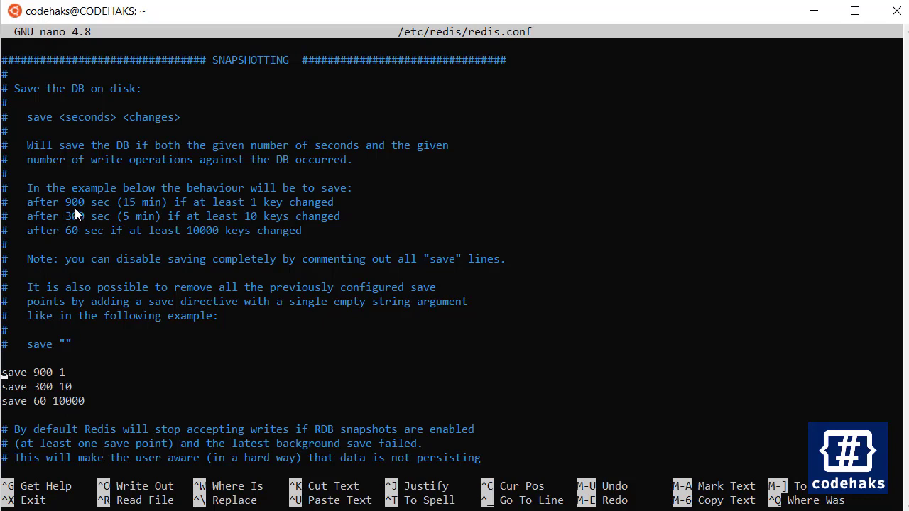
mouse_move(197, 215)
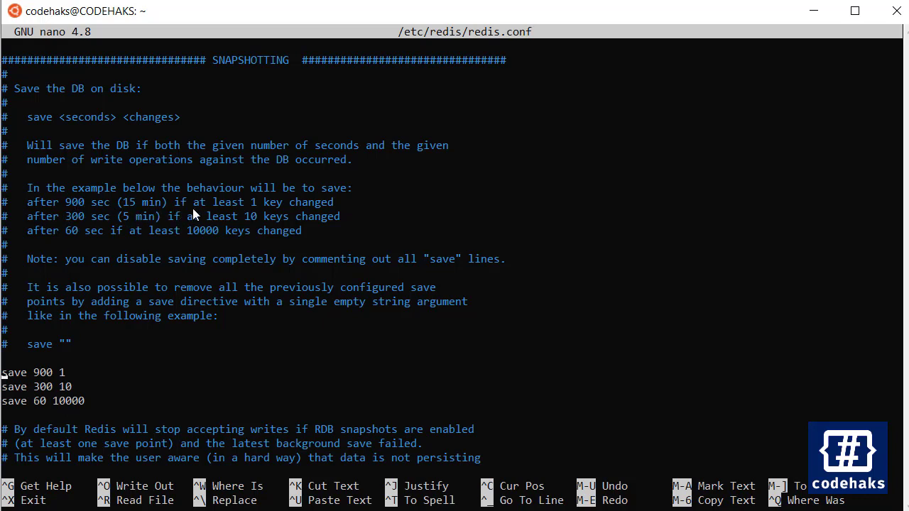
mouse_move(335, 209)
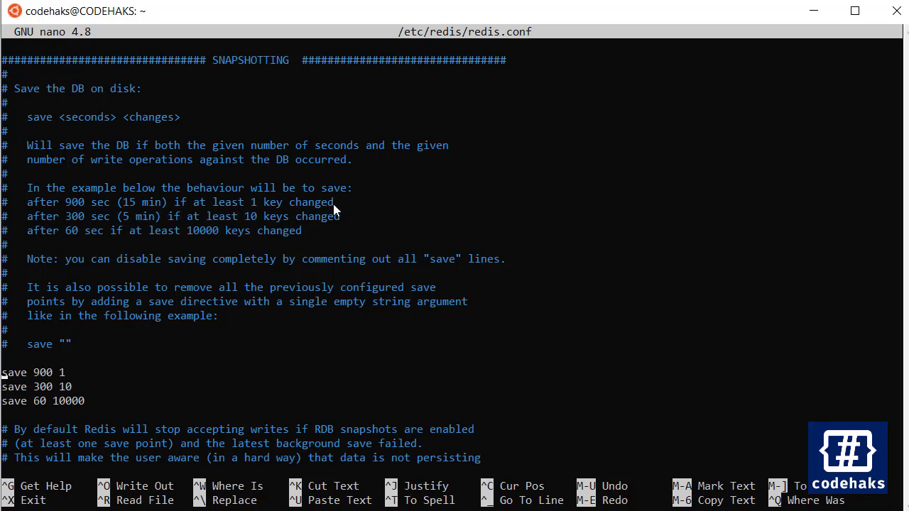
mouse_move(706, 165)
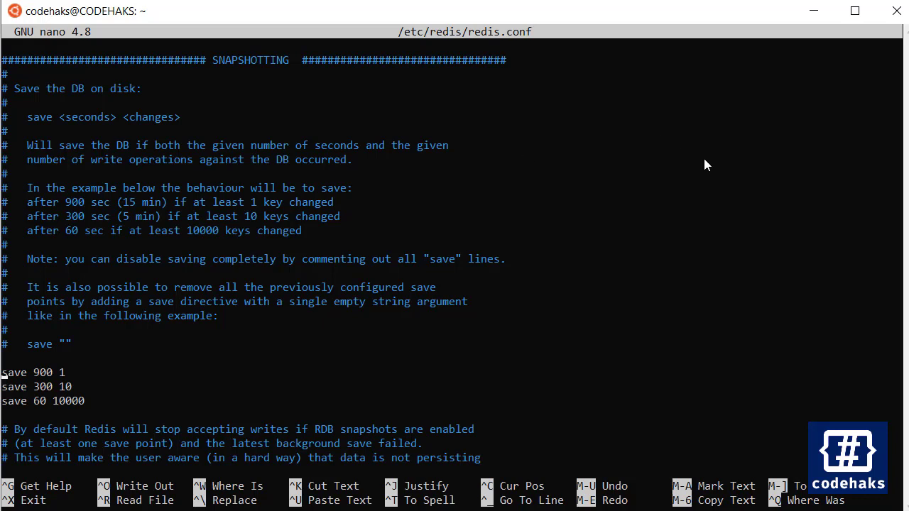
mouse_move(139, 235)
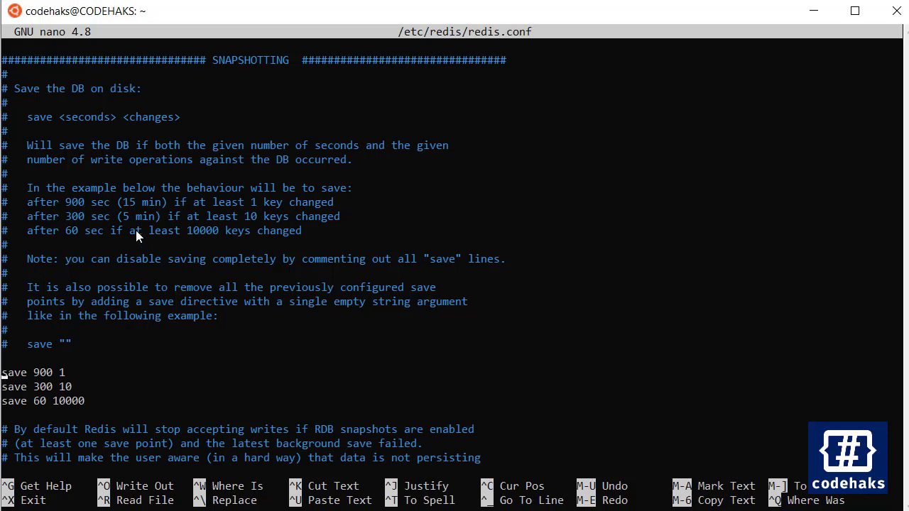
mouse_move(82, 230)
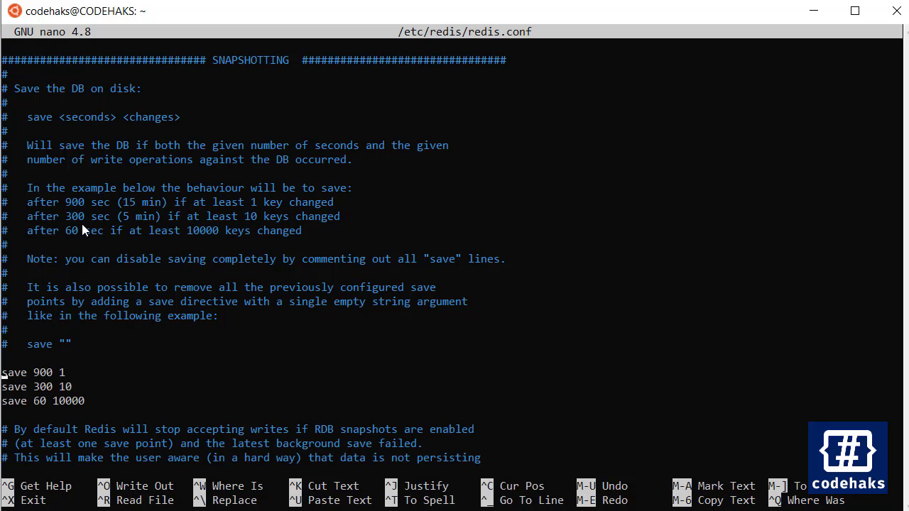
mouse_move(216, 233)
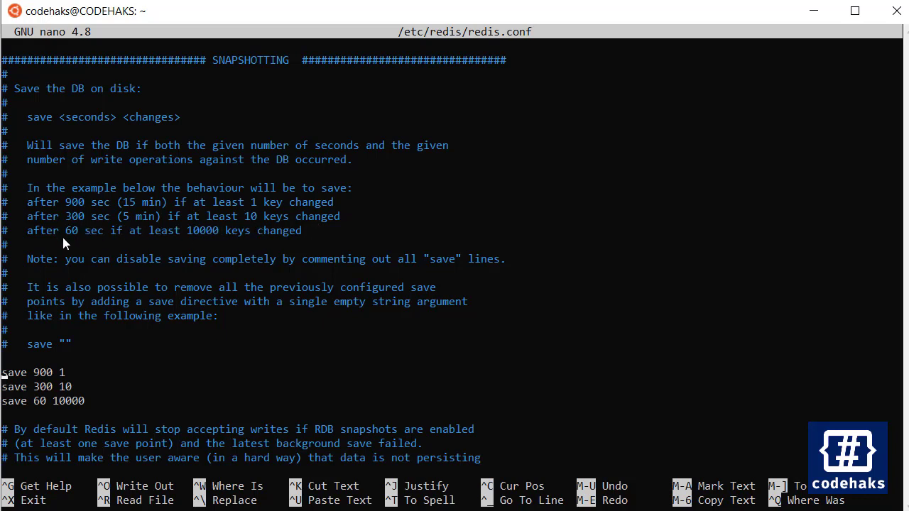
mouse_move(187, 242)
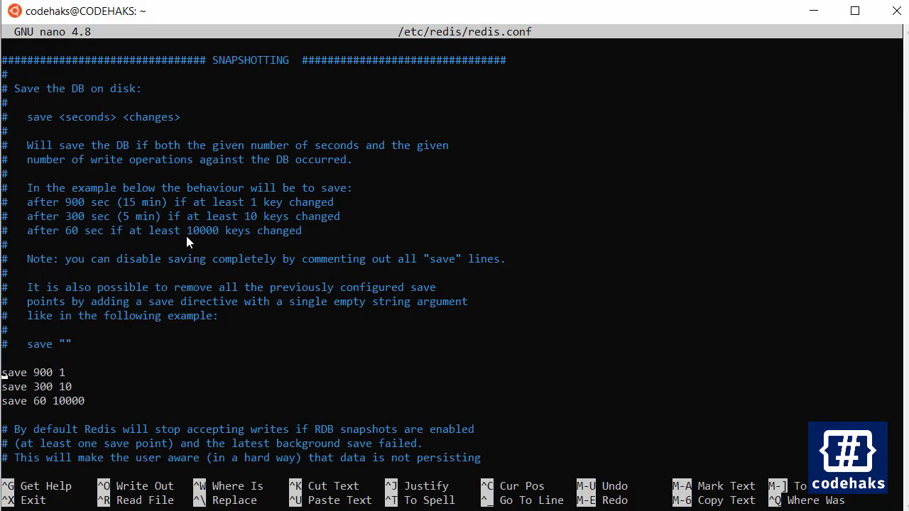
mouse_move(245, 250)
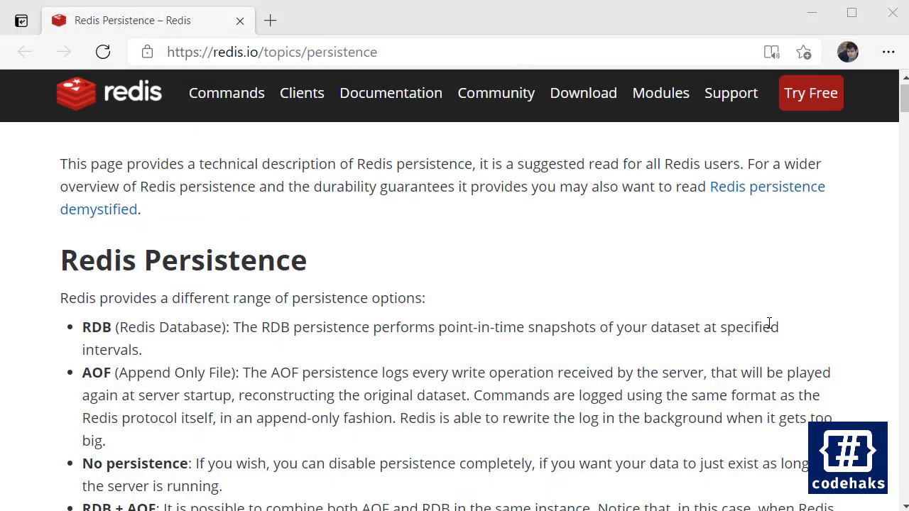
Step: Scroll the redis.io persistence page to compare RDB, AOF, no-persistence and RDB + AOF
scroll(down, 3)
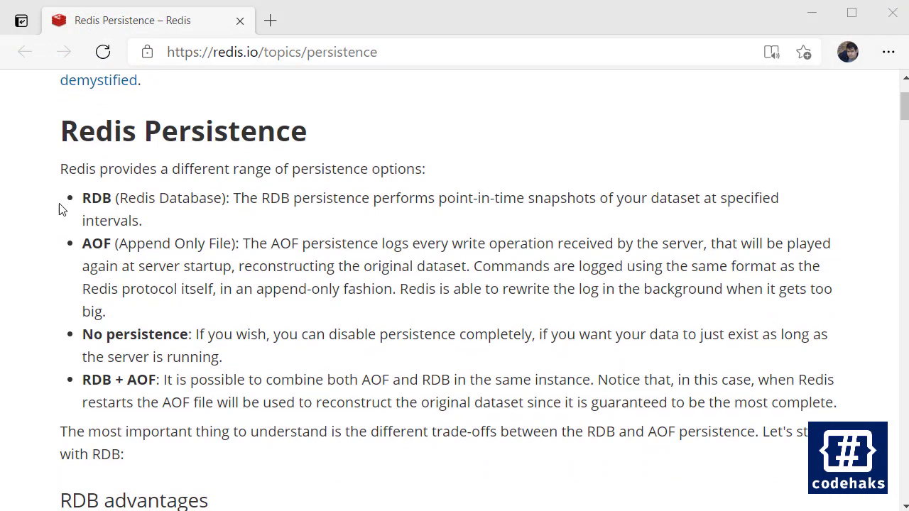
mouse_move(111, 215)
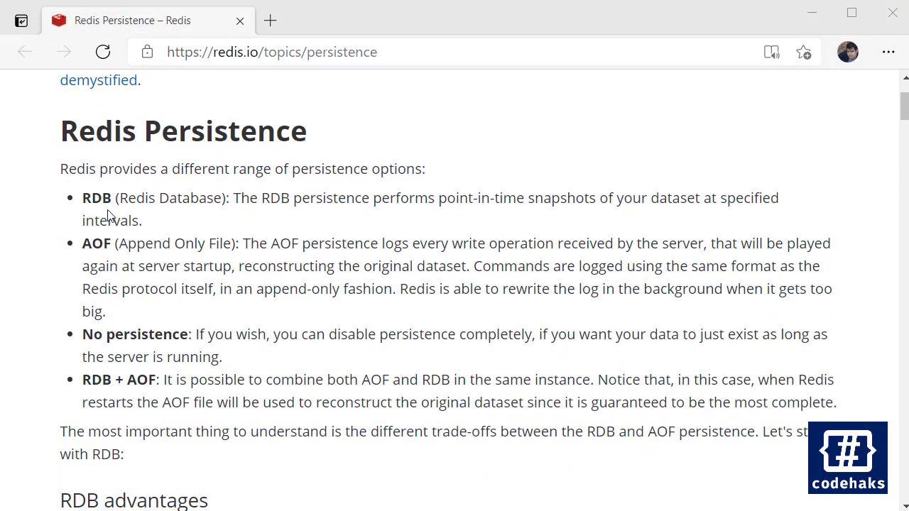
mouse_move(168, 218)
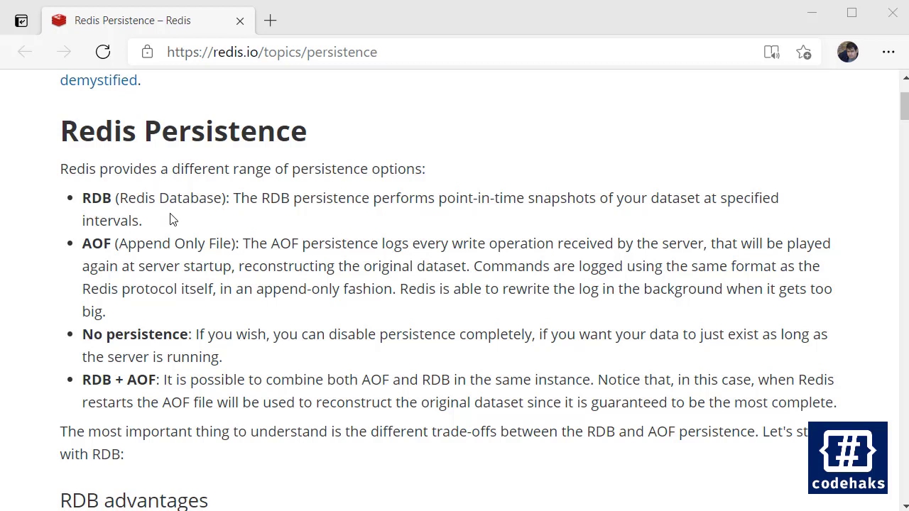
mouse_move(461, 228)
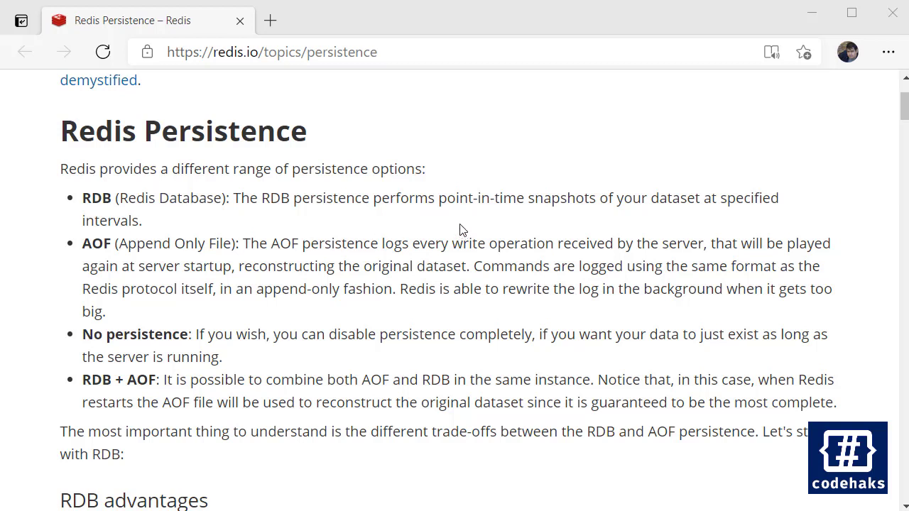
mouse_move(157, 253)
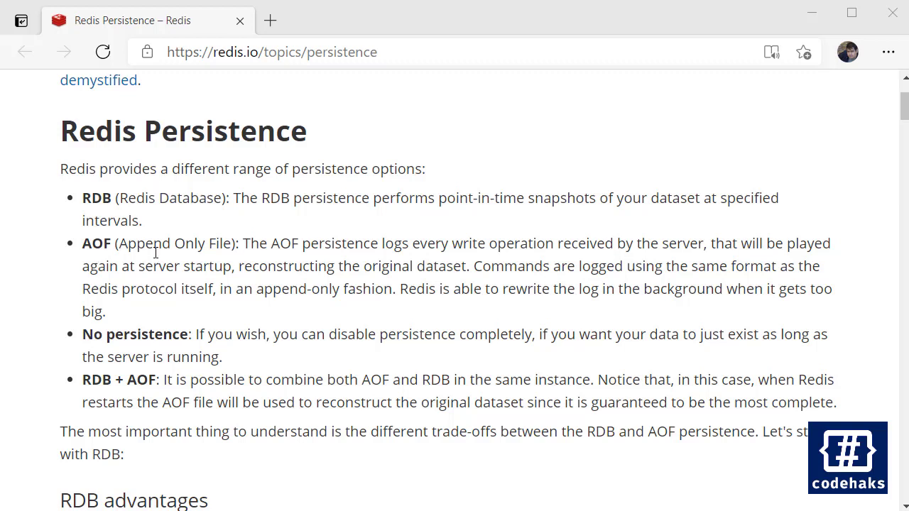
mouse_move(277, 315)
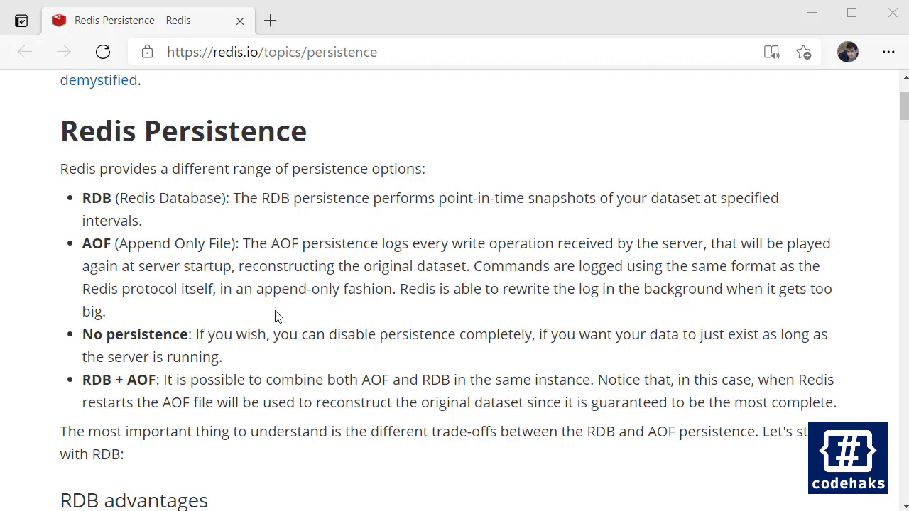
mouse_move(426, 324)
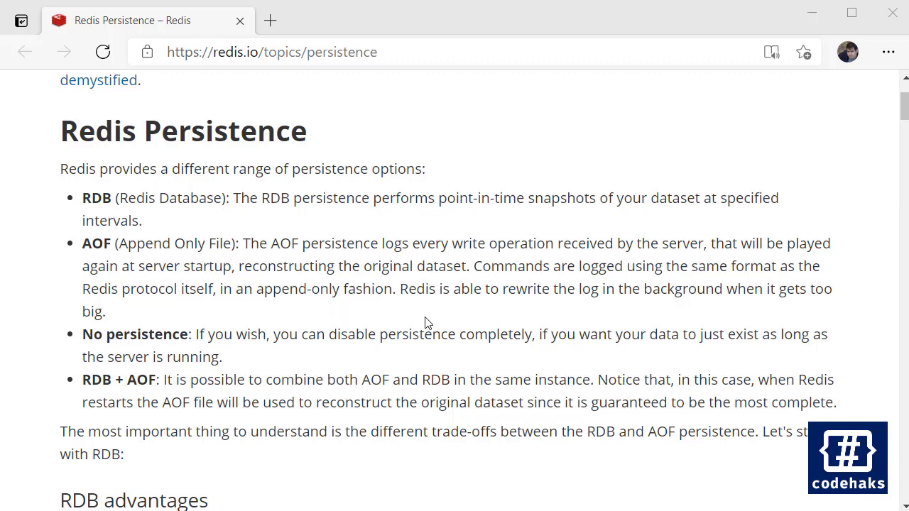
mouse_move(456, 329)
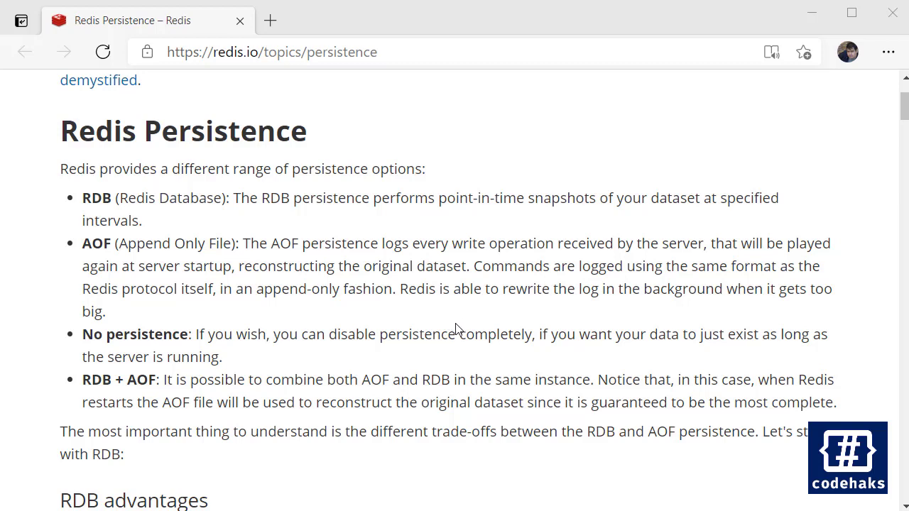
scroll(down, 3)
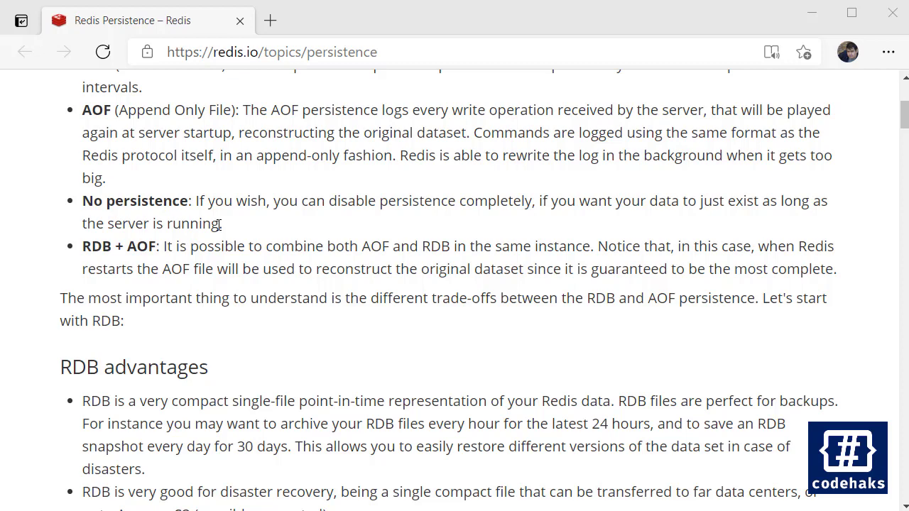
mouse_move(137, 264)
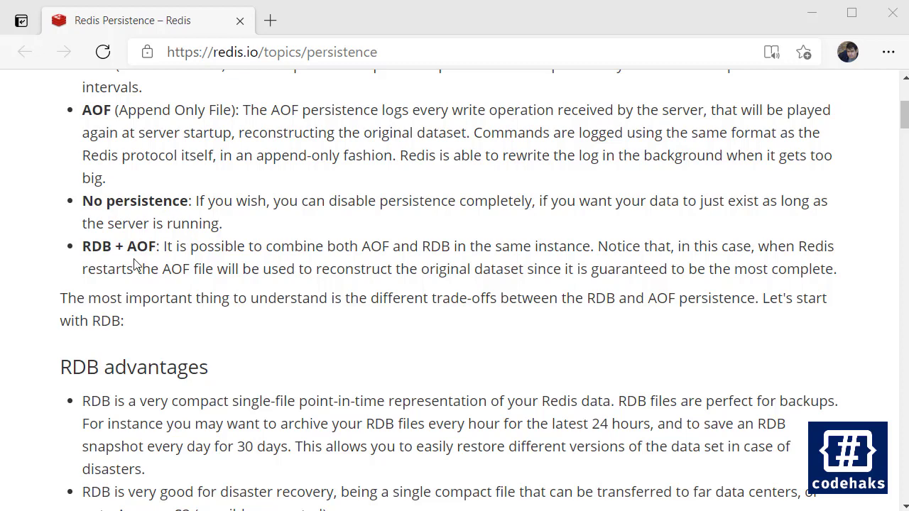
scroll(up, 3)
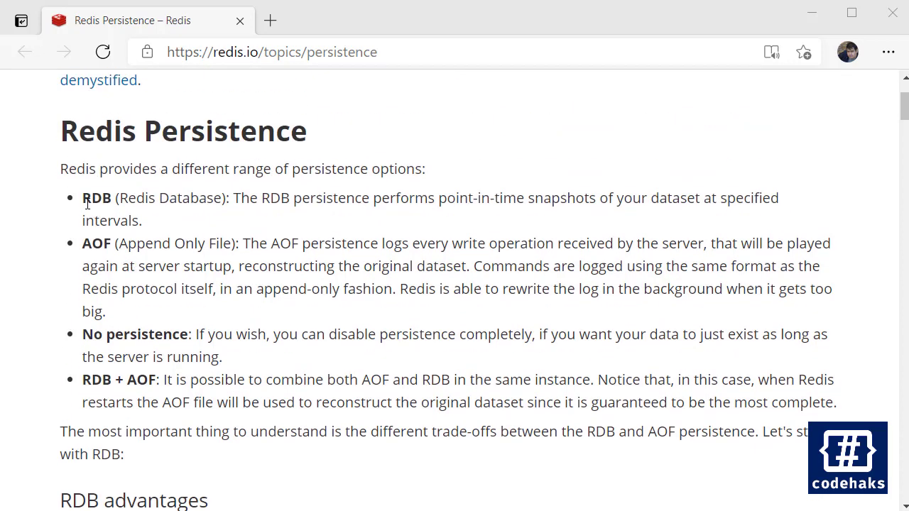
mouse_move(60, 254)
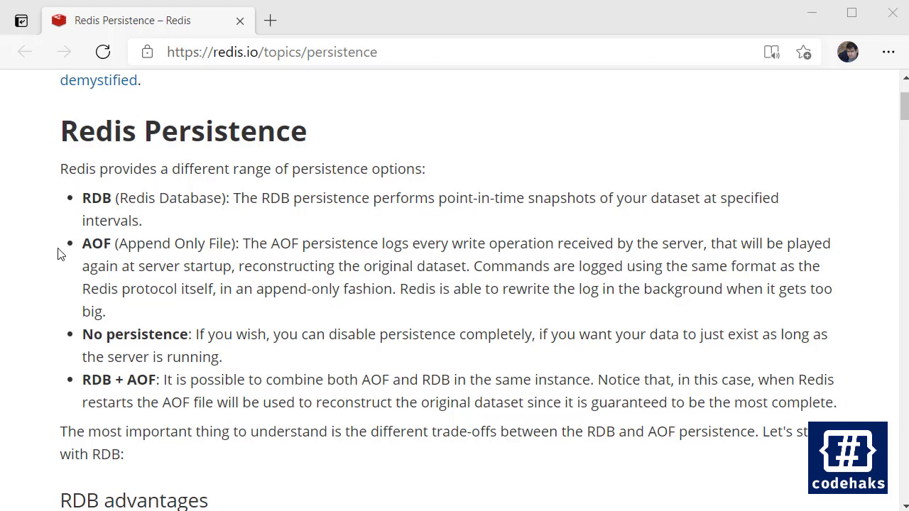
scroll(up, 3)
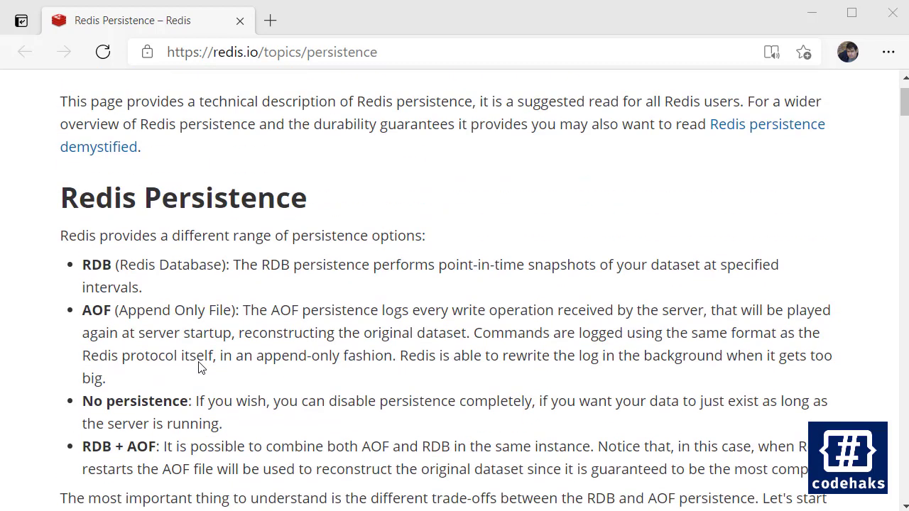
mouse_move(323, 362)
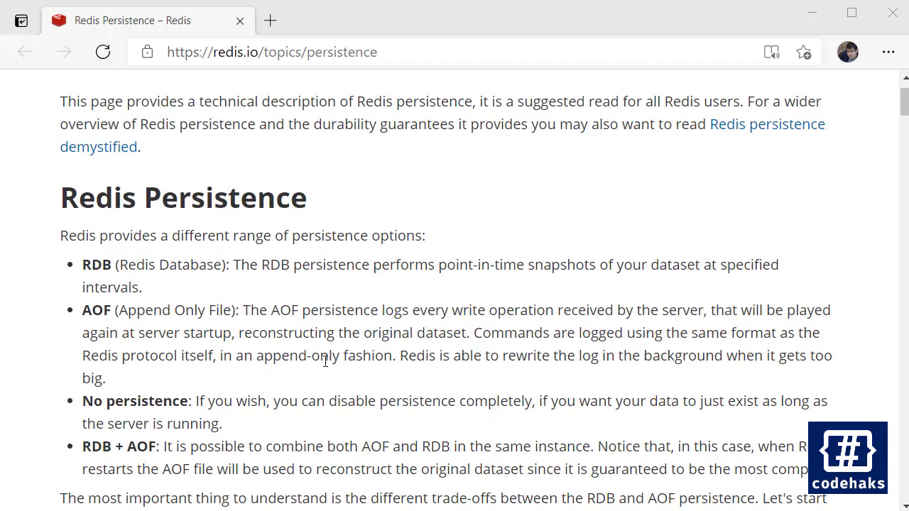
scroll(down, 3)
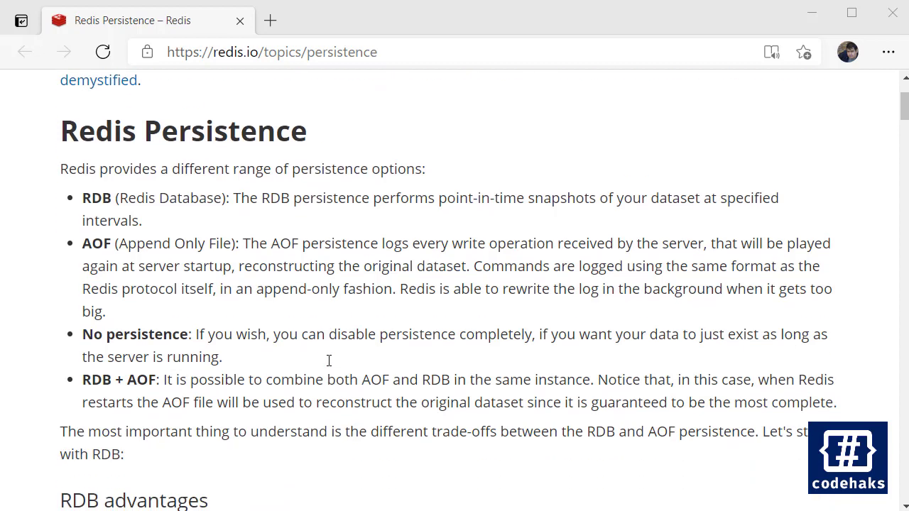
mouse_move(249, 236)
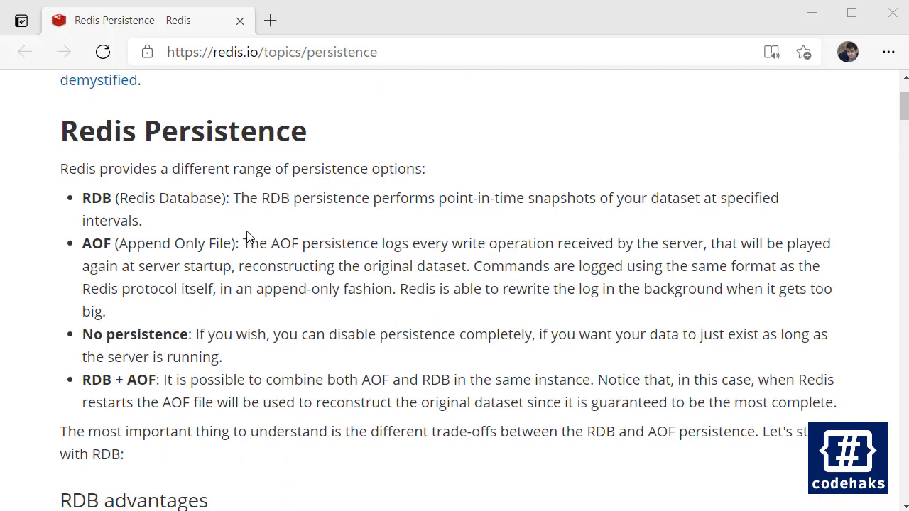
mouse_move(262, 228)
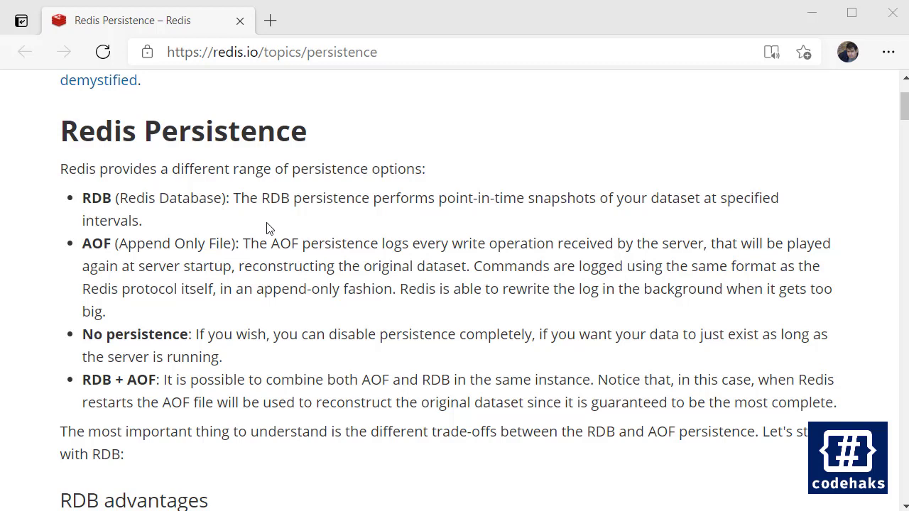
scroll(down, 3)
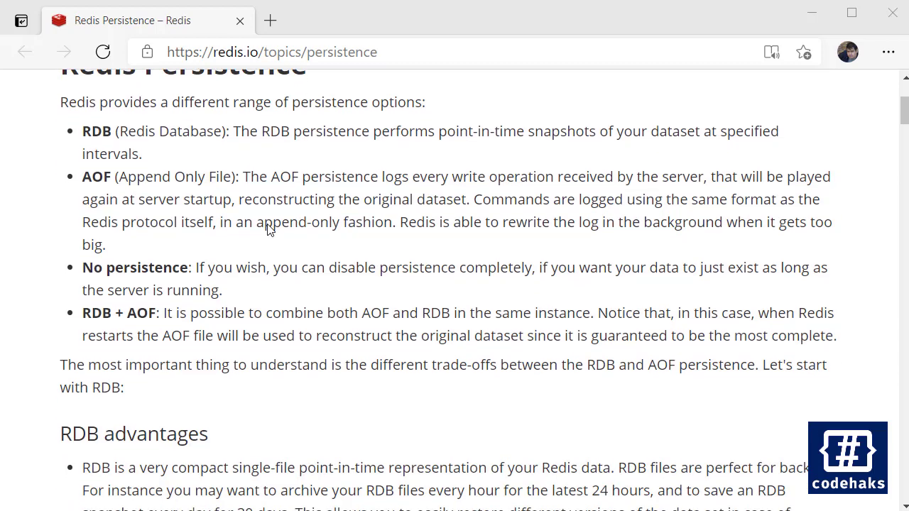
scroll(up, 3)
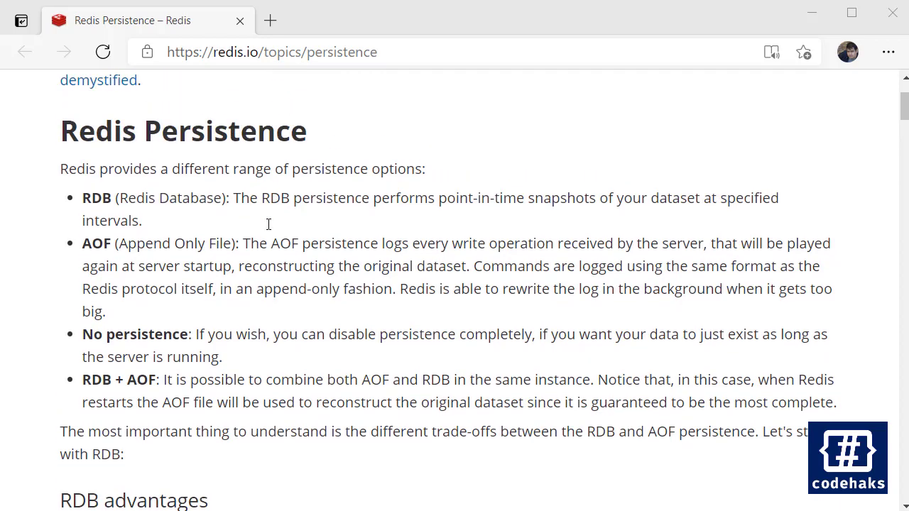
mouse_move(348, 241)
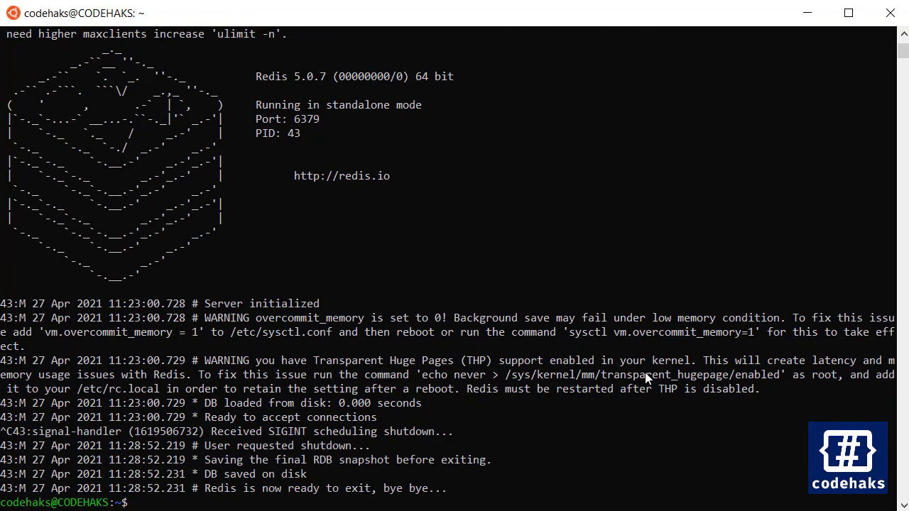
Step: Run sudo service redis-server start so it reports Starting redis-server, then clear the screen
text(sudo serv)
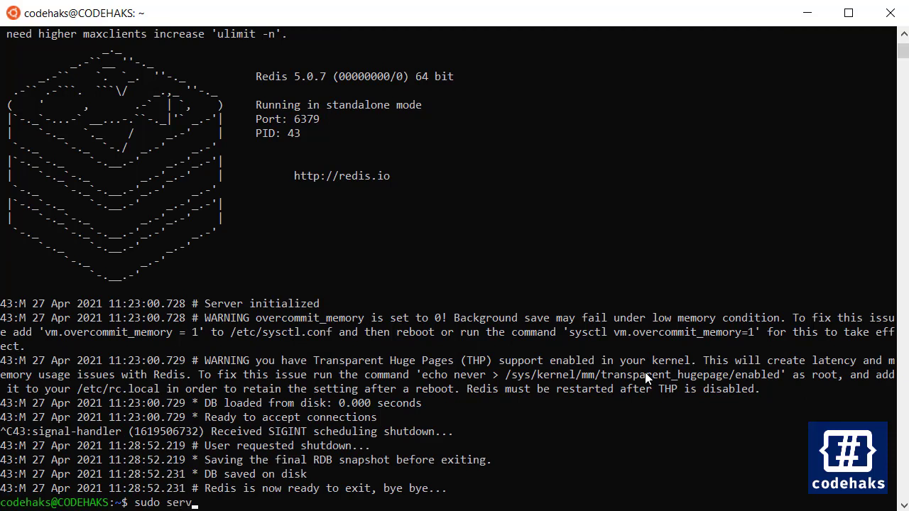
text(ice red)
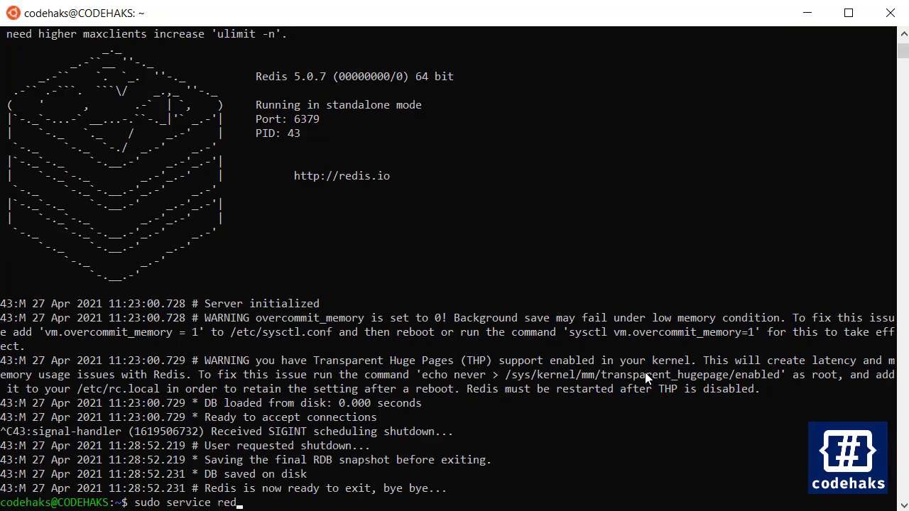
text(is-serv)
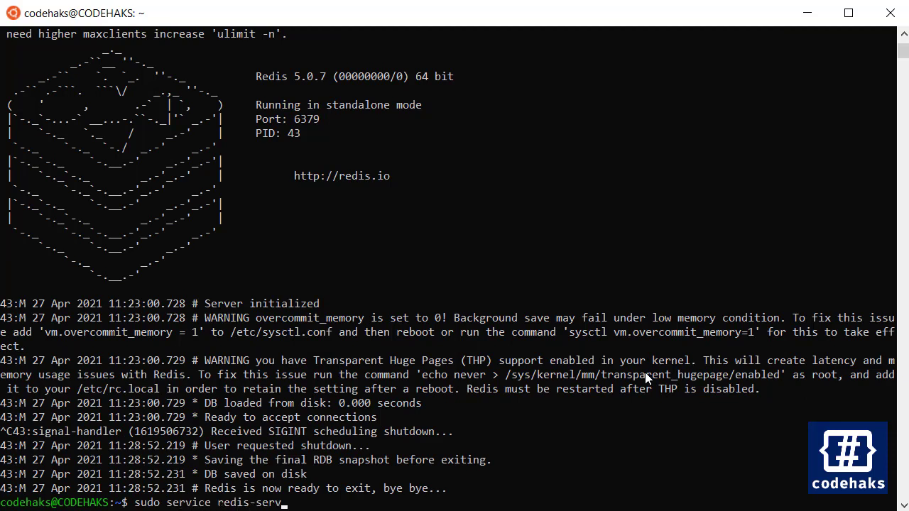
key(Return)
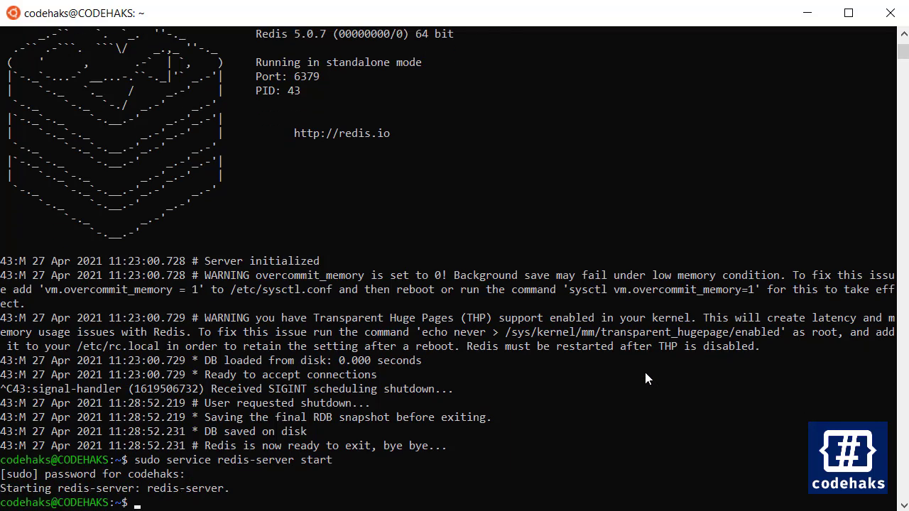
text(clea)
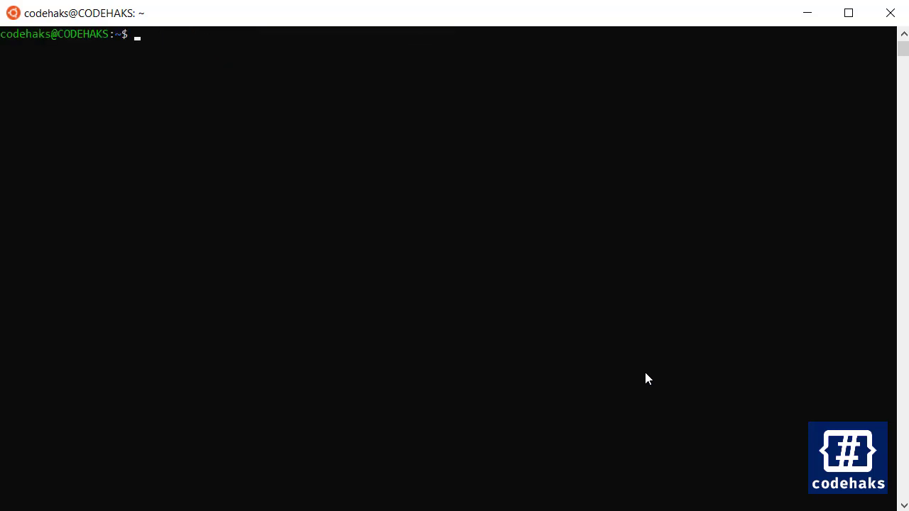
Step: Query the name key in redis-cli, which returns (nil)
text(redis)
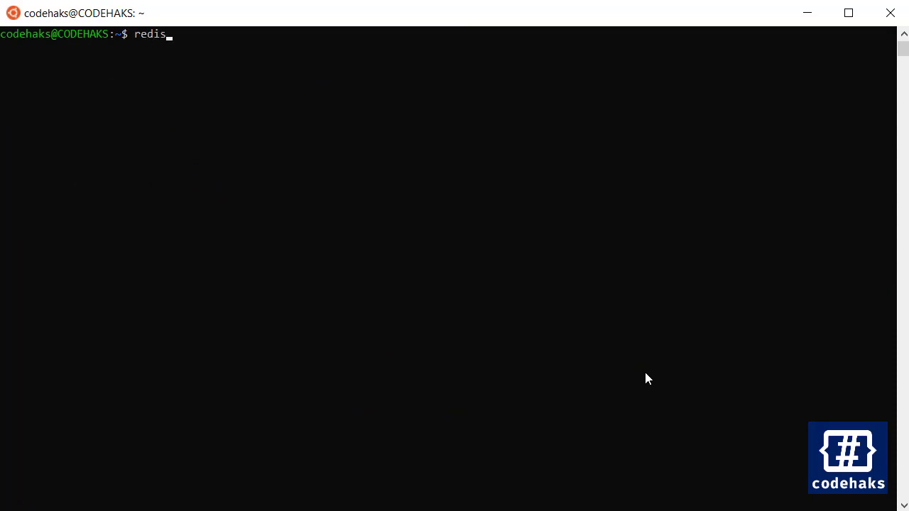
text(-cli)
text(get name)
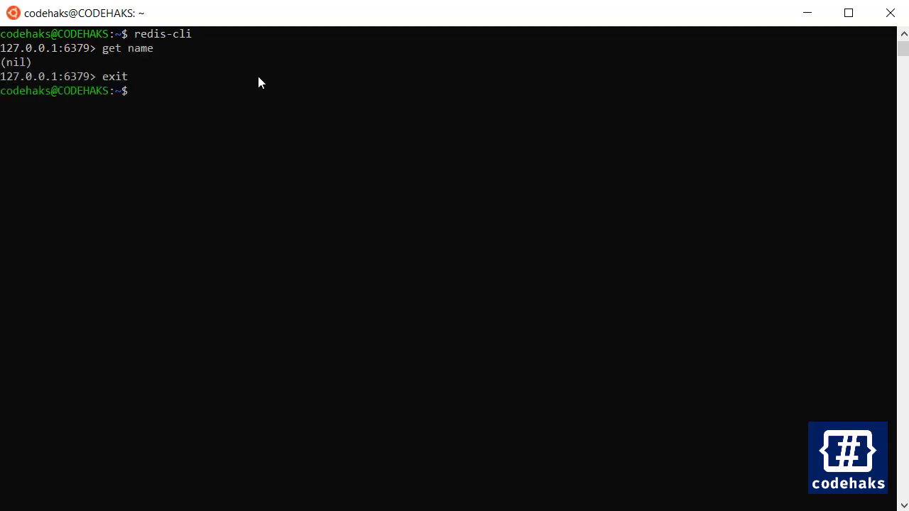
Step: Stop the background service with sudo service redis-server stop and clear the terminal
text(sudo service redis-server start)
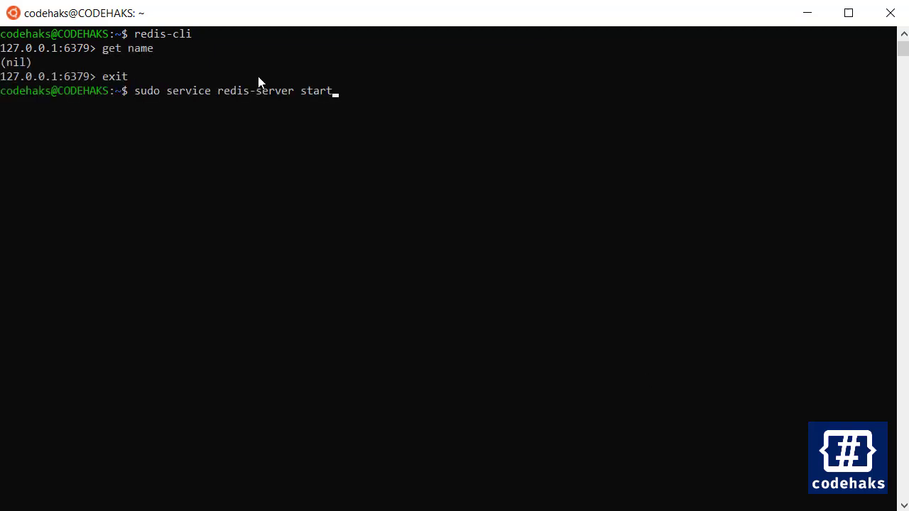
key(BackSpace)
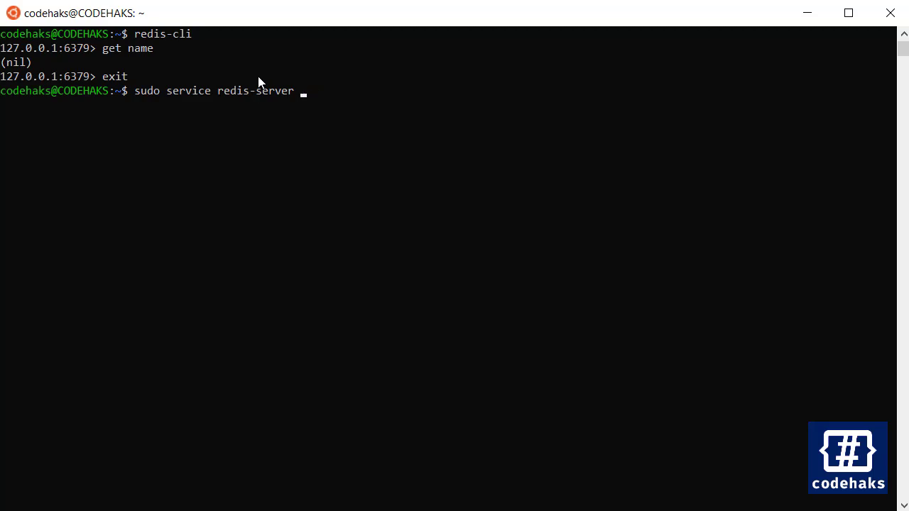
text(stop)
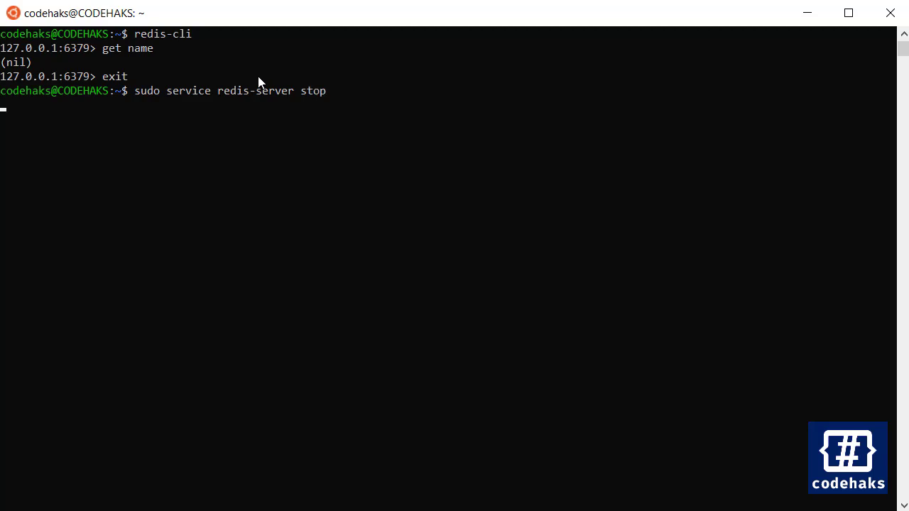
key(Return)
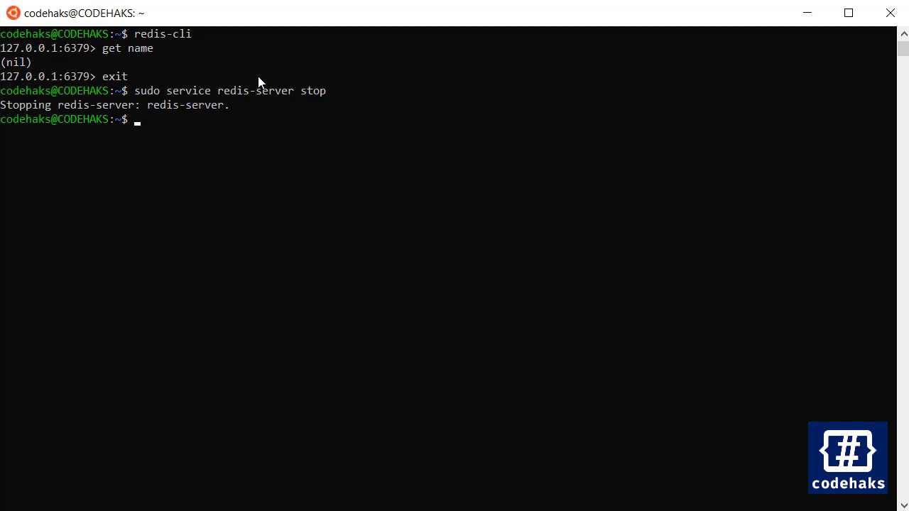
text(clear)
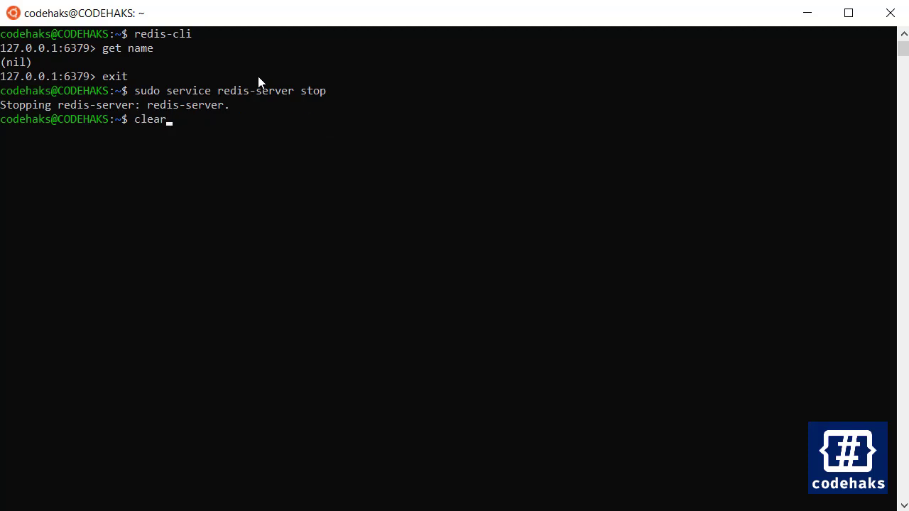
key(Return)
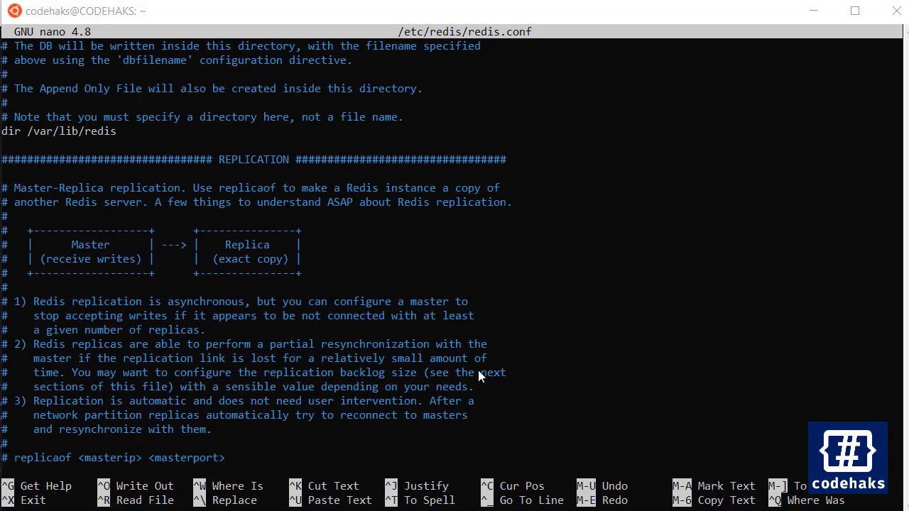
mouse_move(380, 382)
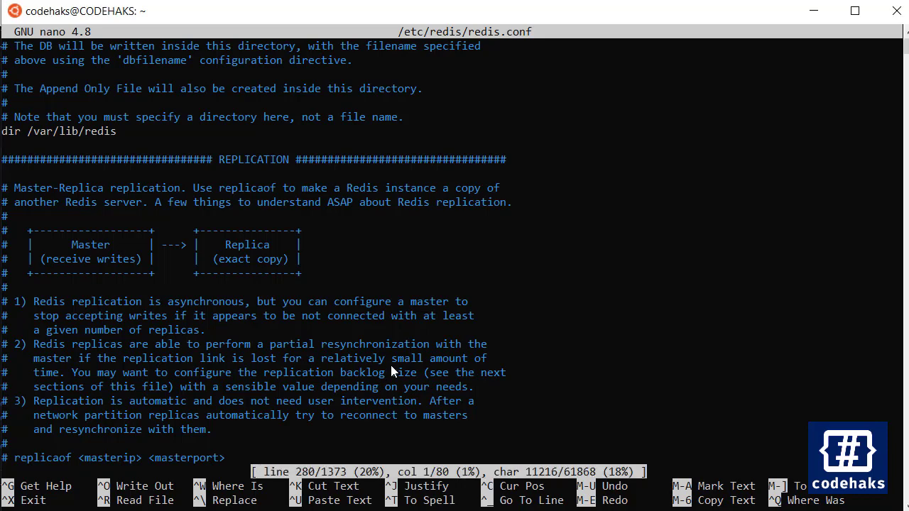
key(ctrl+x)
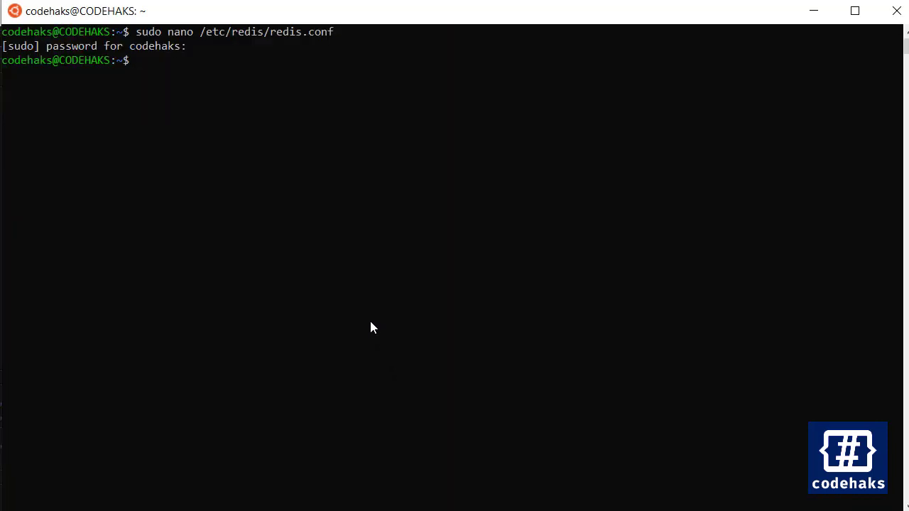
Step: Run get name in redis-cli against the standalone server, returning "codehaks"
text(redis-cli)
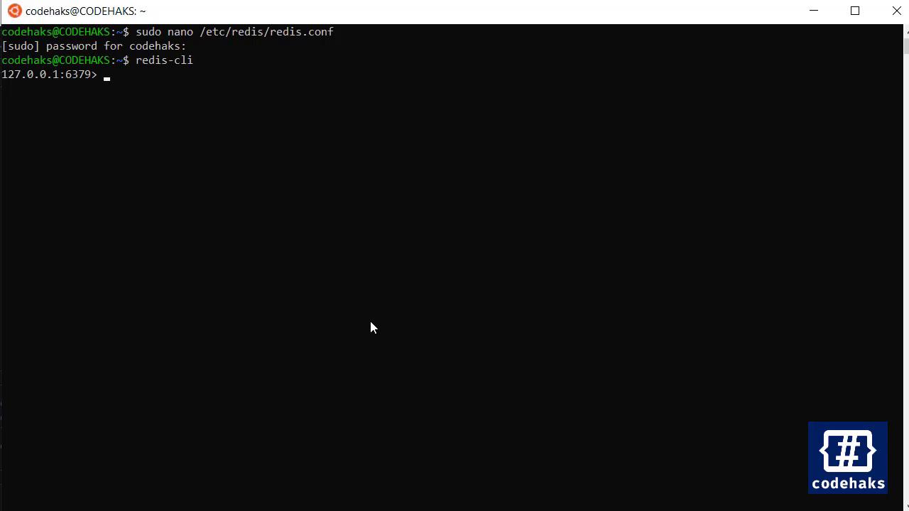
text(get name)
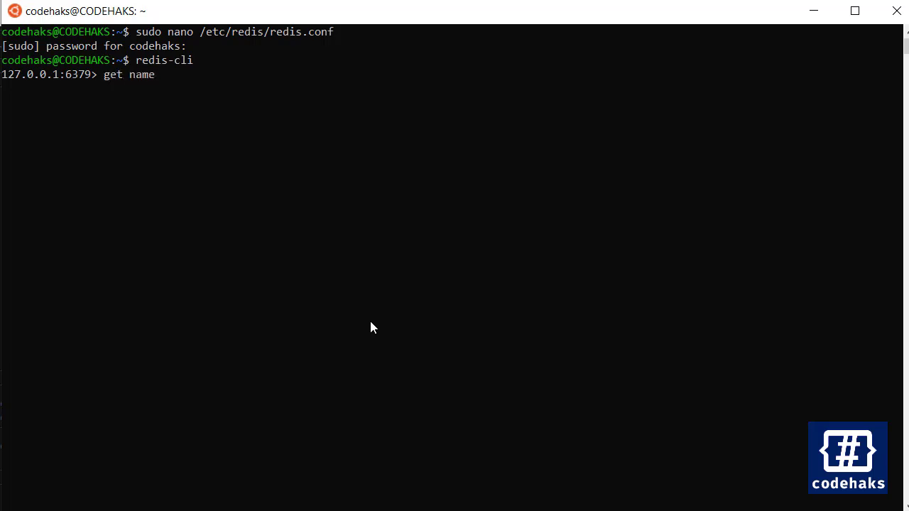
key(Return)
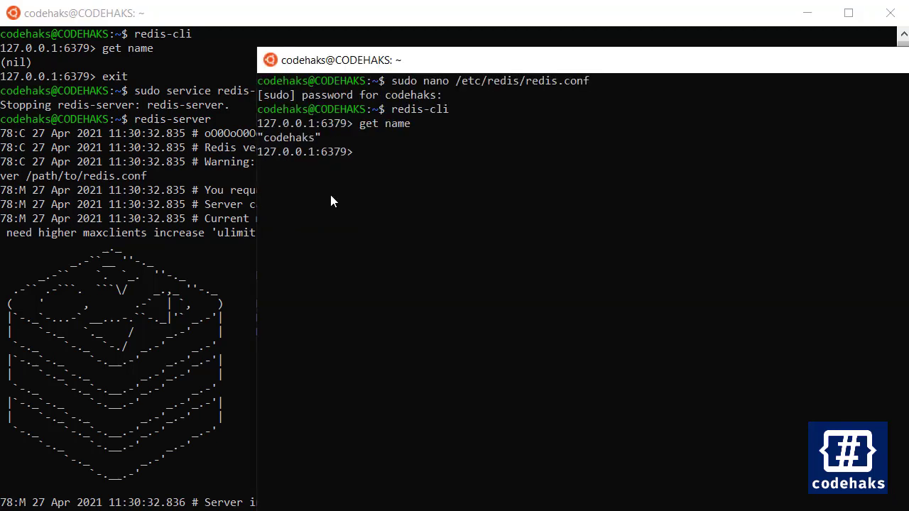
mouse_move(374, 165)
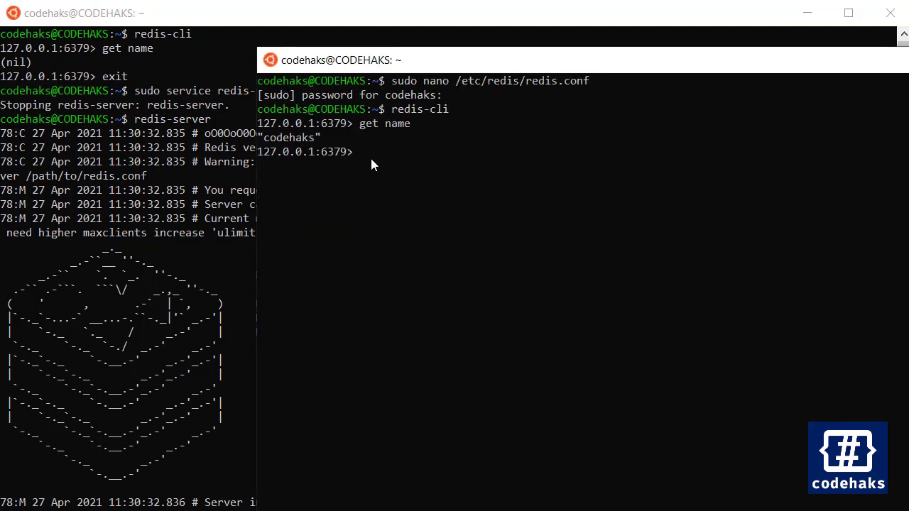
mouse_move(329, 176)
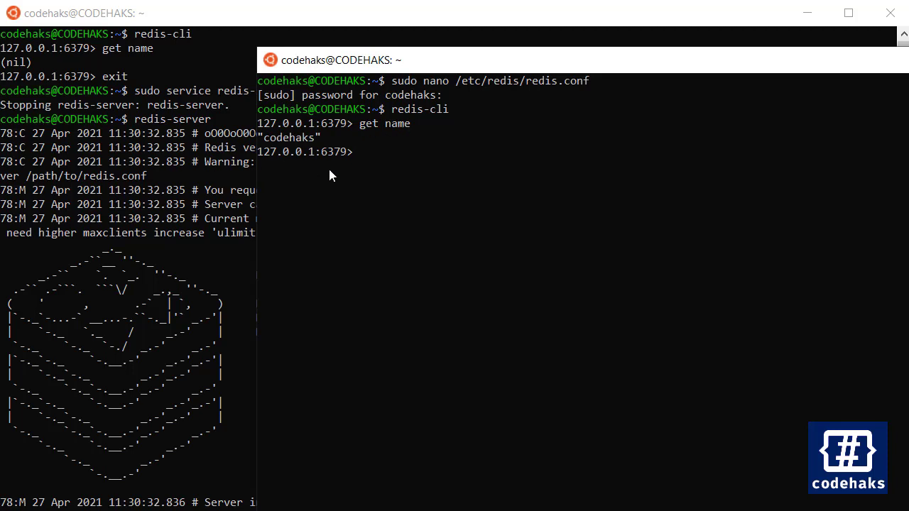
mouse_move(488, 207)
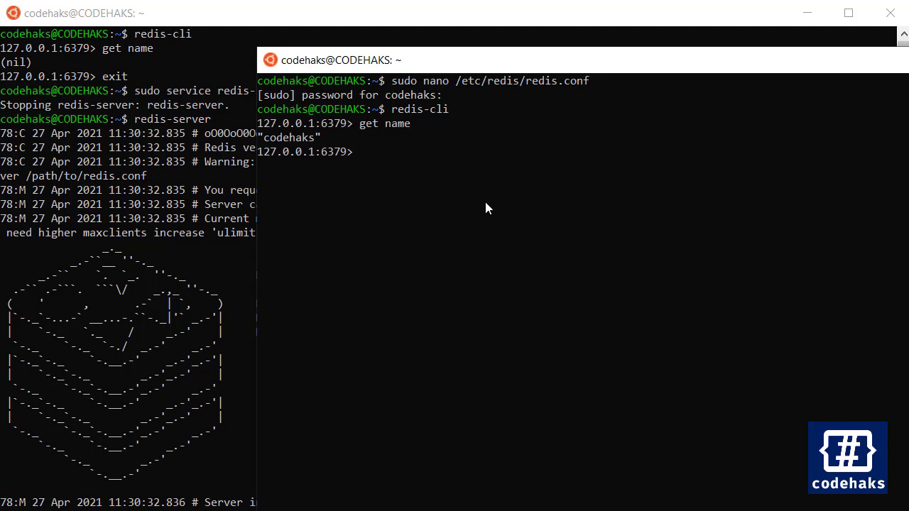